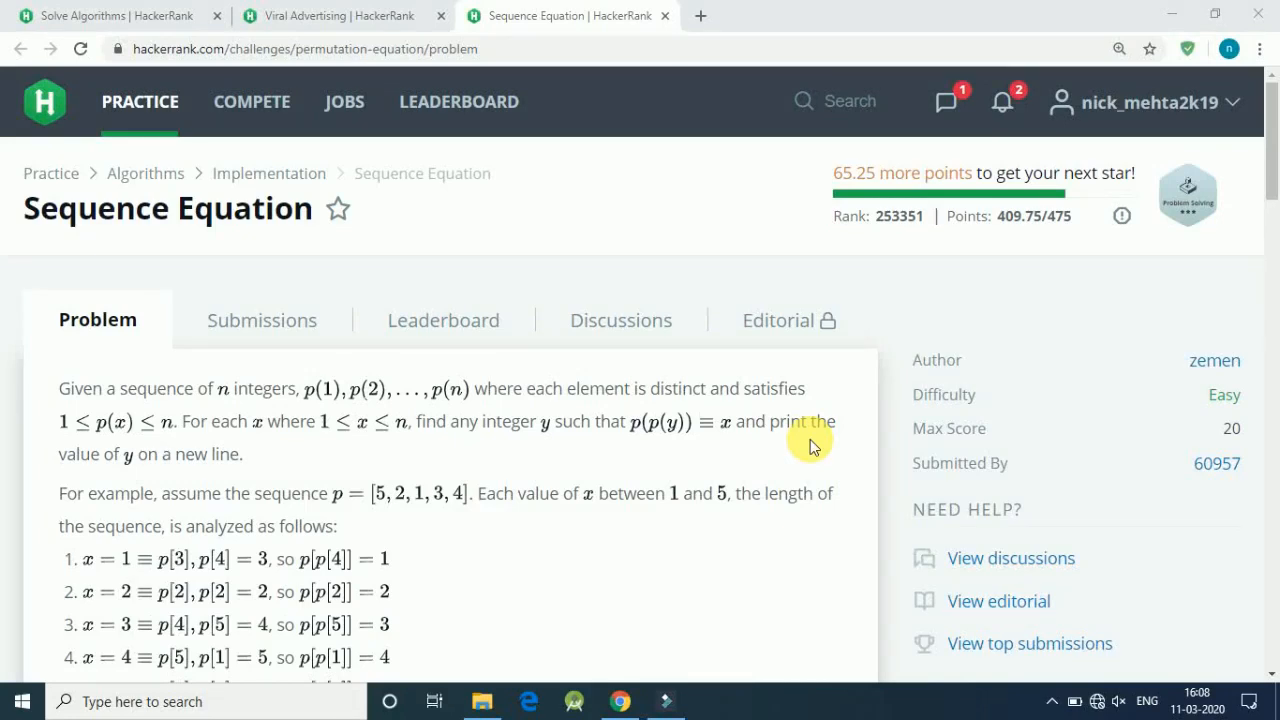
{"action": "mouse_move", "coordinate": [502, 402]}
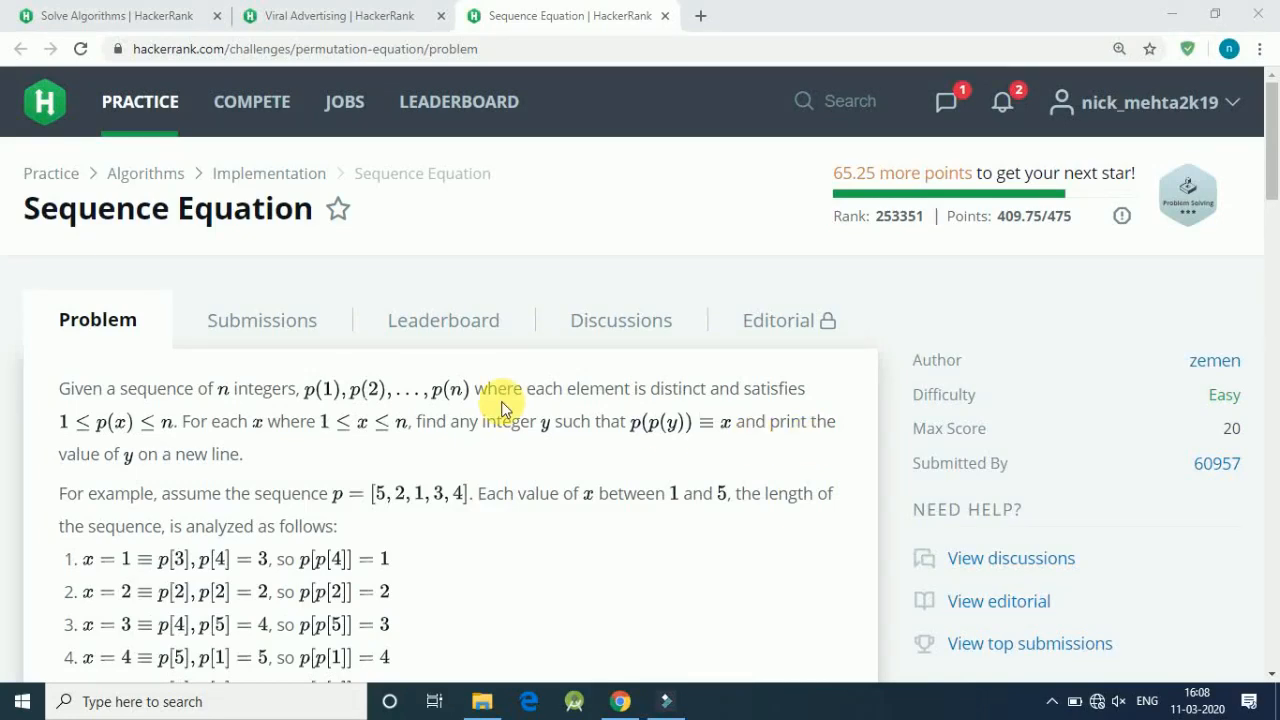
{"action": "mouse_move", "coordinate": [8, 210]}
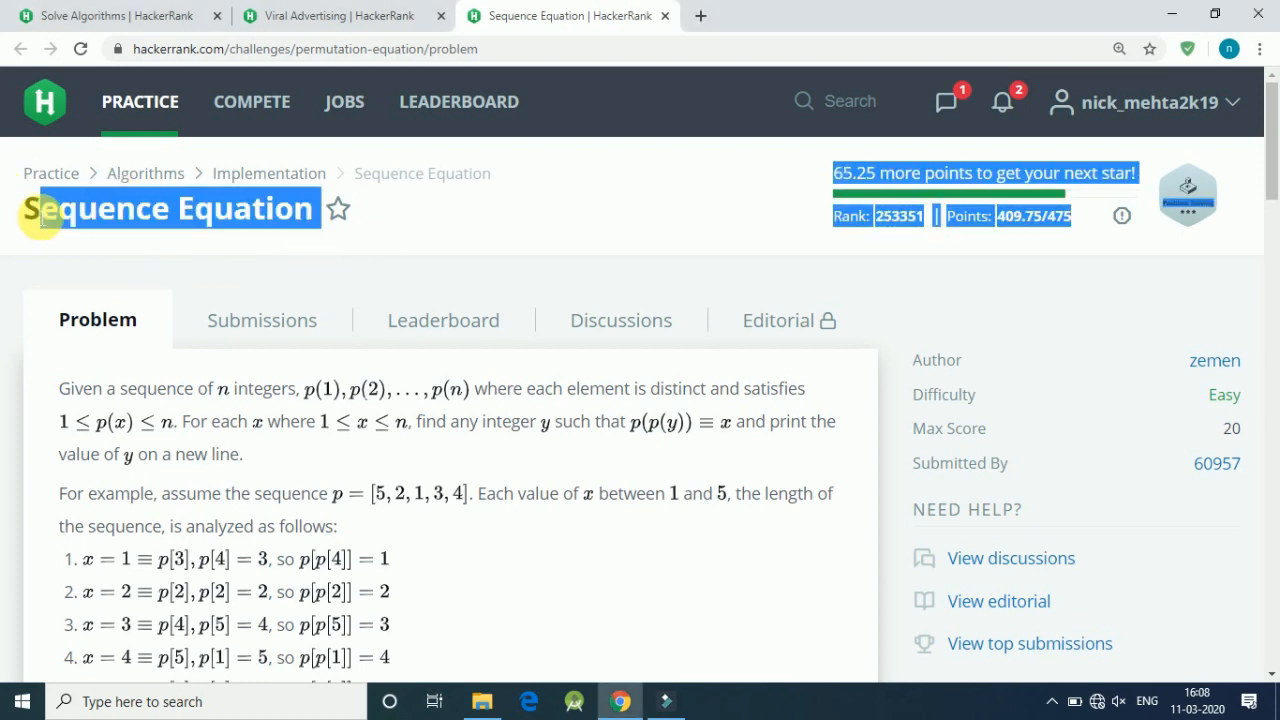
Review the problem statement and Sample Input 0 before writing the solution
{"action": "left_click", "coordinate": [28, 262]}
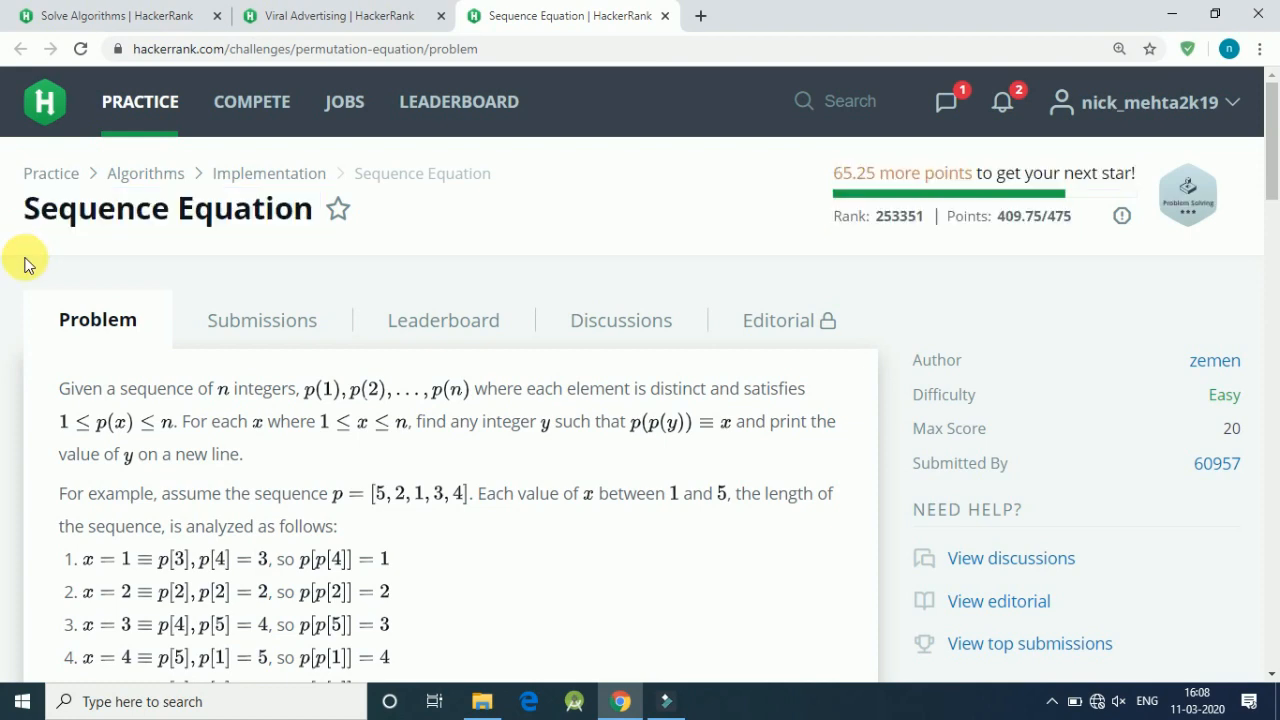
{"action": "scroll", "scroll_direction": "down", "scroll_amount": 3}
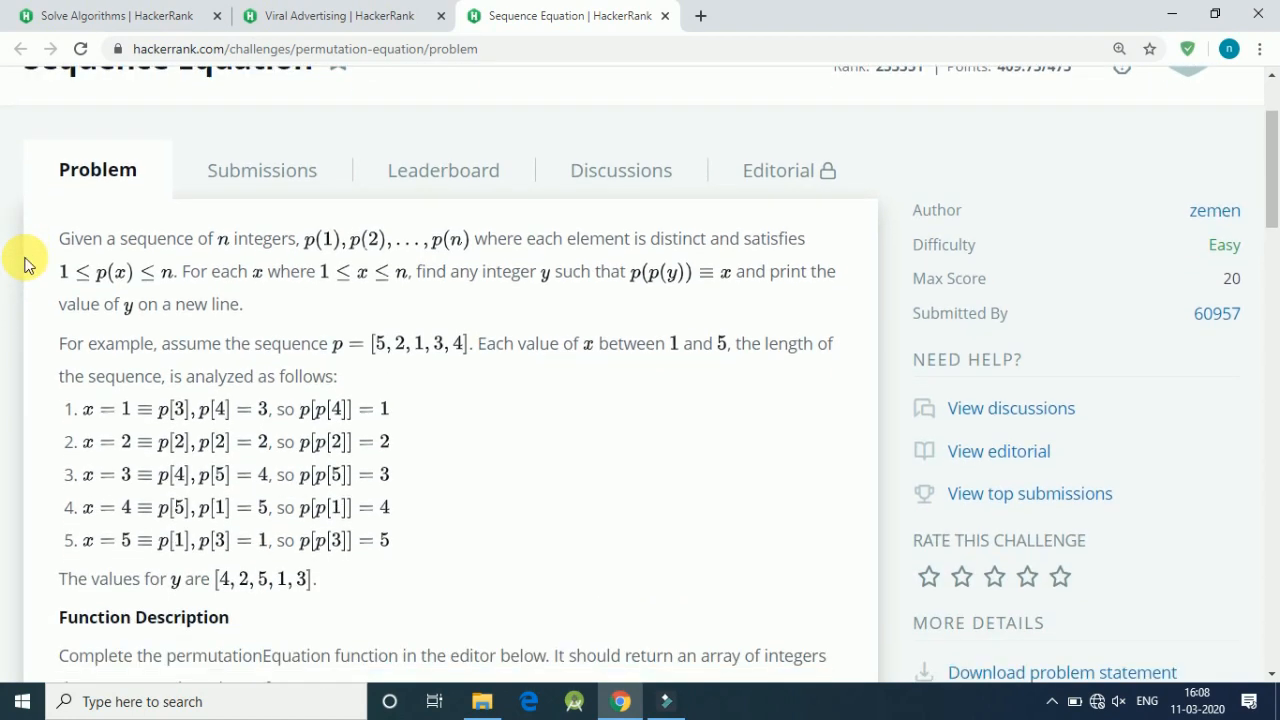
{"action": "scroll", "scroll_direction": "down", "scroll_amount": 3}
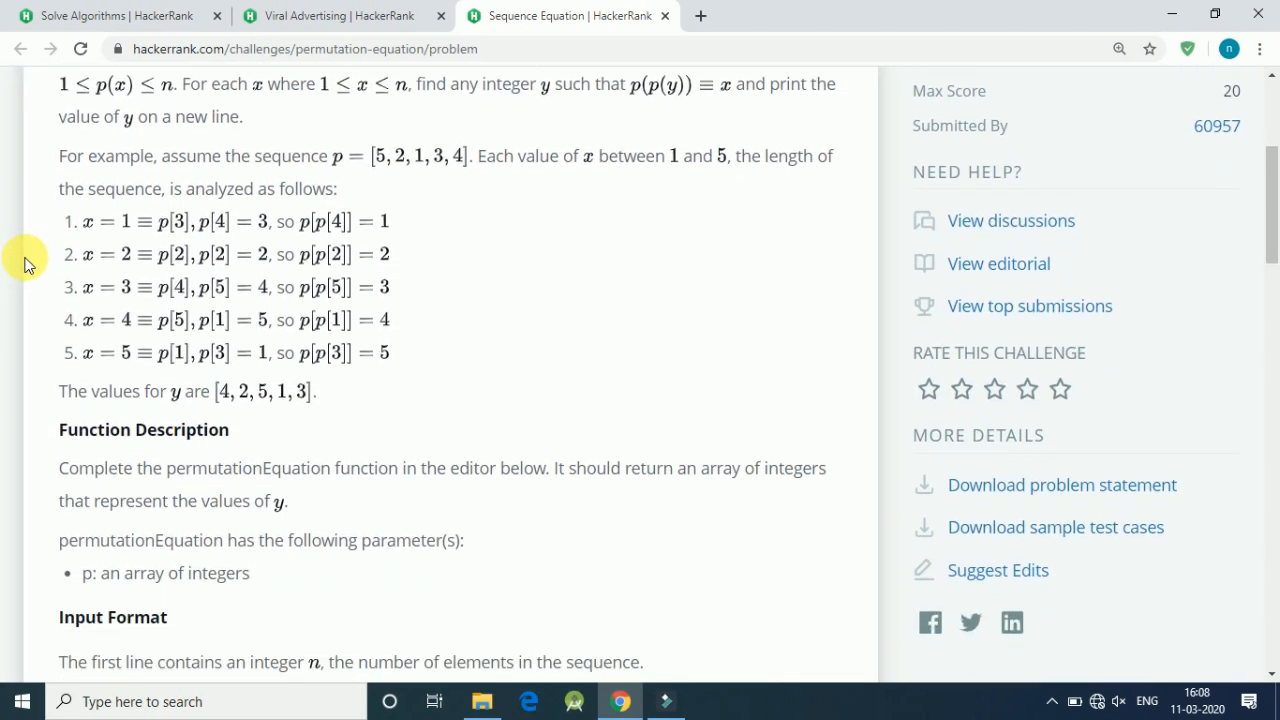
{"action": "scroll", "scroll_direction": "down", "scroll_amount": 3}
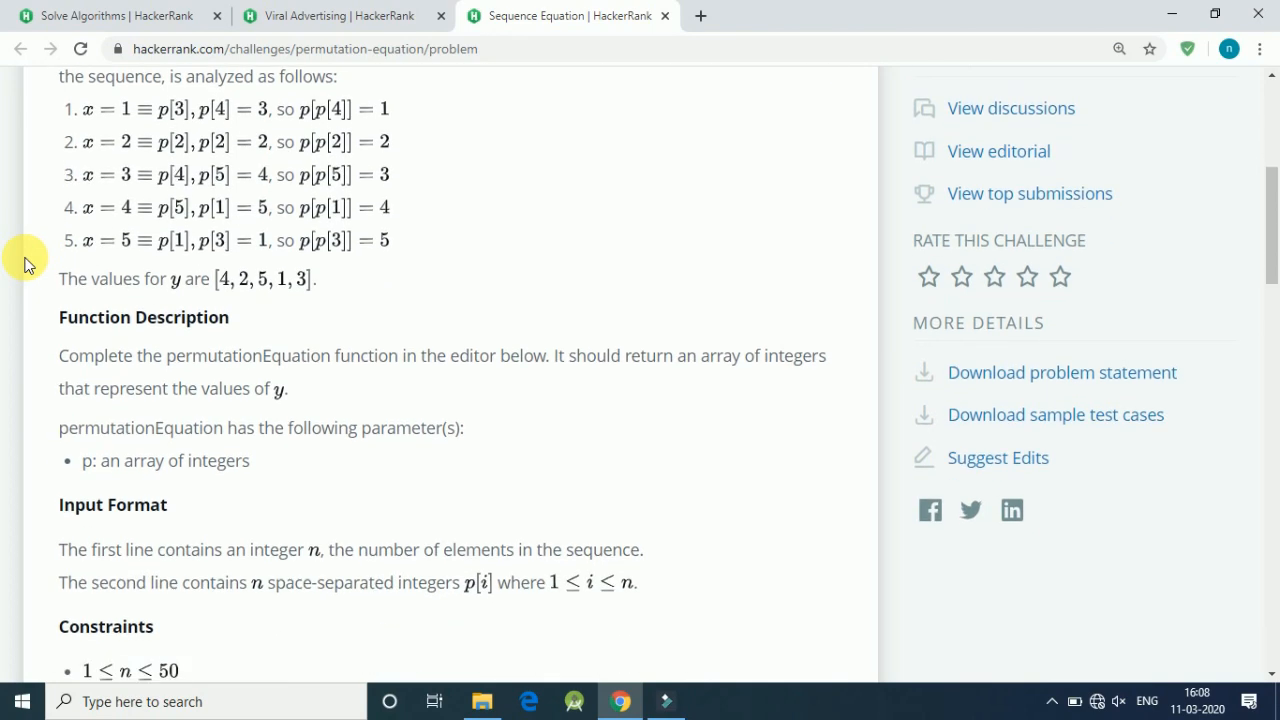
{"action": "scroll", "scroll_direction": "down", "scroll_amount": 3}
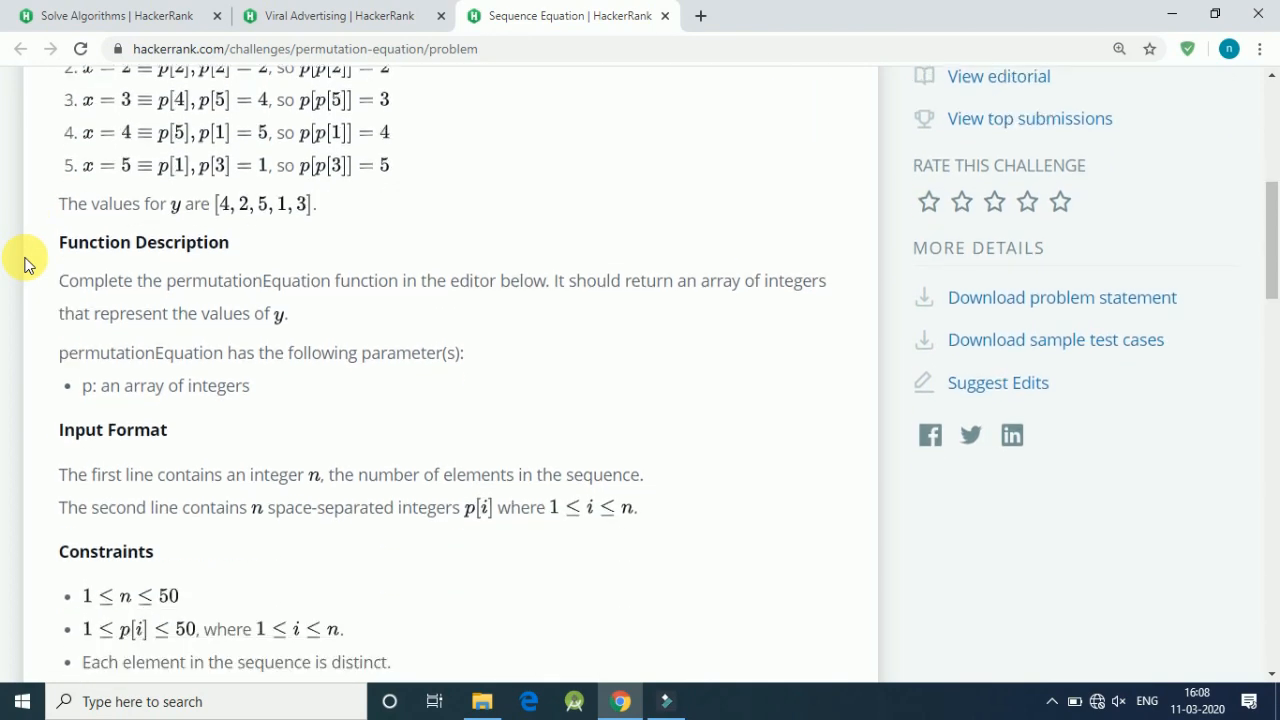
{"action": "scroll", "scroll_direction": "down", "scroll_amount": 3}
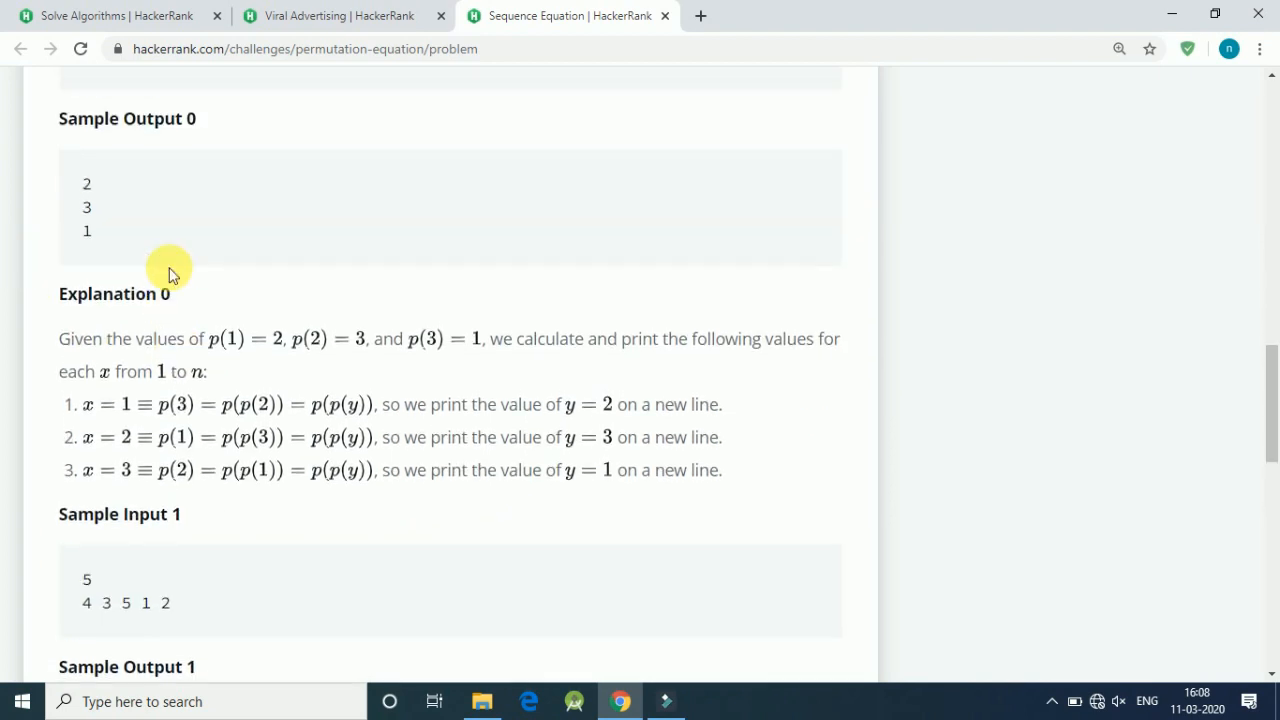
{"action": "scroll", "scroll_direction": "up", "scroll_amount": 3}
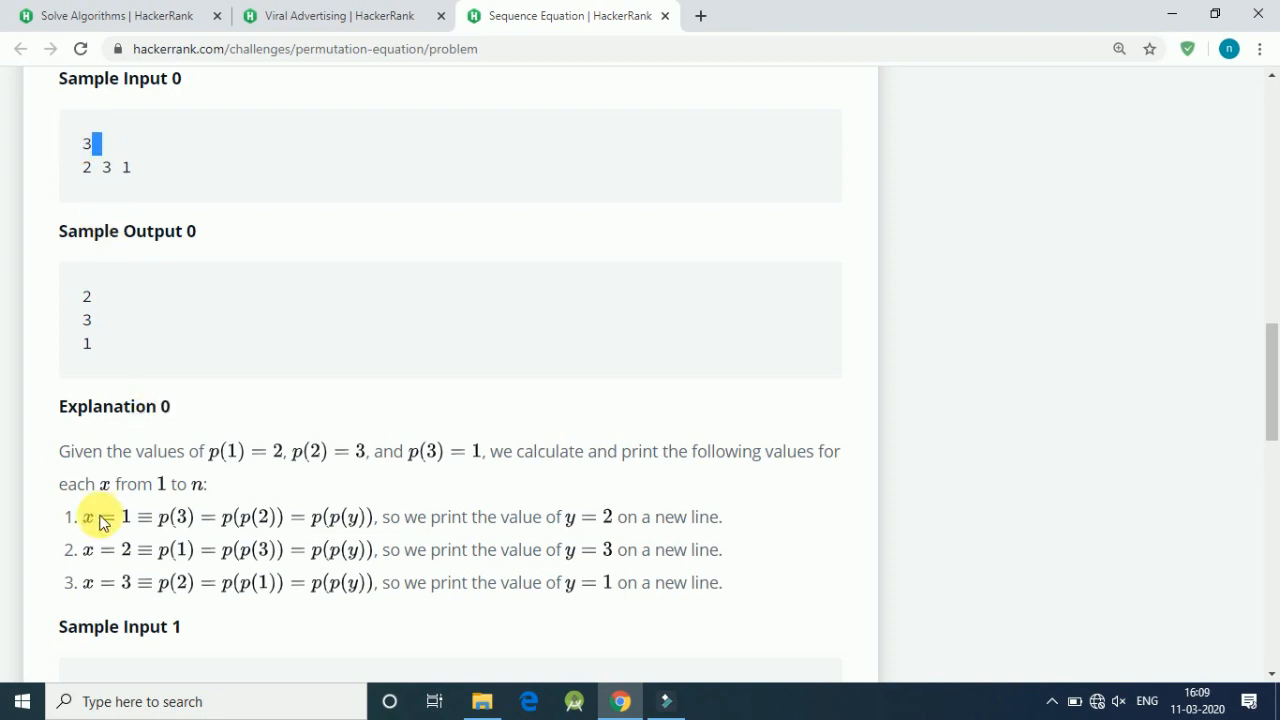
{"action": "mouse_move", "coordinate": [144, 440]}
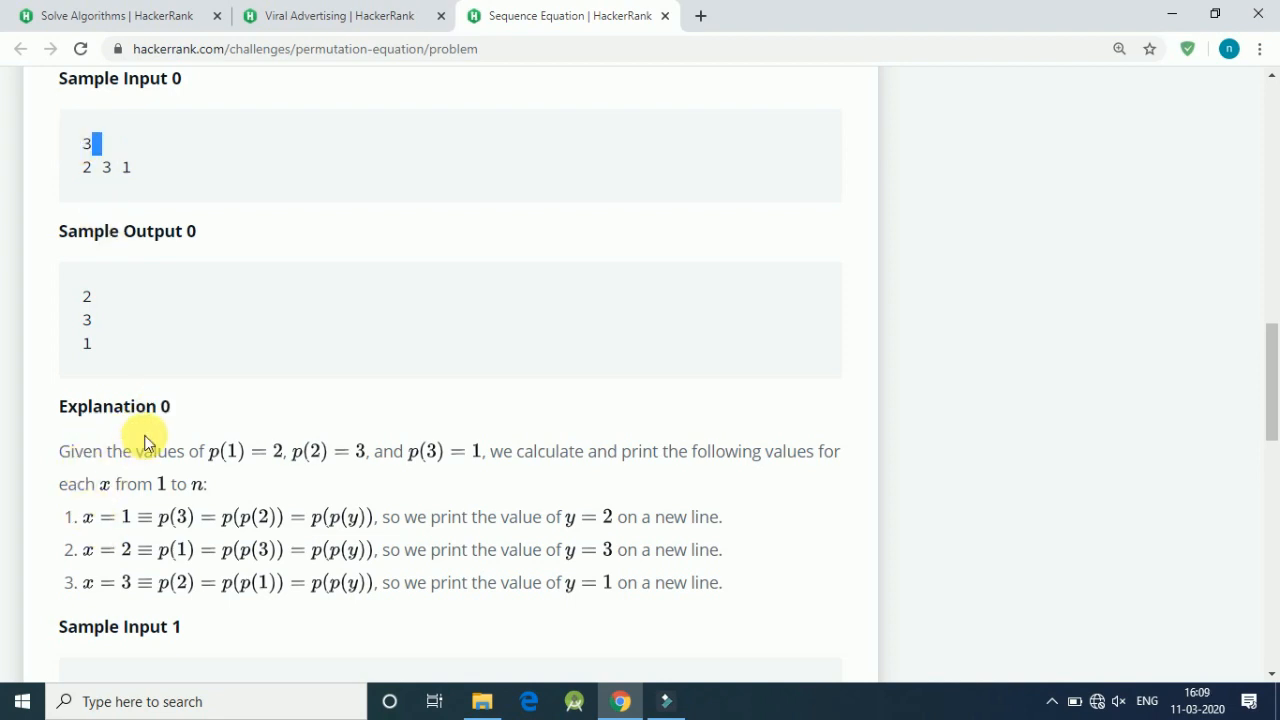
{"action": "scroll", "scroll_direction": "down", "scroll_amount": 3}
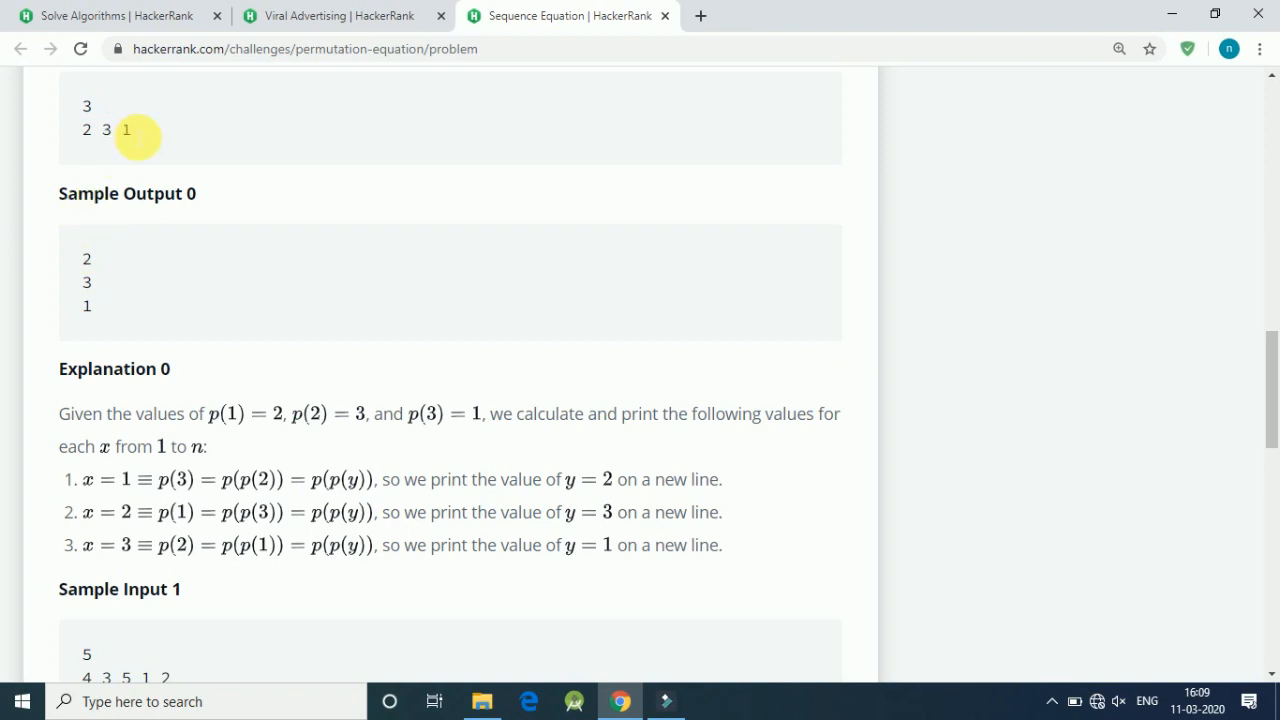
{"action": "double_click", "coordinate": [124, 130]}
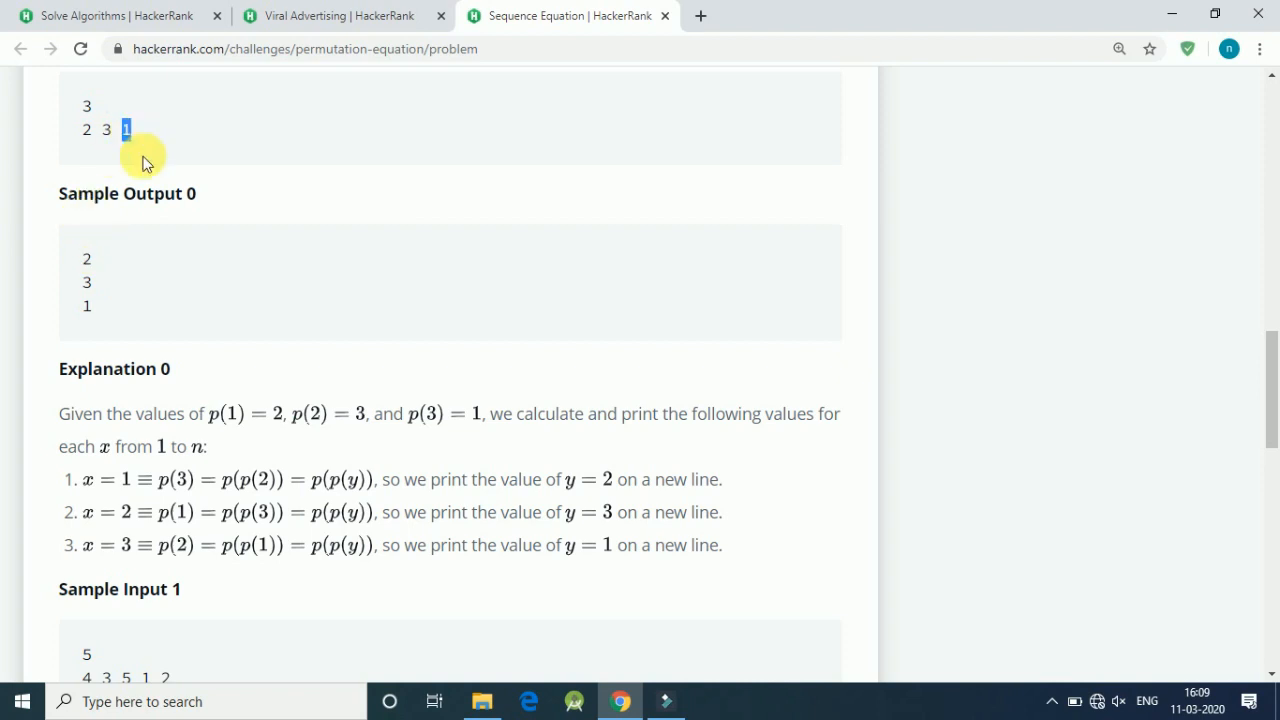
{"action": "mouse_move", "coordinate": [184, 486]}
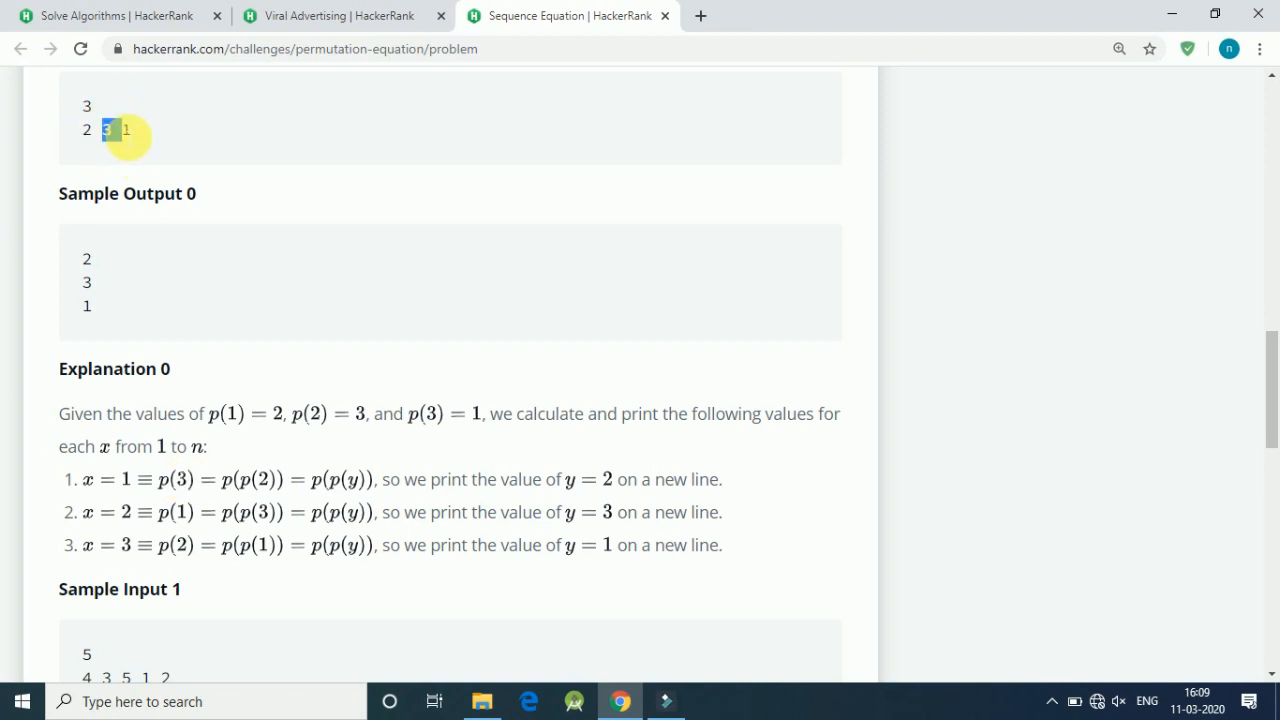
{"action": "mouse_move", "coordinate": [596, 496]}
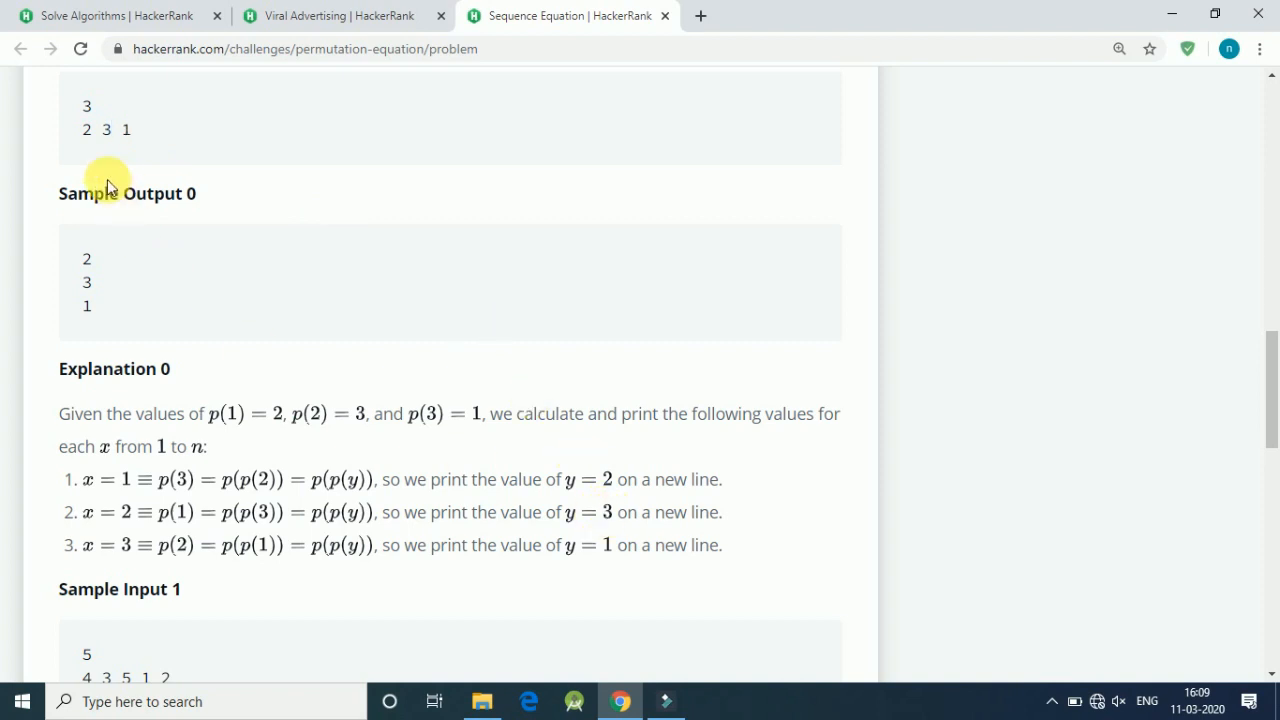
{"action": "double_click", "coordinate": [106, 130]}
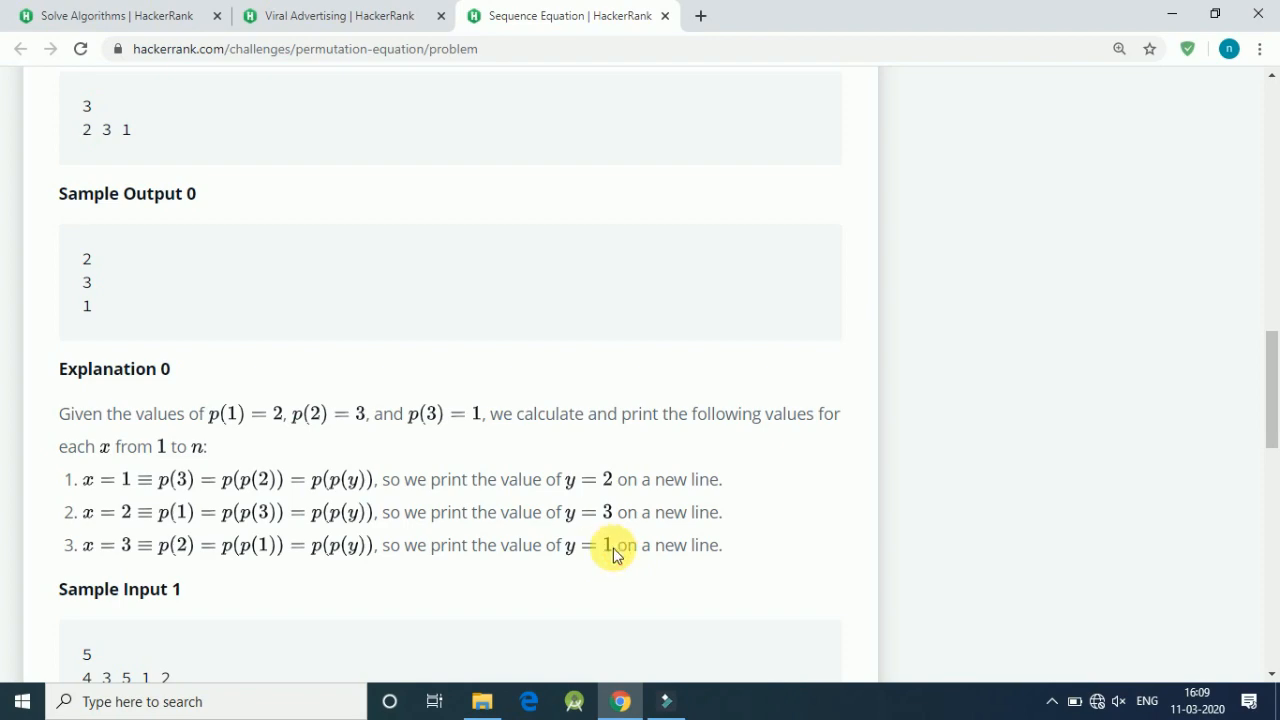
{"action": "scroll", "scroll_direction": "up", "scroll_amount": 3}
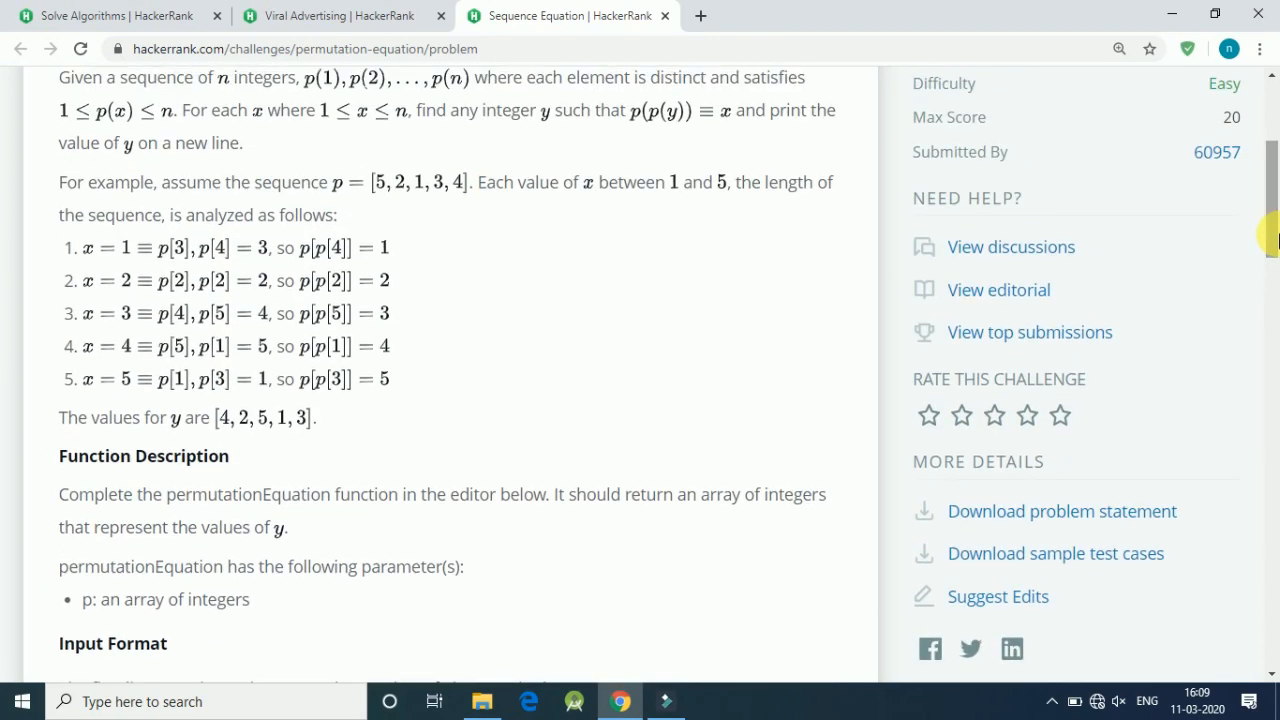
{"action": "scroll", "scroll_direction": "up", "scroll_amount": 3}
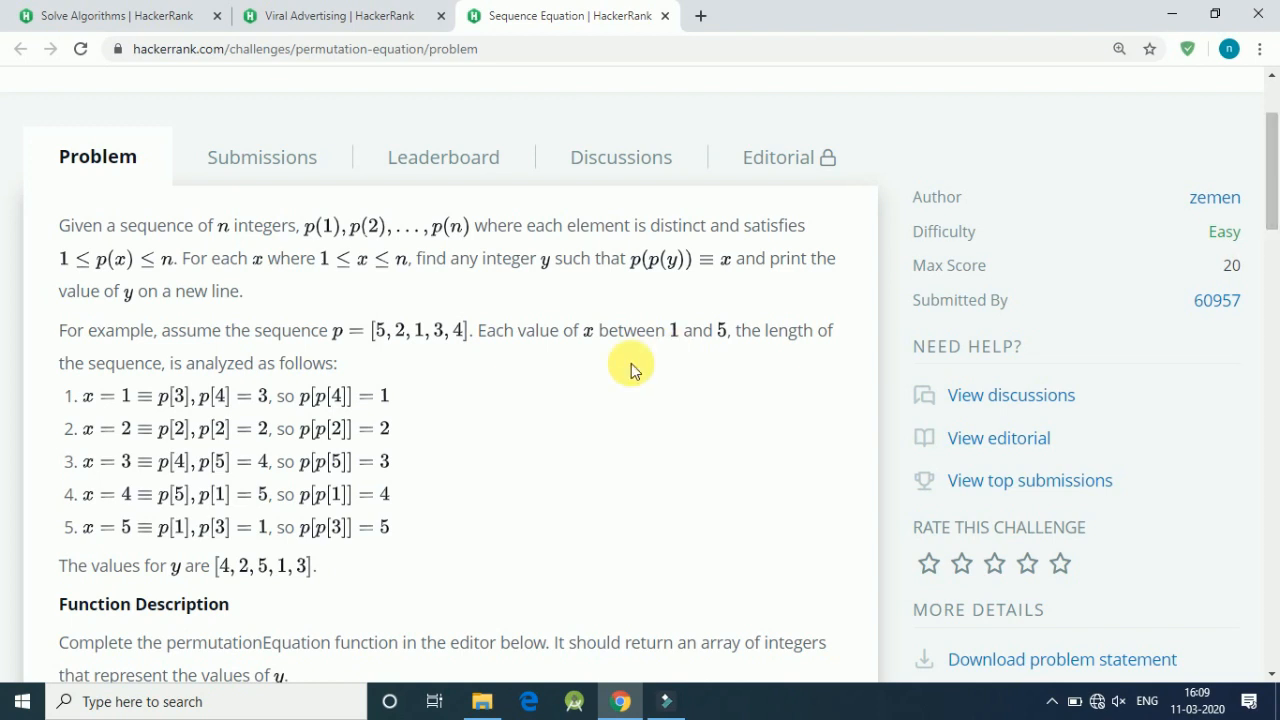
{"action": "mouse_move", "coordinate": [432, 342]}
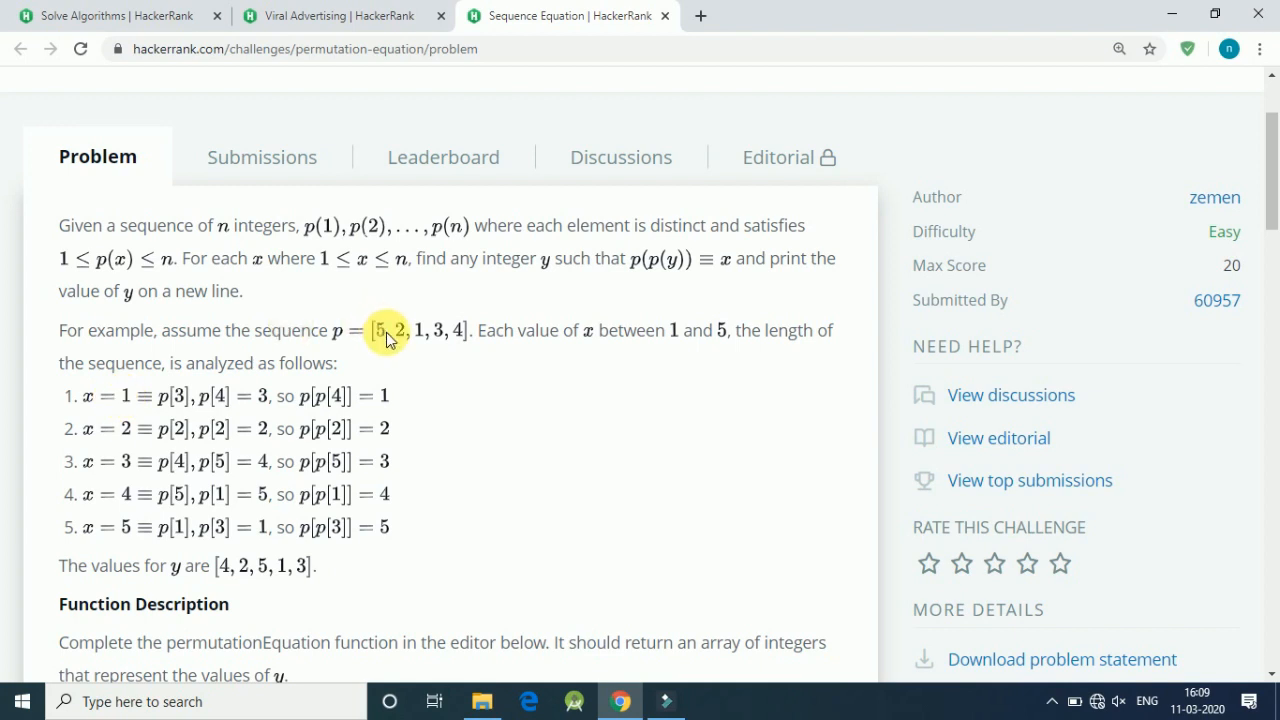
{"action": "mouse_move", "coordinate": [416, 322]}
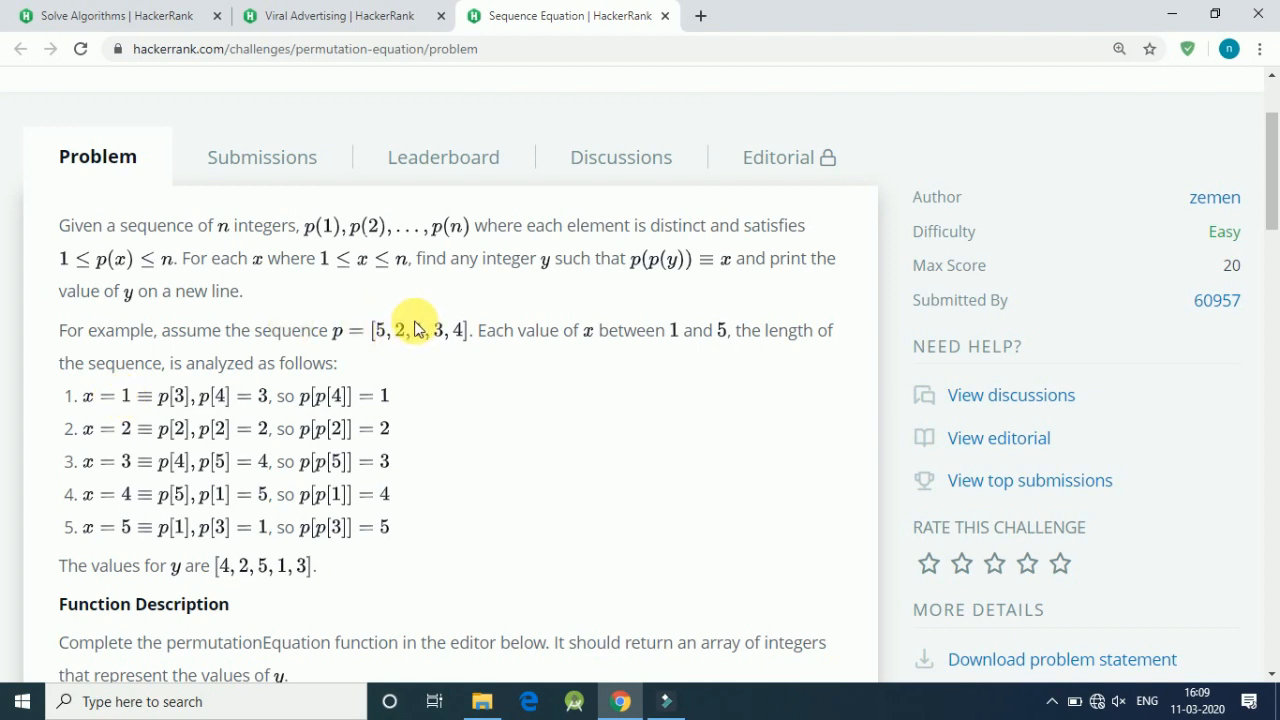
{"action": "mouse_move", "coordinate": [420, 338]}
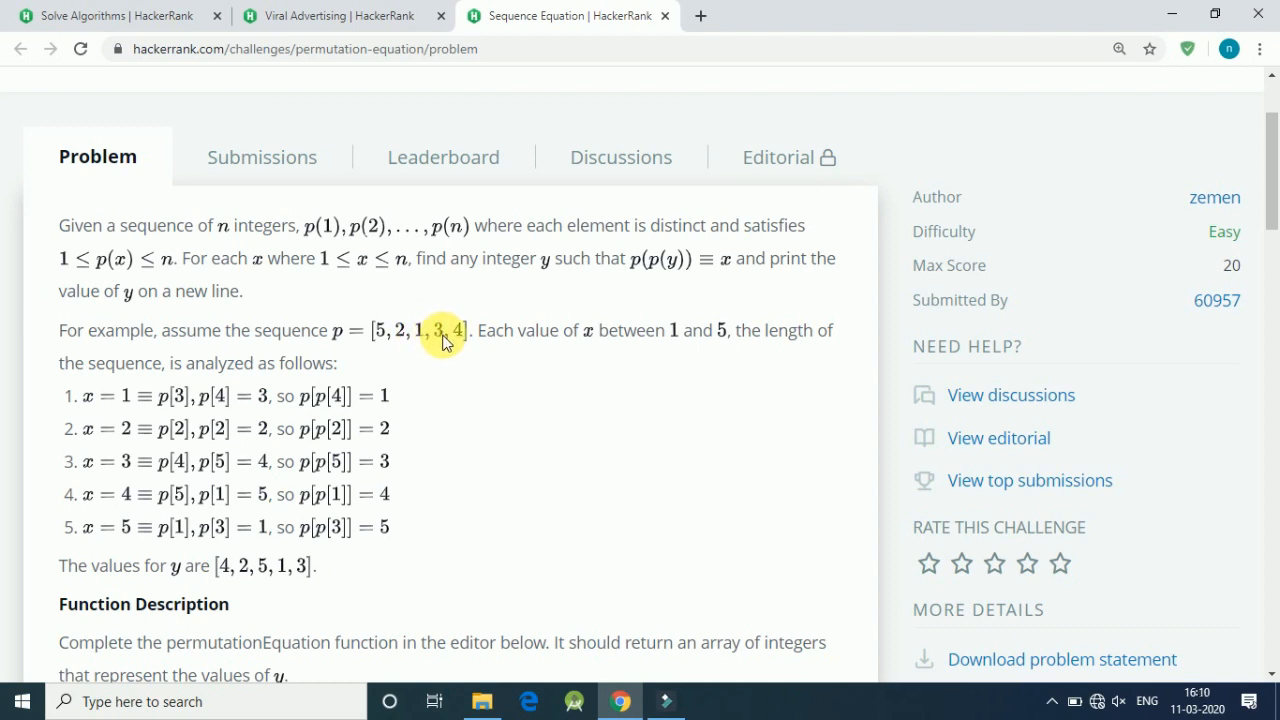
{"action": "mouse_move", "coordinate": [228, 574]}
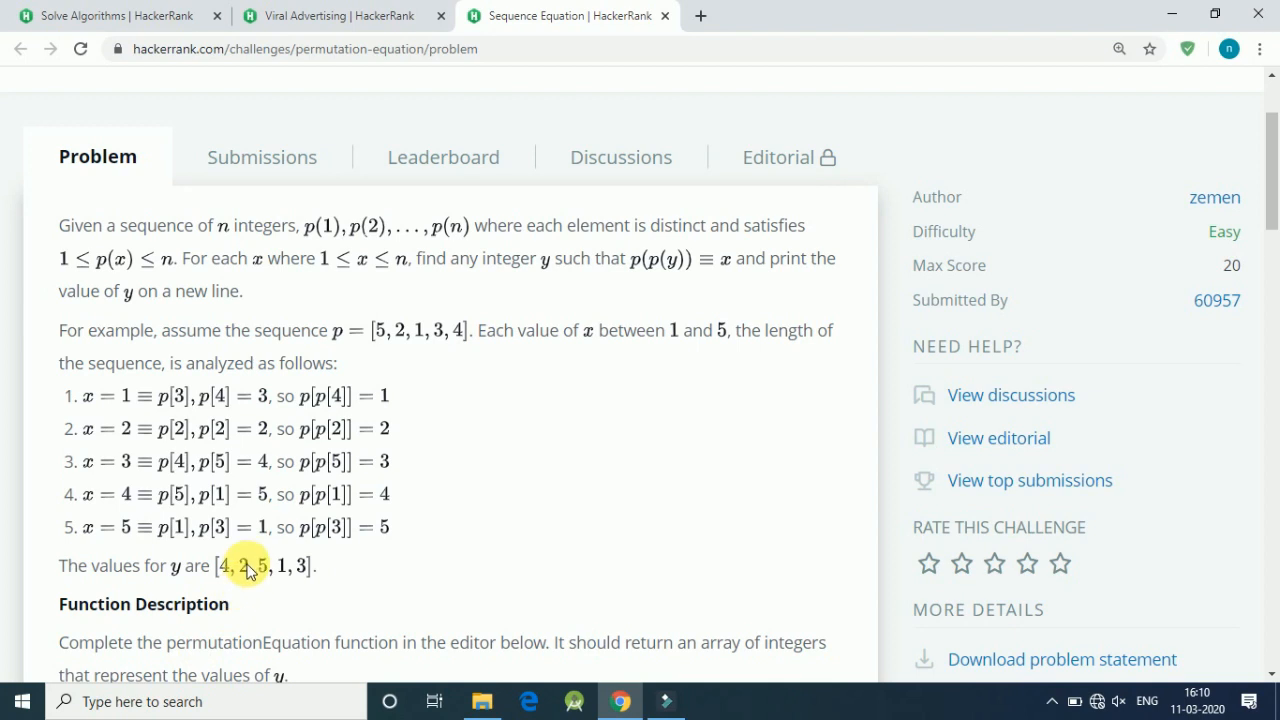
{"action": "mouse_move", "coordinate": [456, 330]}
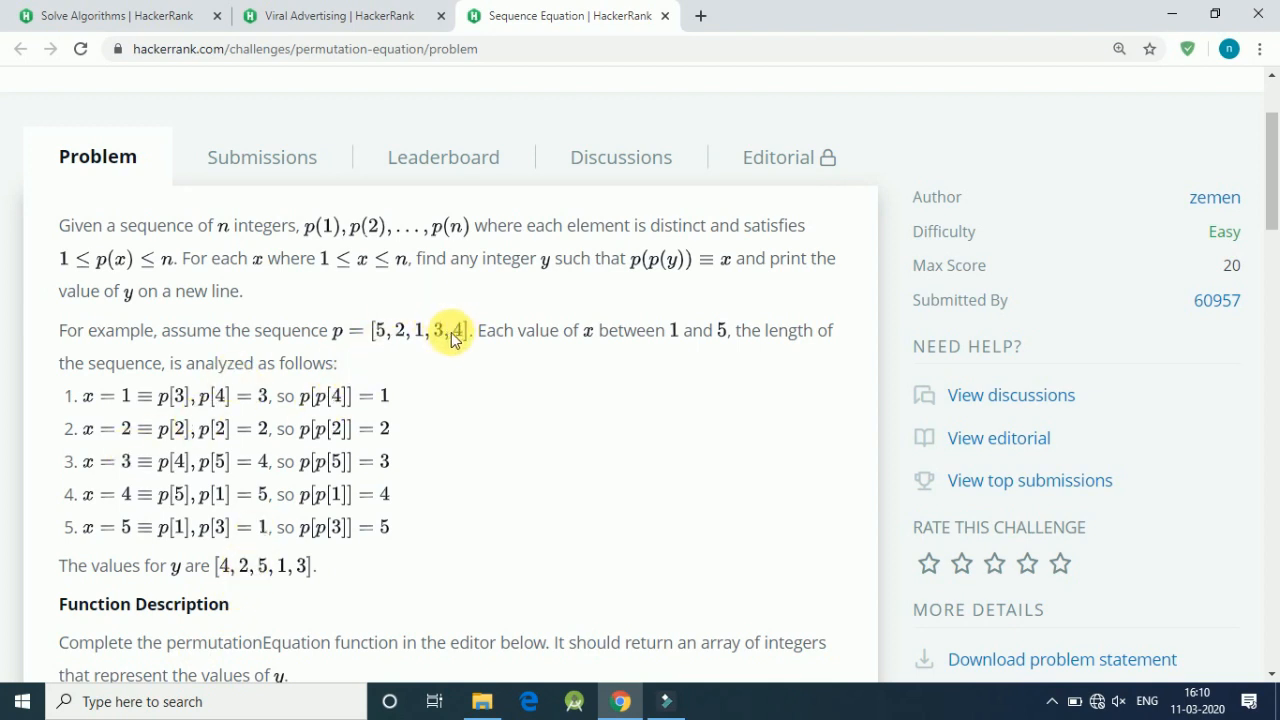
{"action": "mouse_move", "coordinate": [270, 584]}
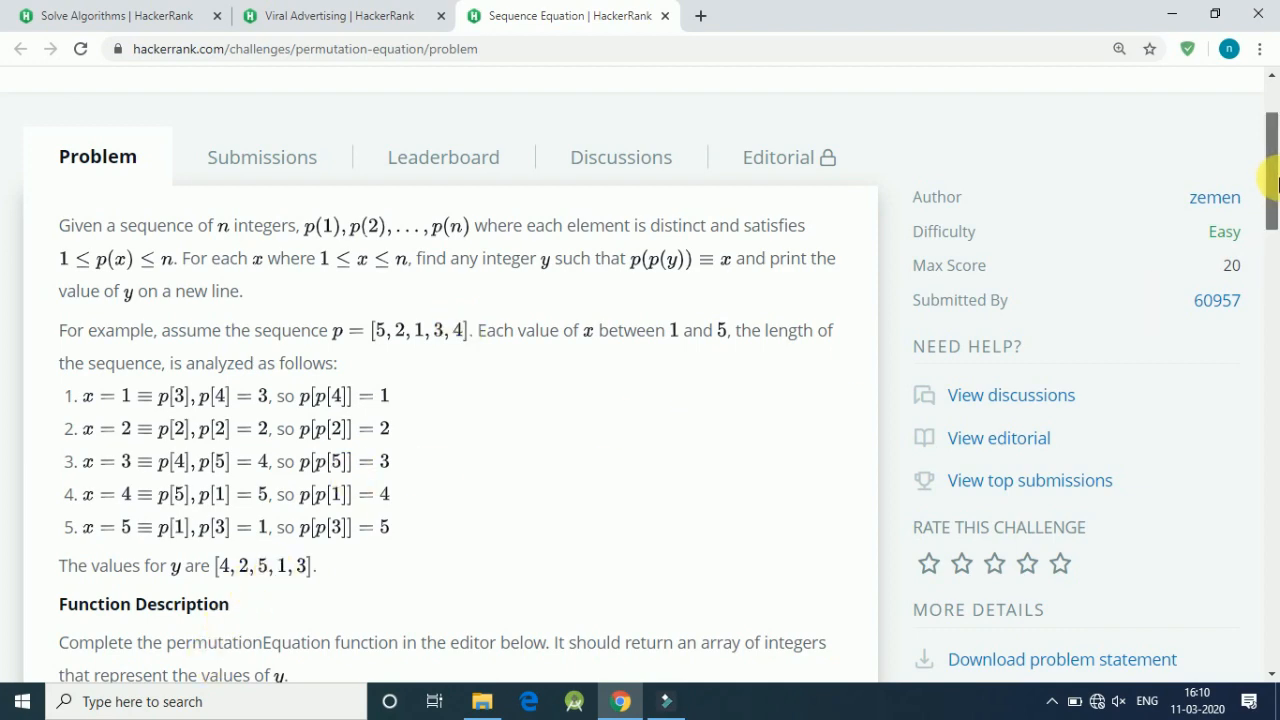
{"action": "scroll", "scroll_direction": "down", "scroll_amount": 3}
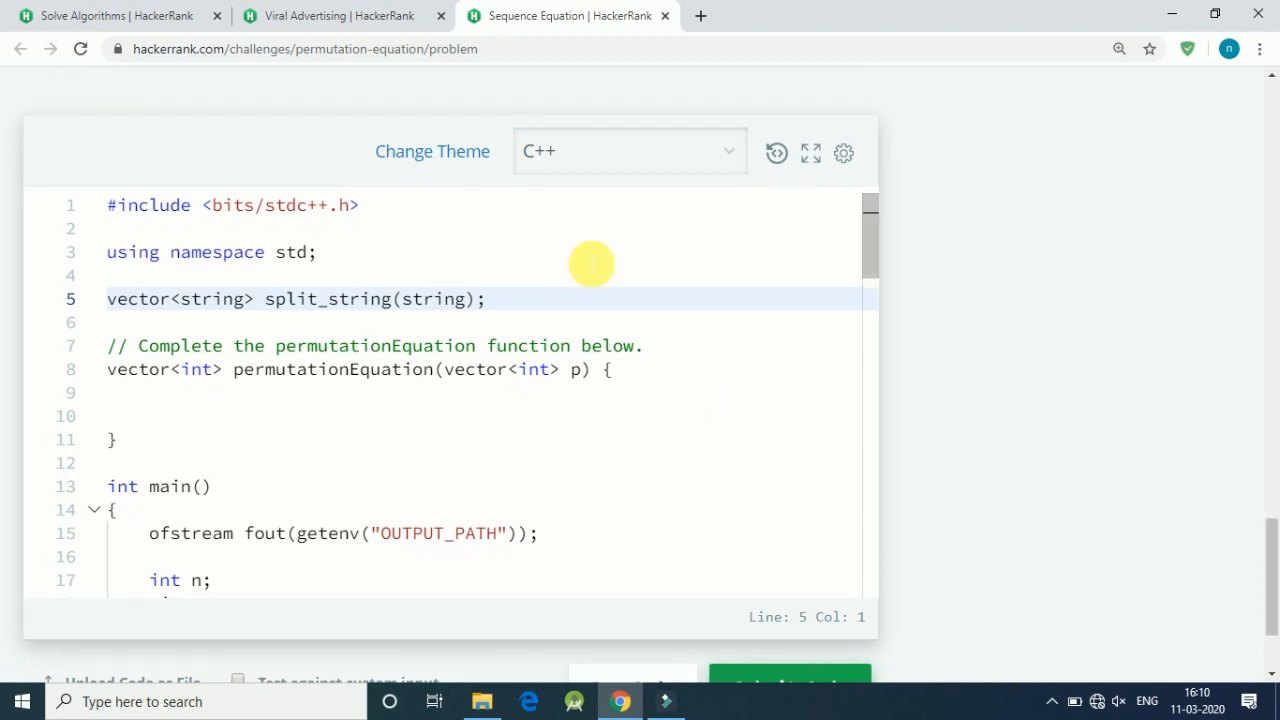
{"action": "mouse_move", "coordinate": [108, 306]}
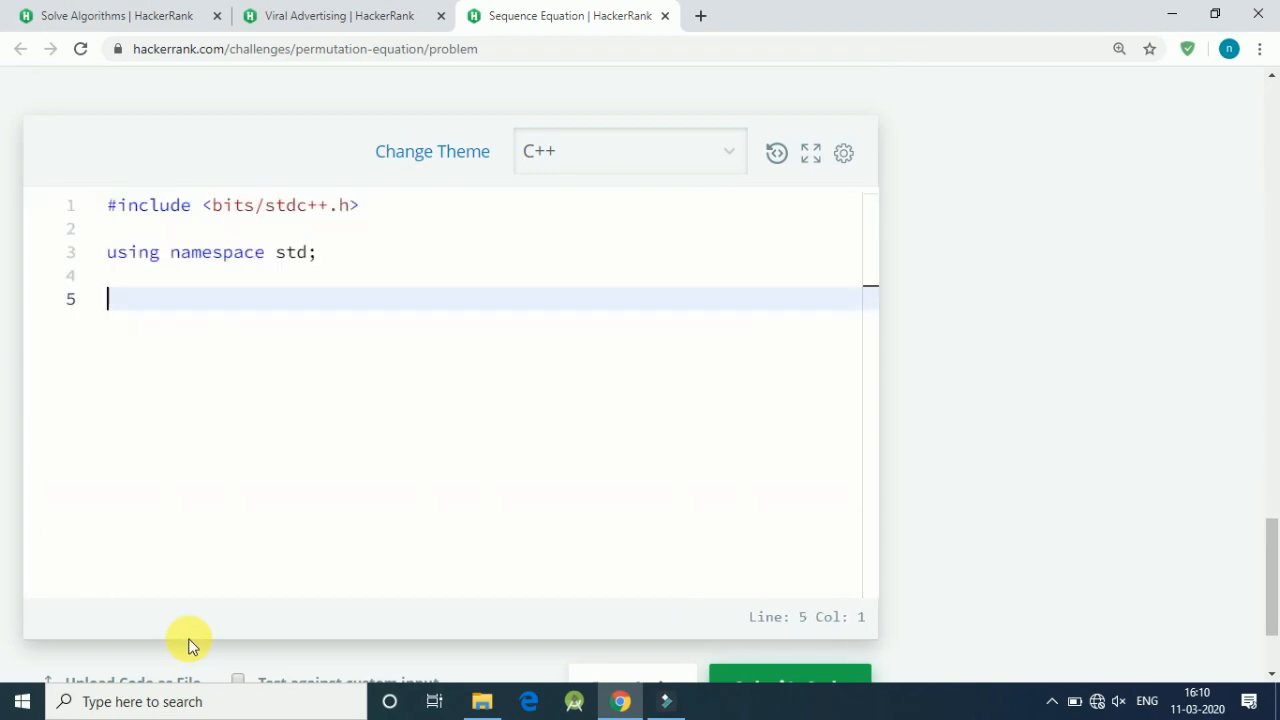
Write int main() declaring int n and reading it with cin>>n
{"action": "type", "text": "int mai"}
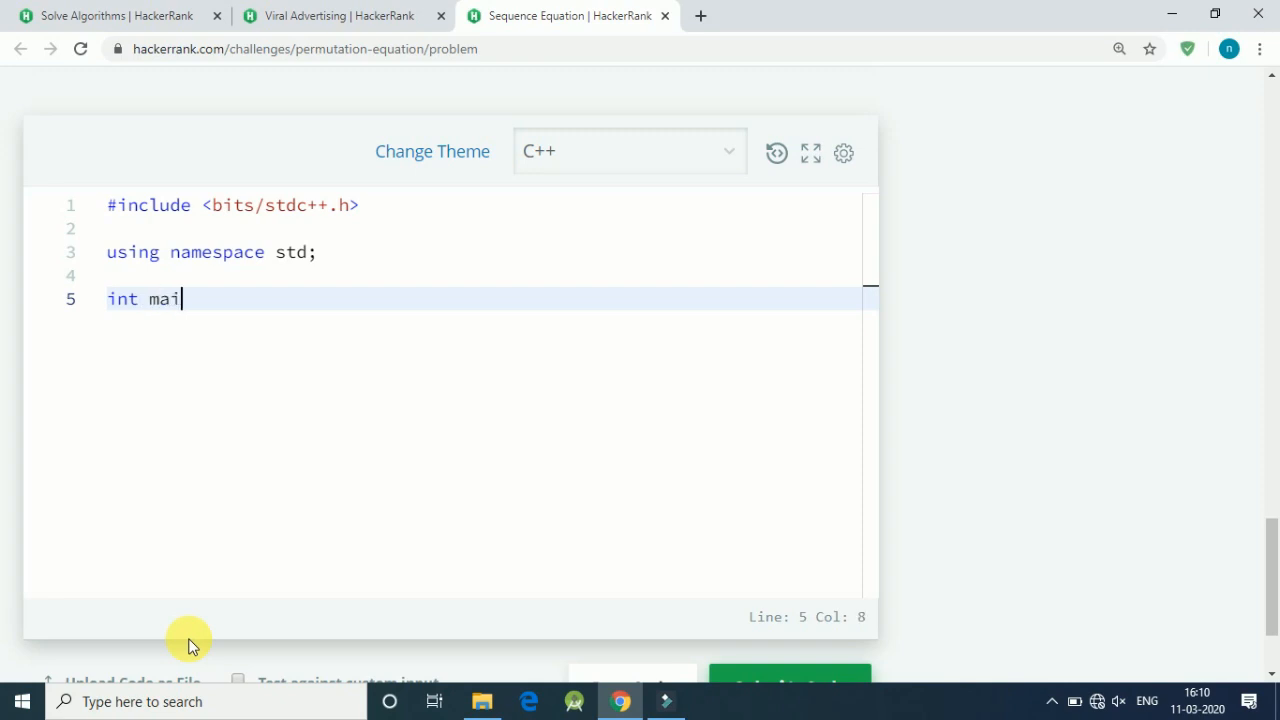
{"action": "type", "text": "n()"}
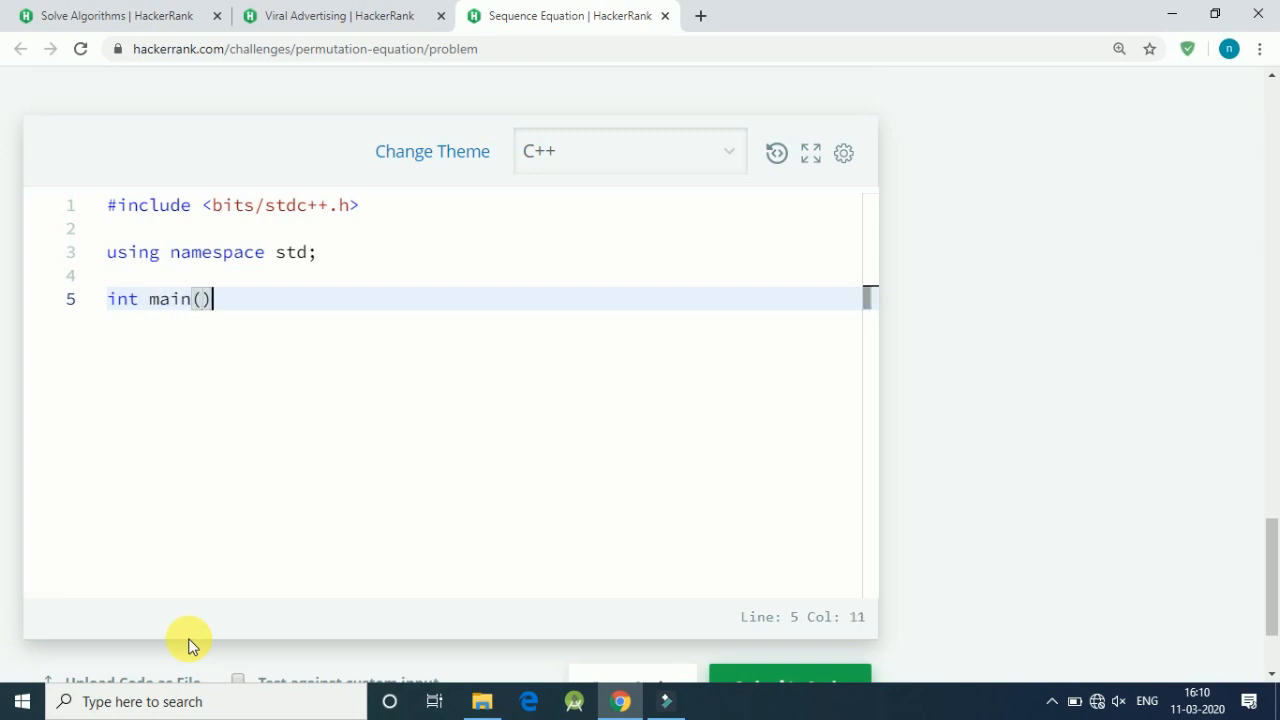
{"action": "type", "text": "{"}
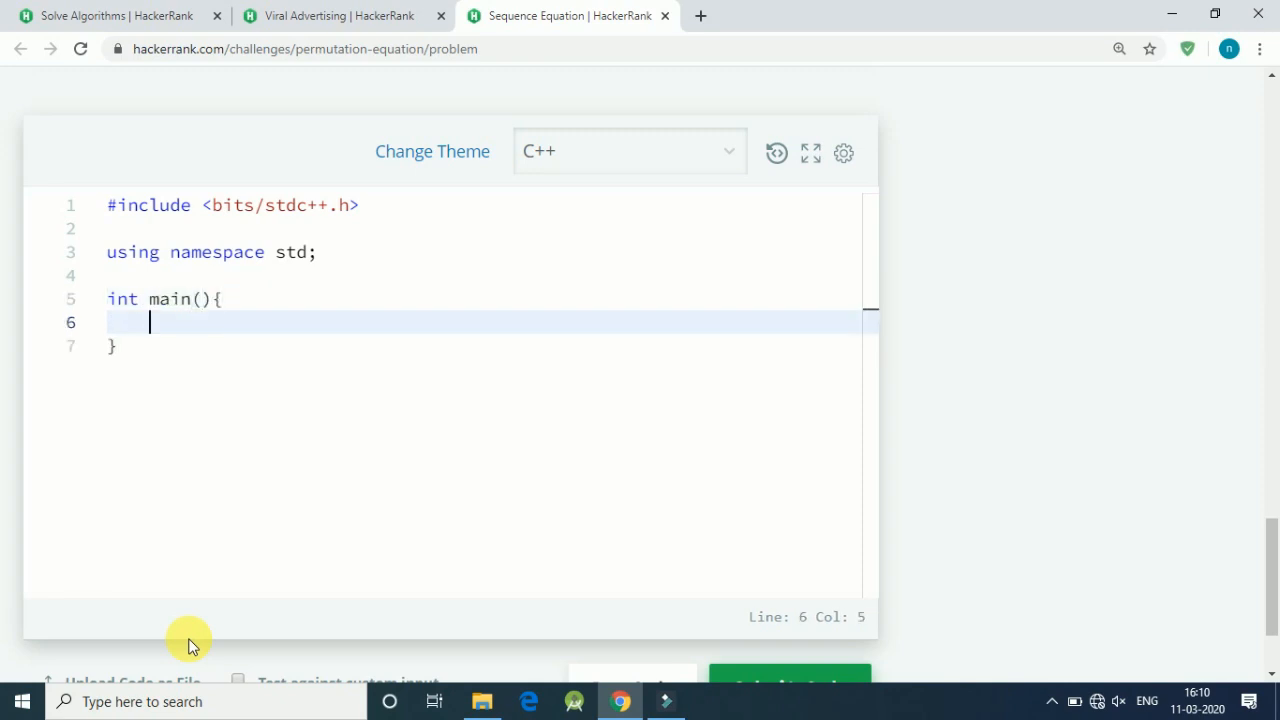
{"action": "type", "text": "int n;"}
{"action": "type", "text": "ci"}
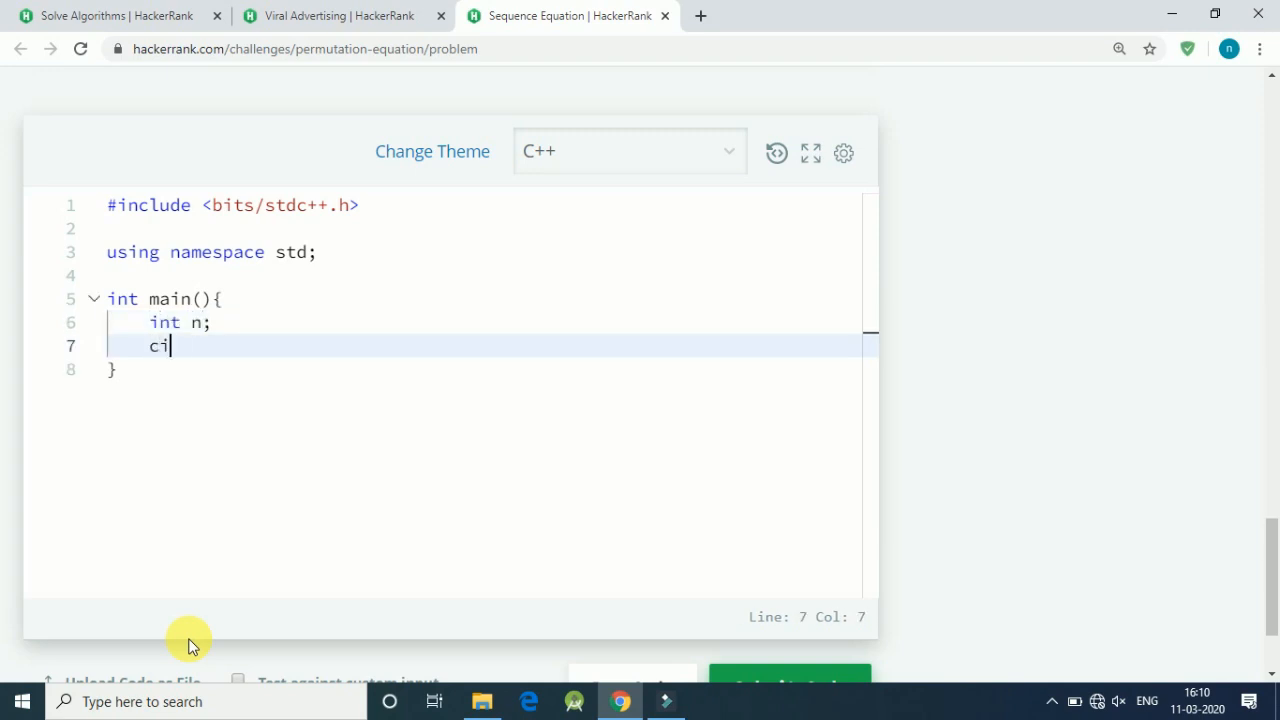
{"action": "type", "text": "n>n;"}
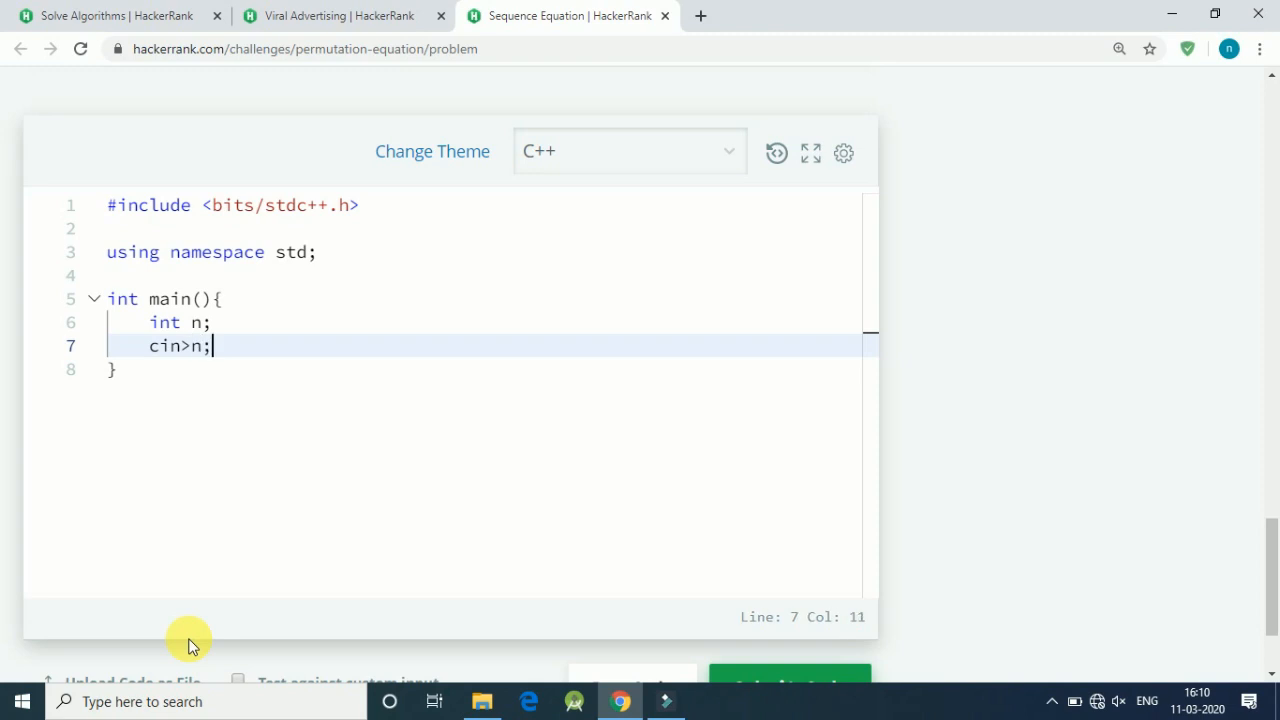
{"action": "key", "text": "Enter"}
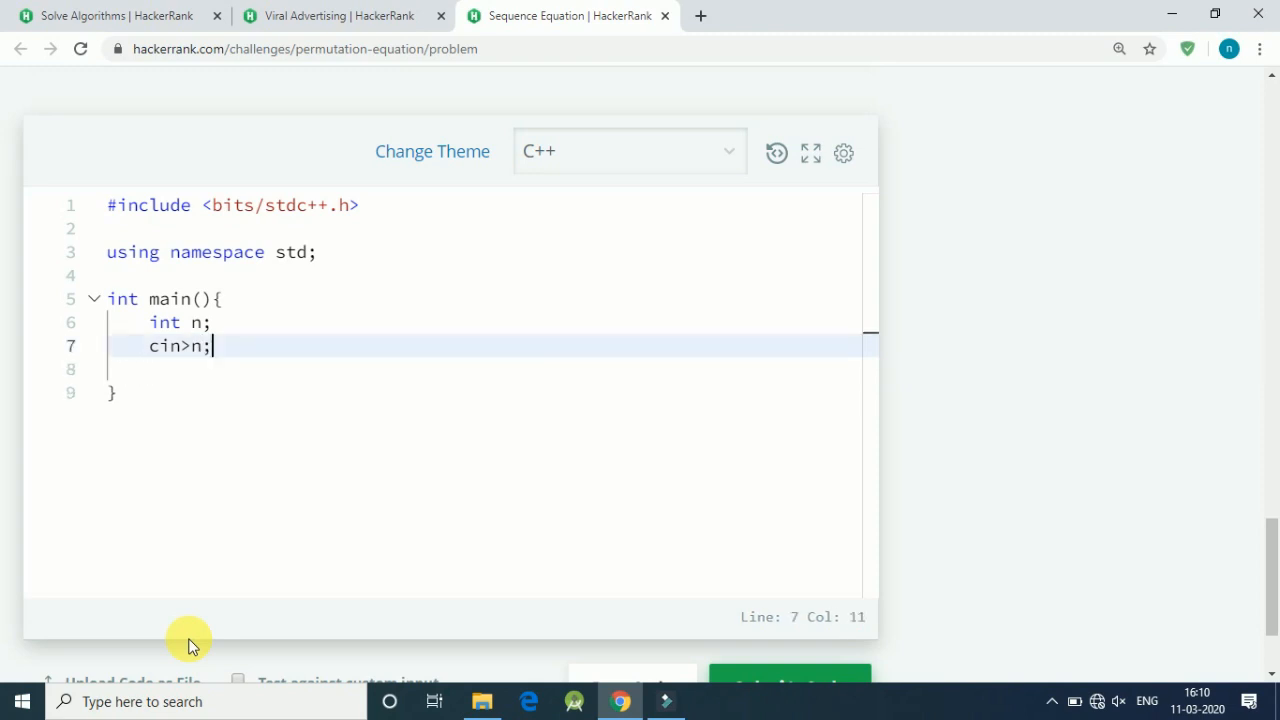
Declare int arr[n] and read the n values into arr[i] with a for loop
{"action": "type", "text": ">"}
{"action": "left_click", "coordinate": [480, 368]}
{"action": "type", "text": "int arr"}
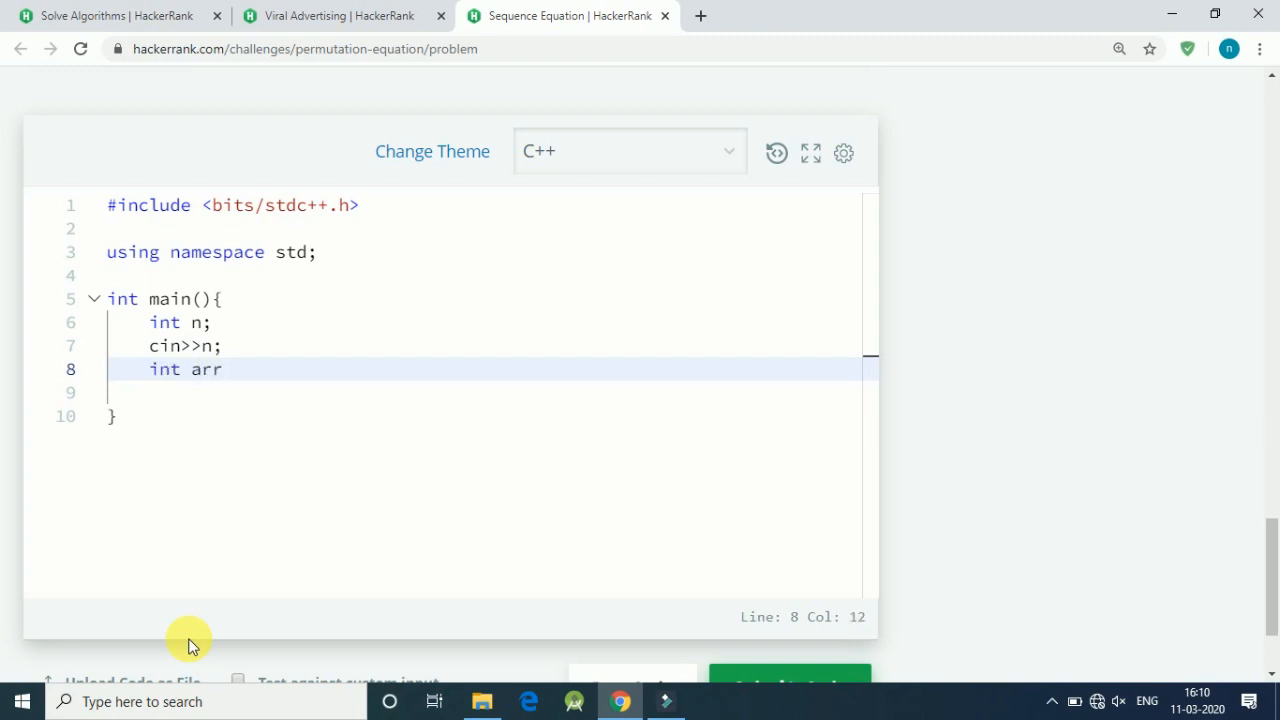
{"action": "type", "text": "[n]"}
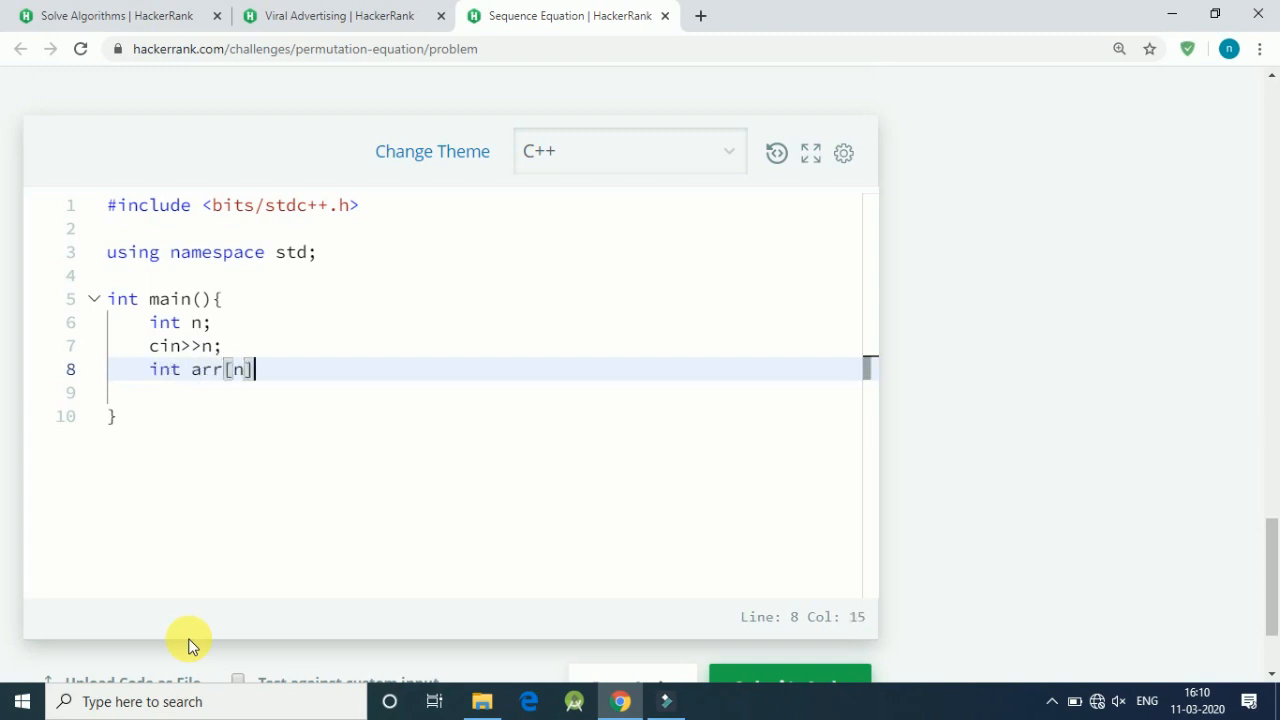
{"action": "type", "text": ";"}
{"action": "type", "text": "for(int "}
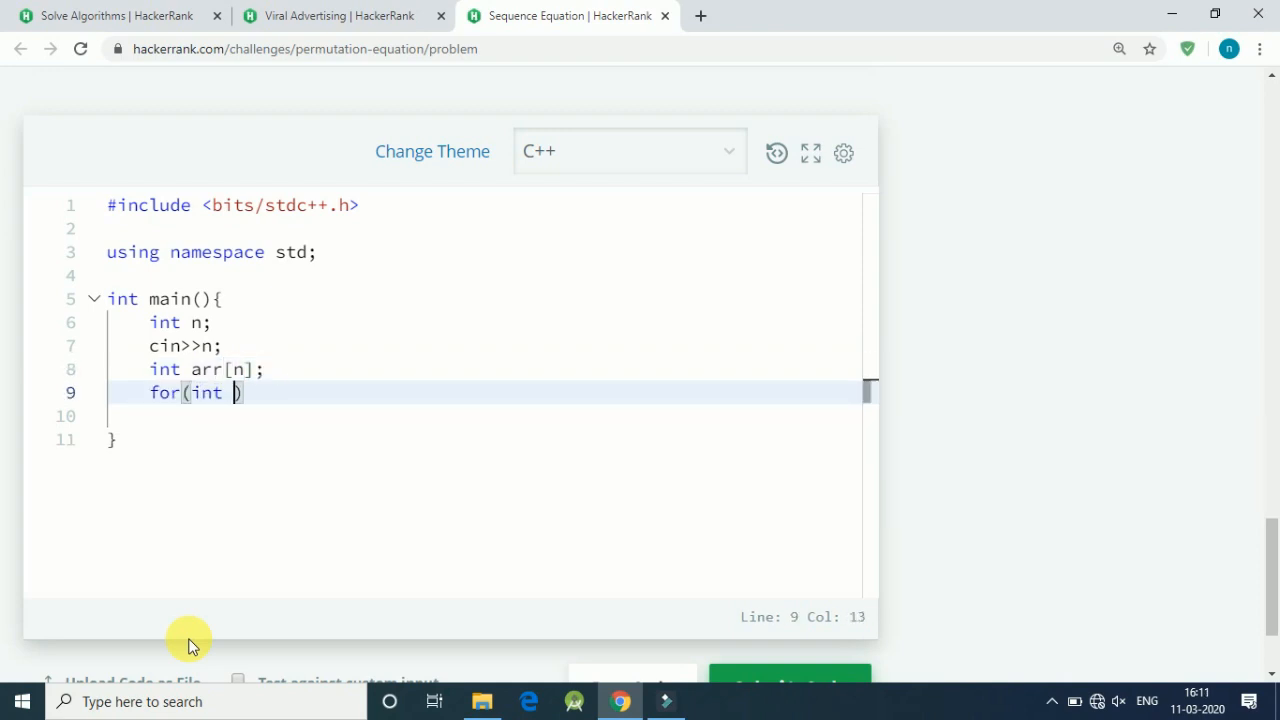
{"action": "type", "text": "i=0;"}
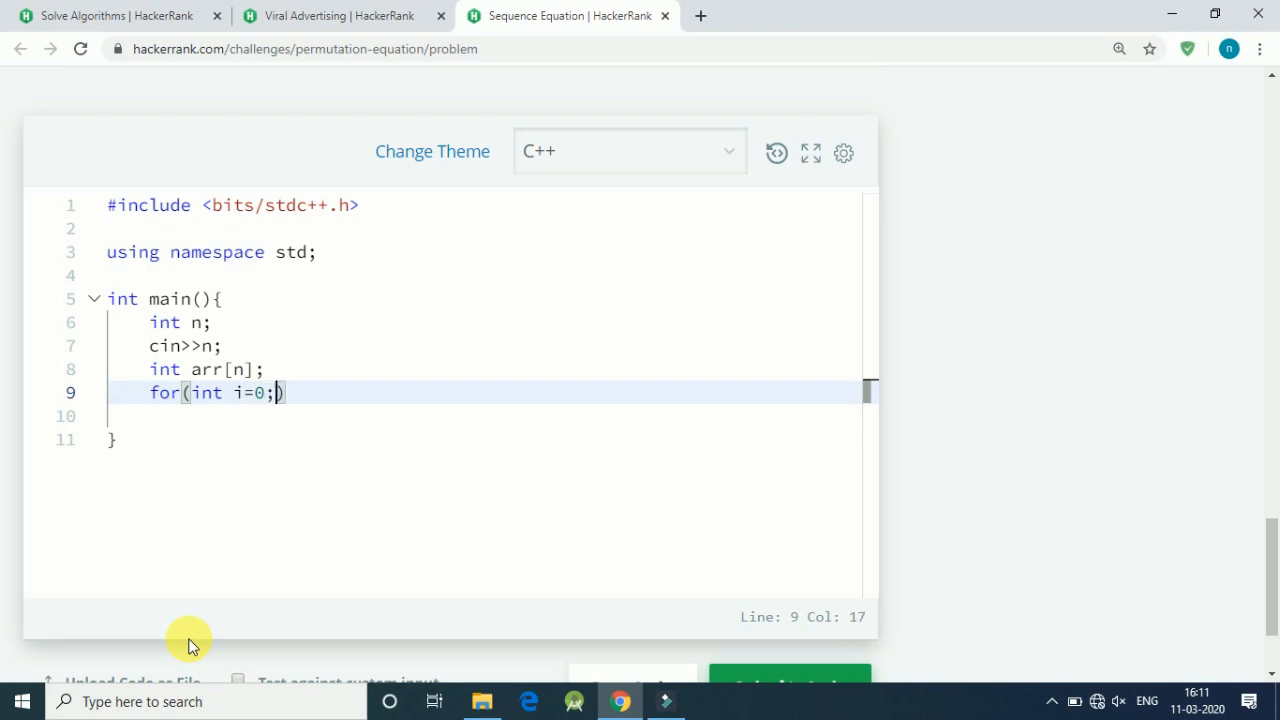
{"action": "type", "text": "i<n;i"}
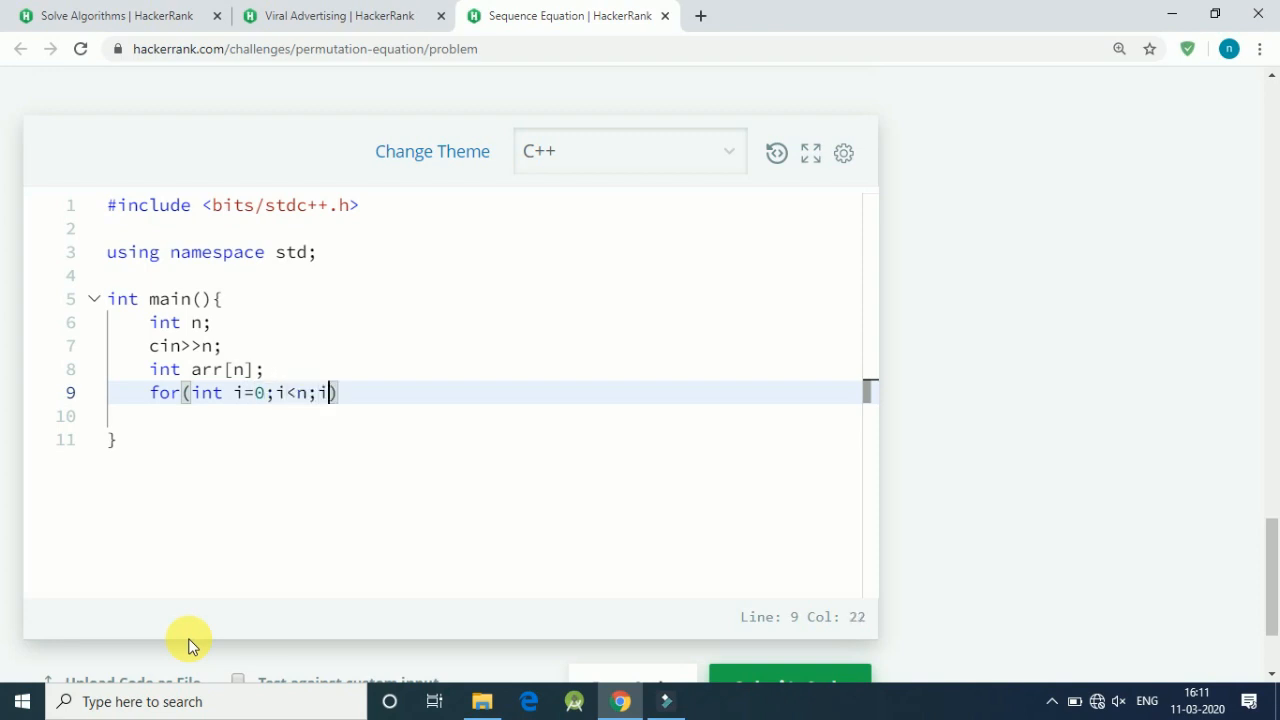
{"action": "type", "text": "++){"}
{"action": "left_click", "coordinate": [488, 416]}
{"action": "type", "text": "cin>>"}
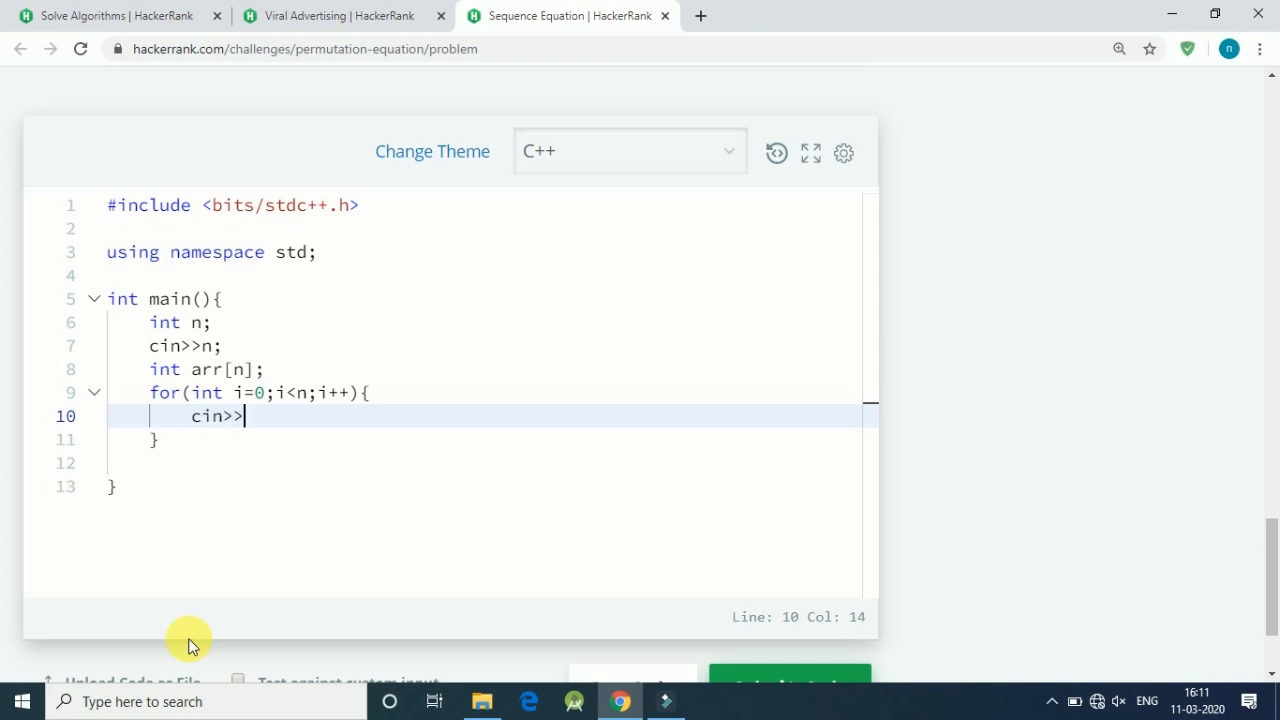
{"action": "type", "text": "arr"}
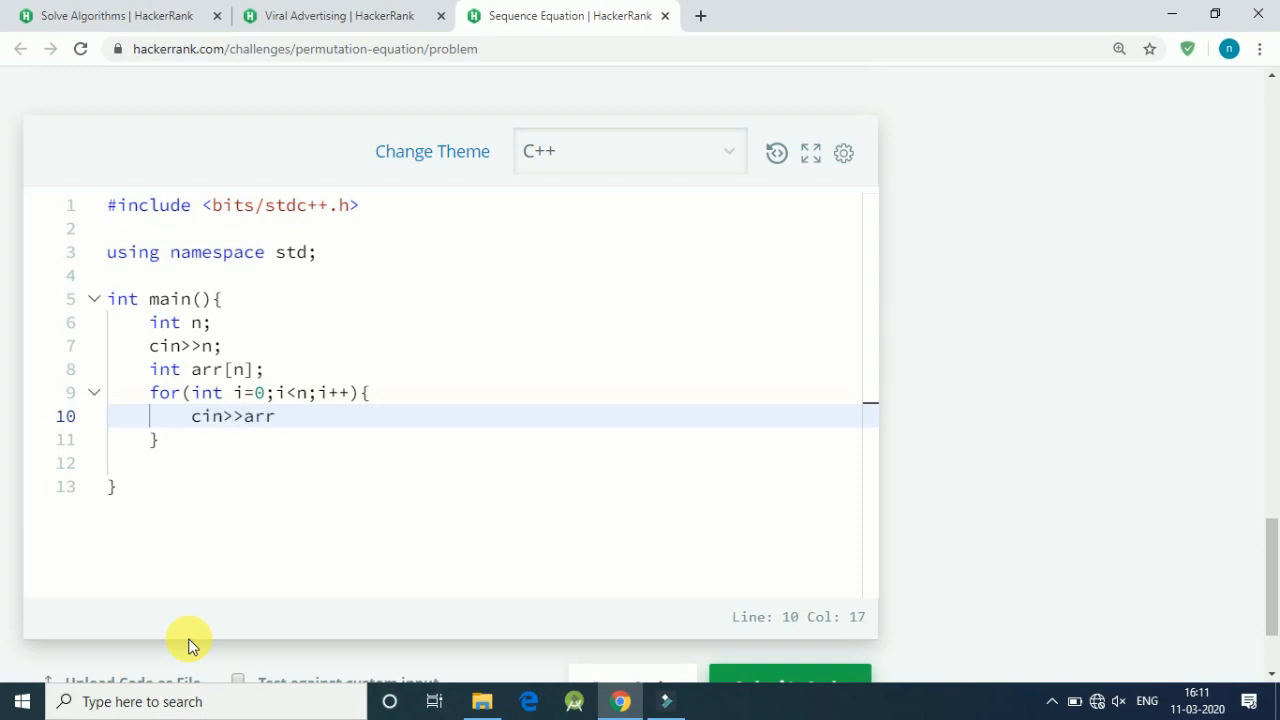
{"action": "type", "text": "[i];"}
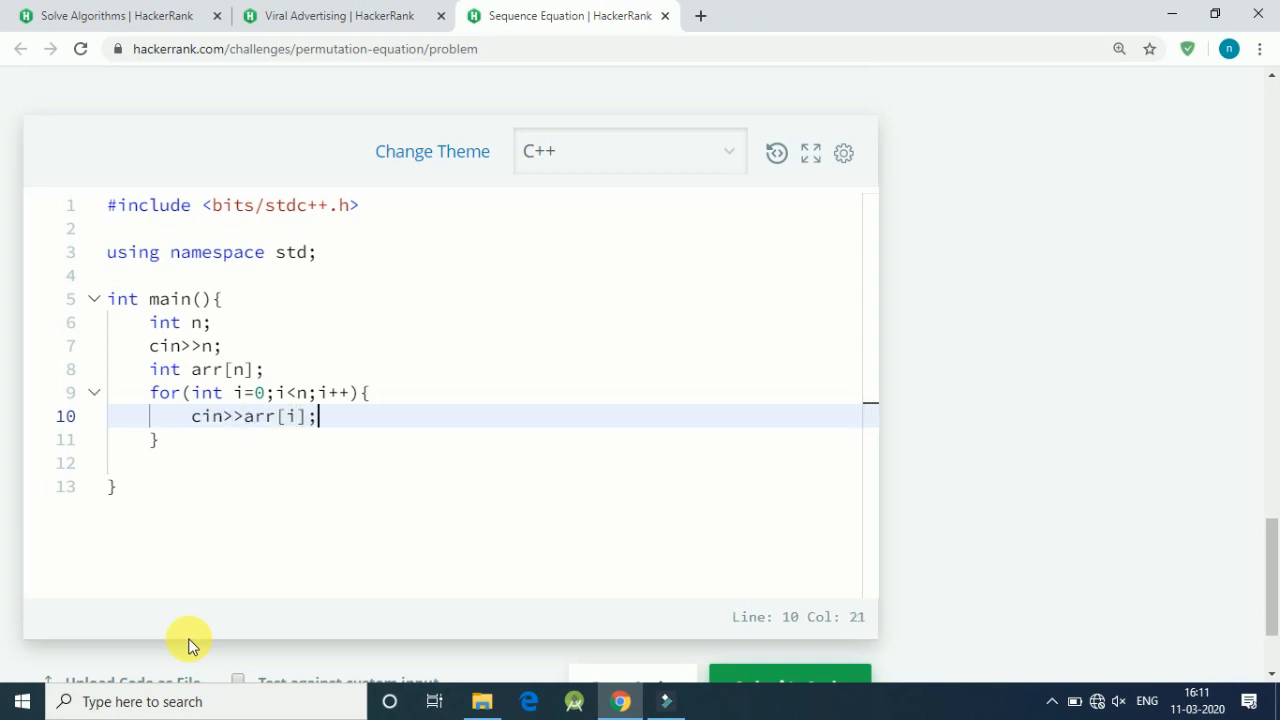
{"action": "key", "text": "Enter"}
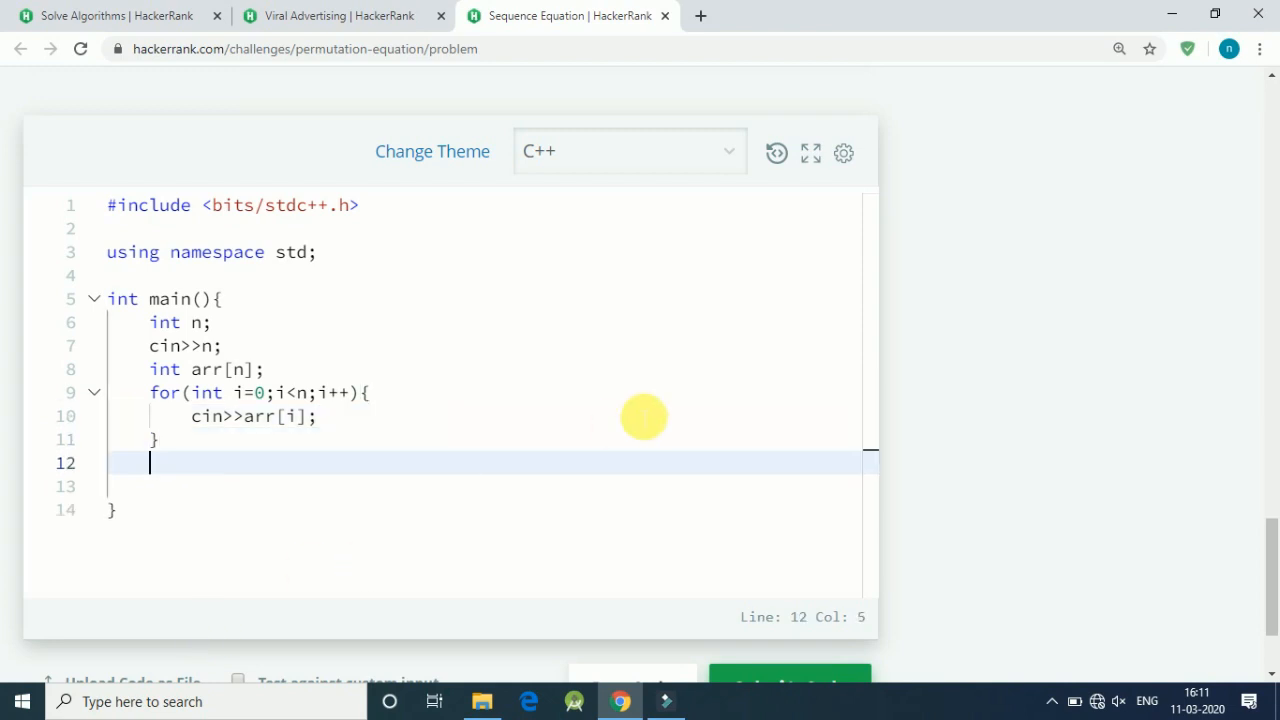
{"action": "scroll", "scroll_direction": "down", "scroll_amount": 3}
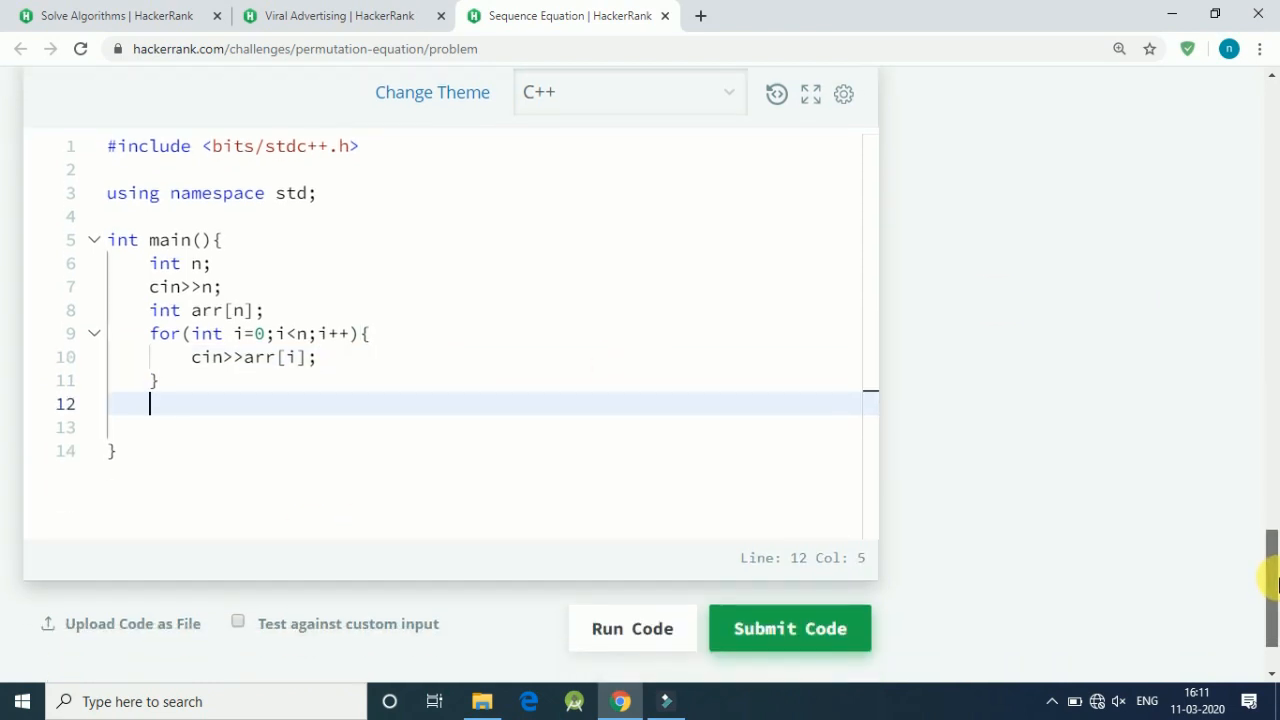
{"action": "mouse_move", "coordinate": [176, 412]}
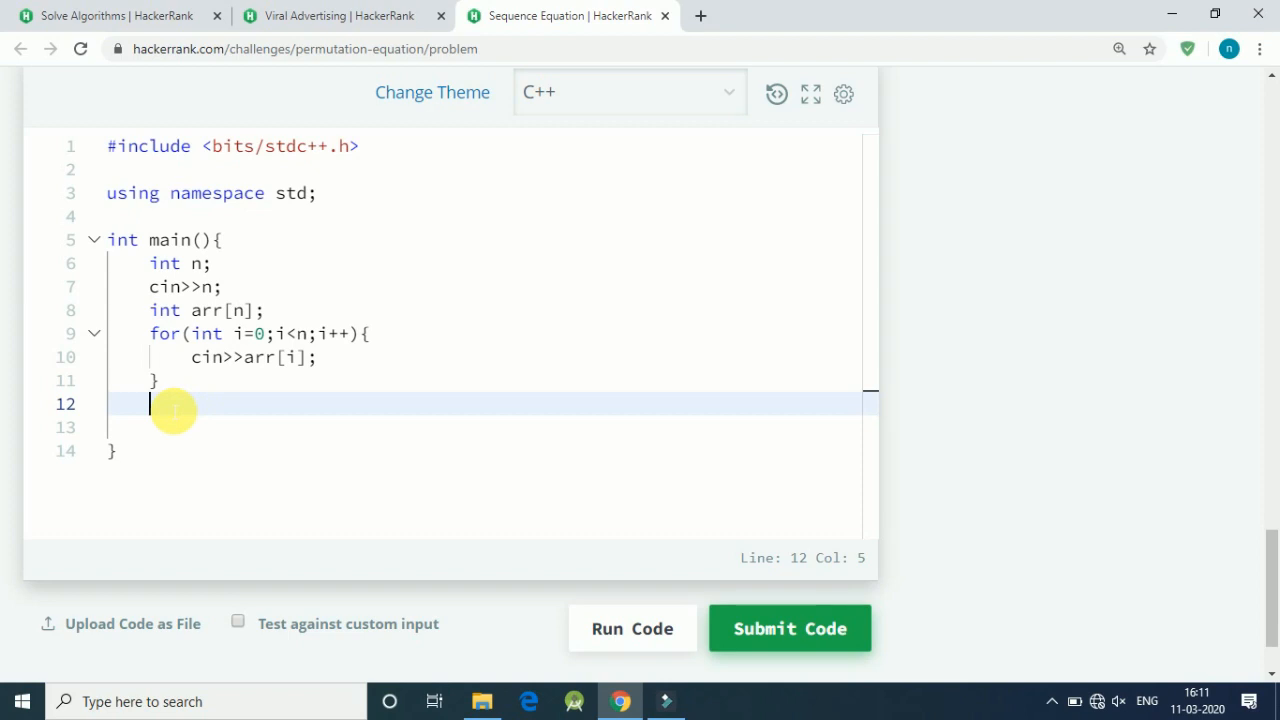
Declare vector<int> result; and begin a second for(int loop
{"action": "type", "text": "vec"}
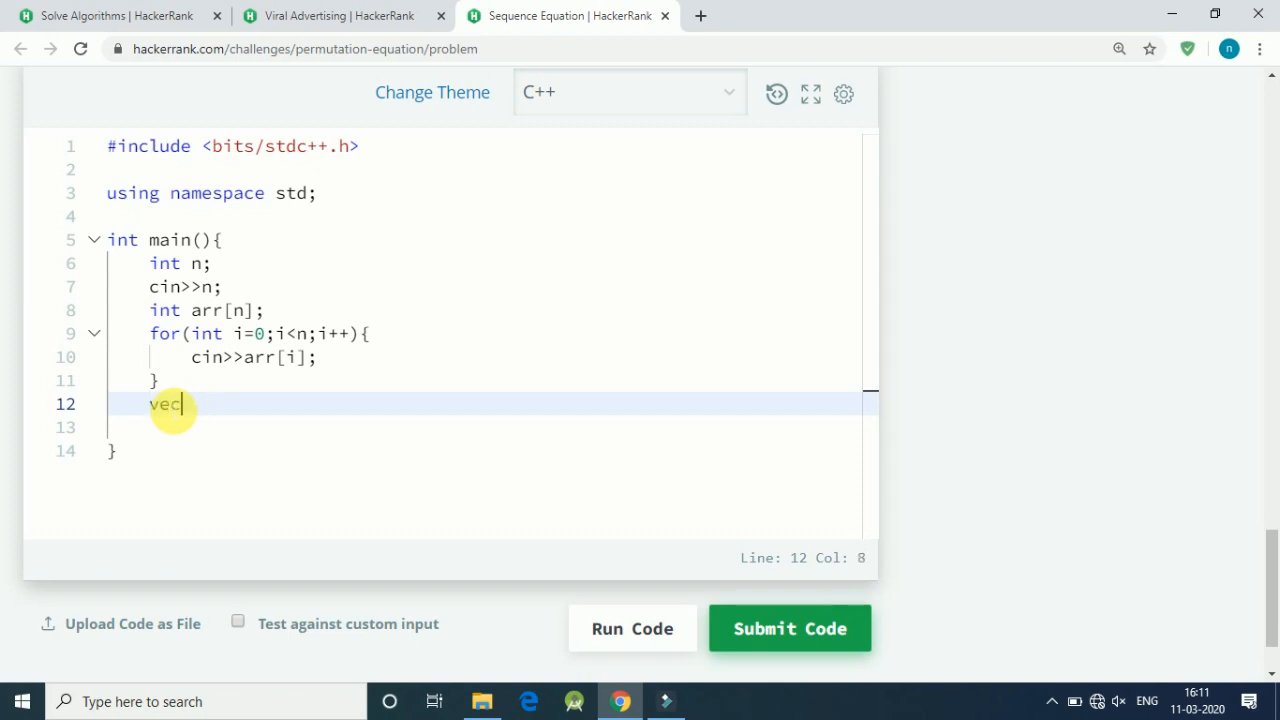
{"action": "type", "text": "tor"}
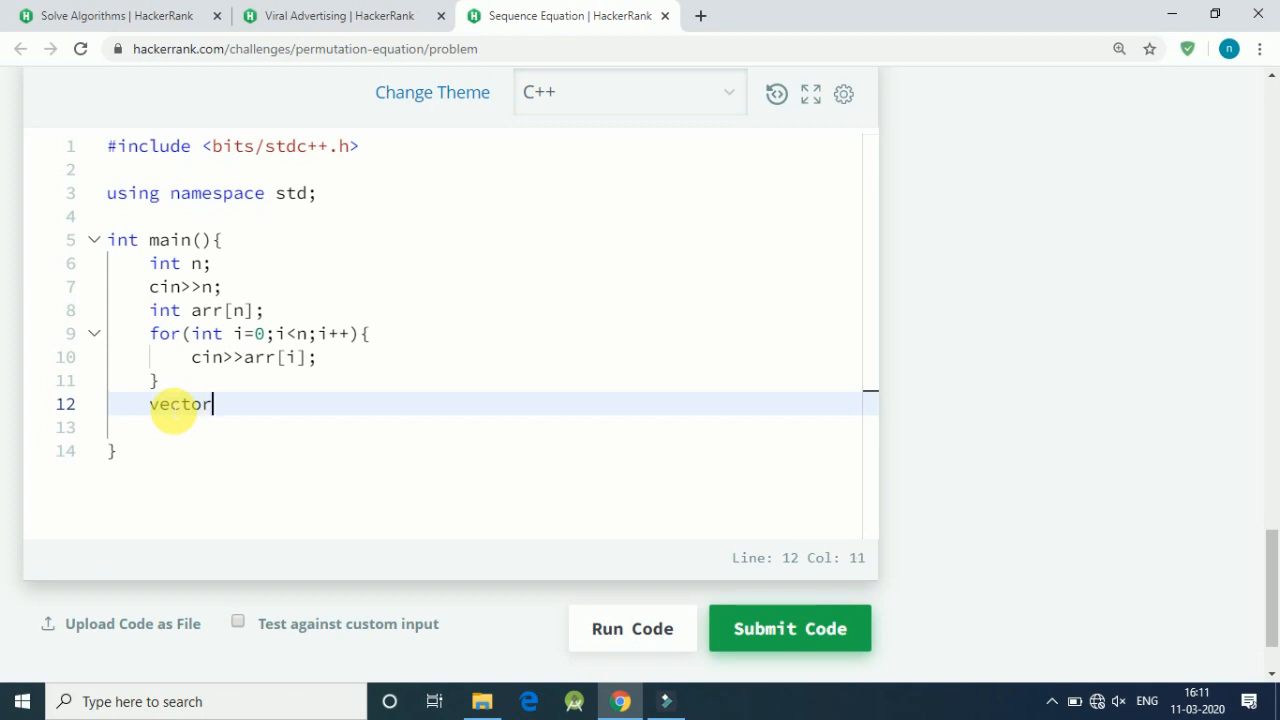
{"action": "type", "text": "<>"}
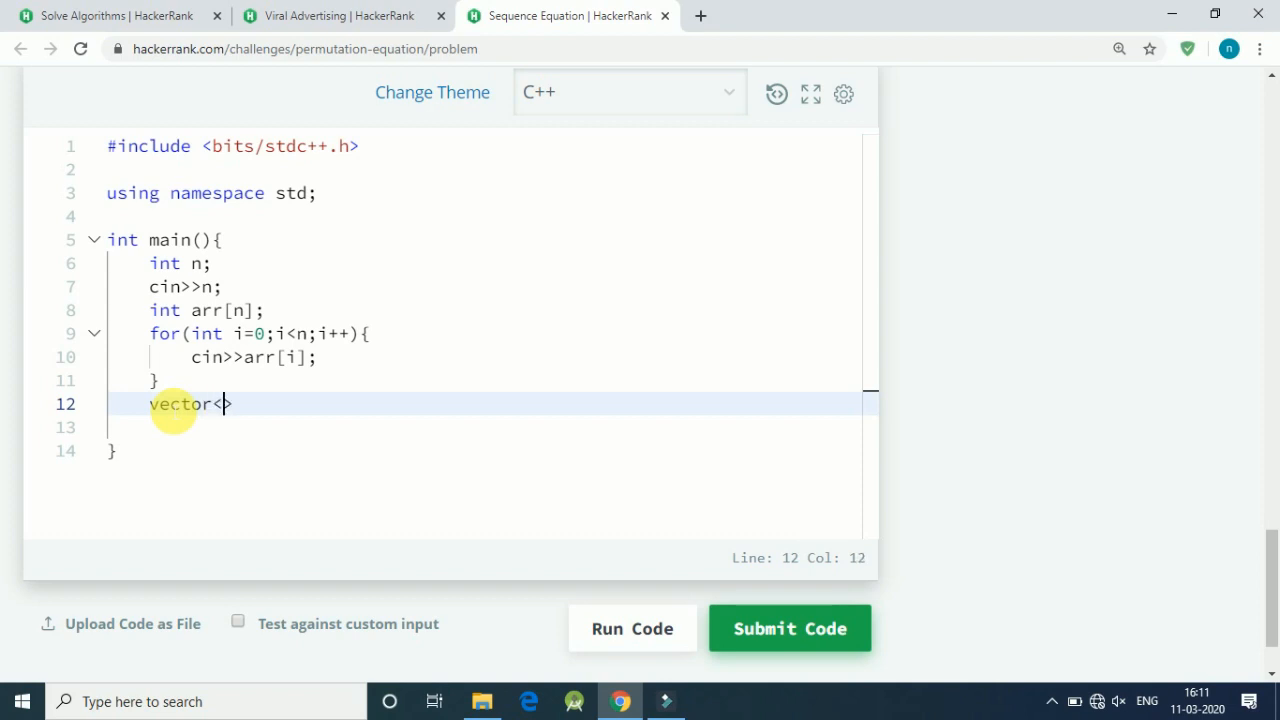
{"action": "type", "text": "int>"}
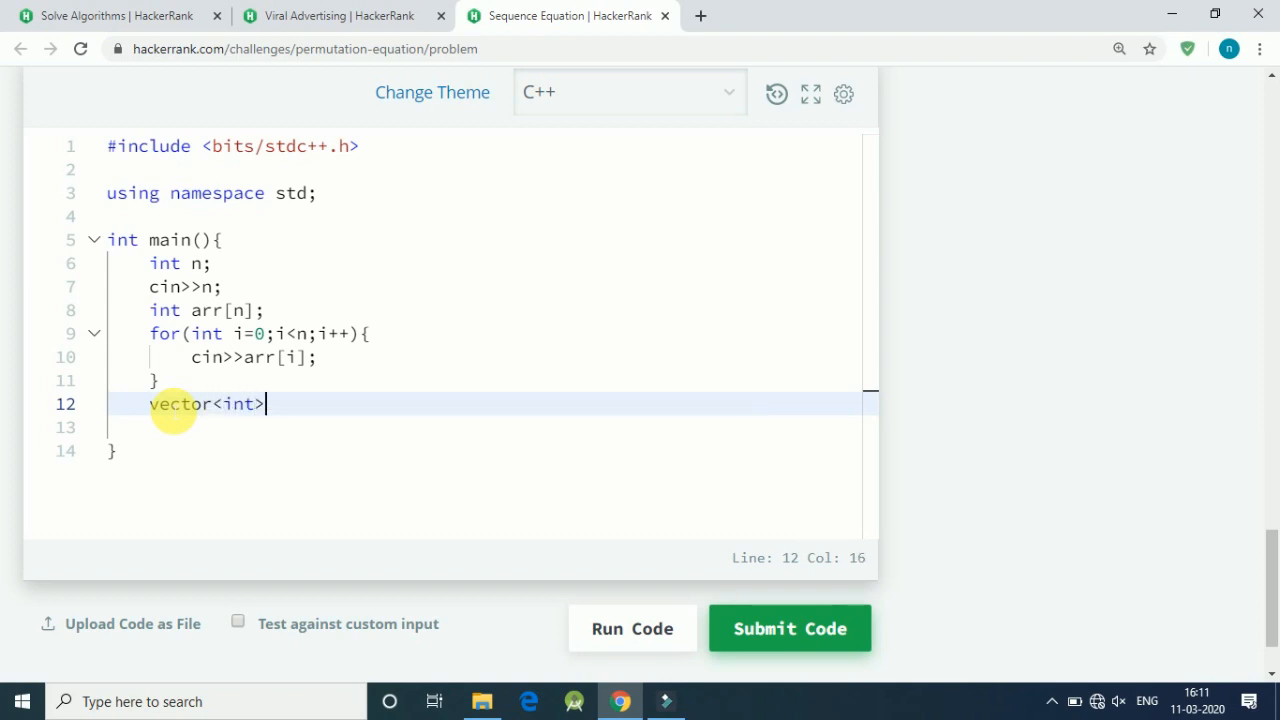
{"action": "type", "text": "resu"}
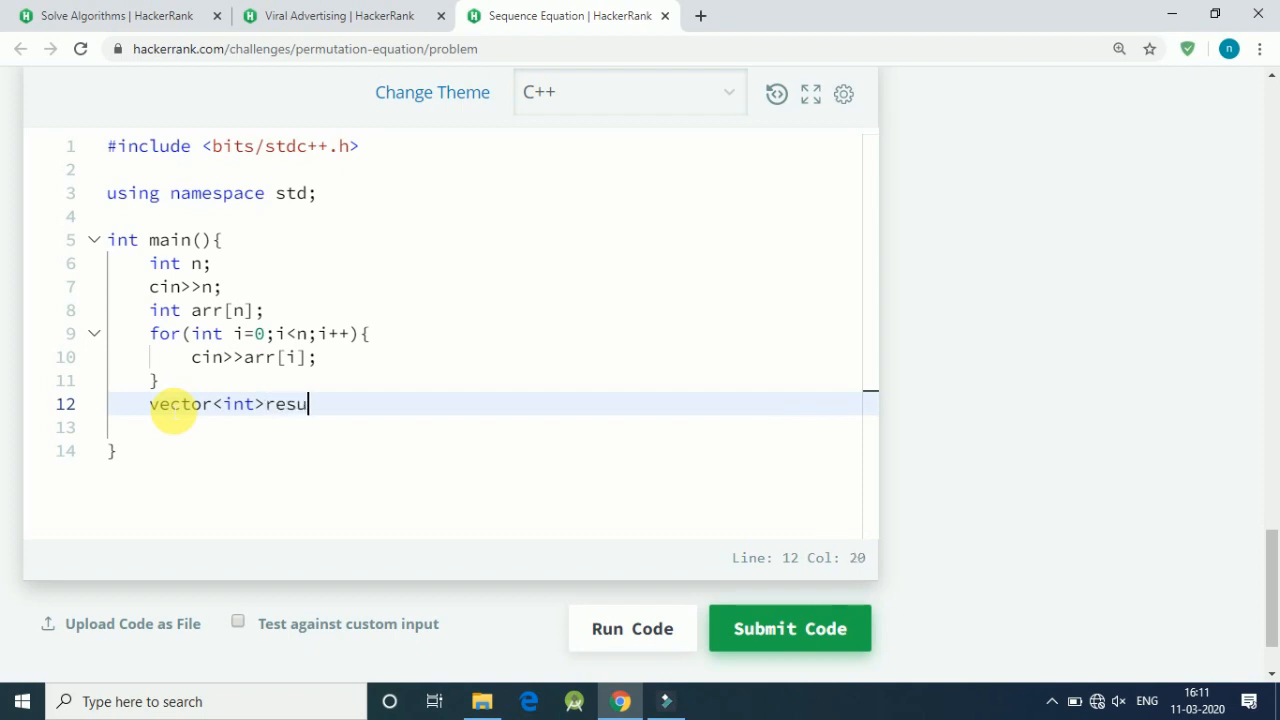
{"action": "type", "text": "lt;"}
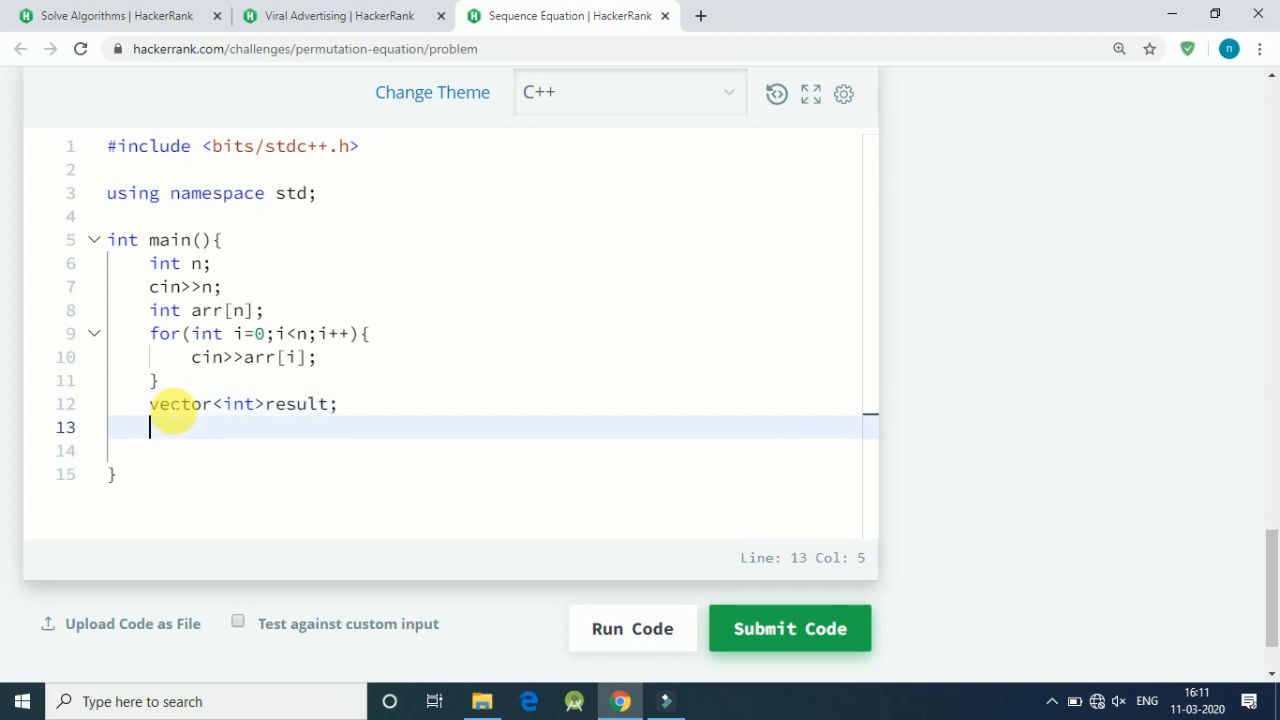
{"action": "type", "text": "for"}
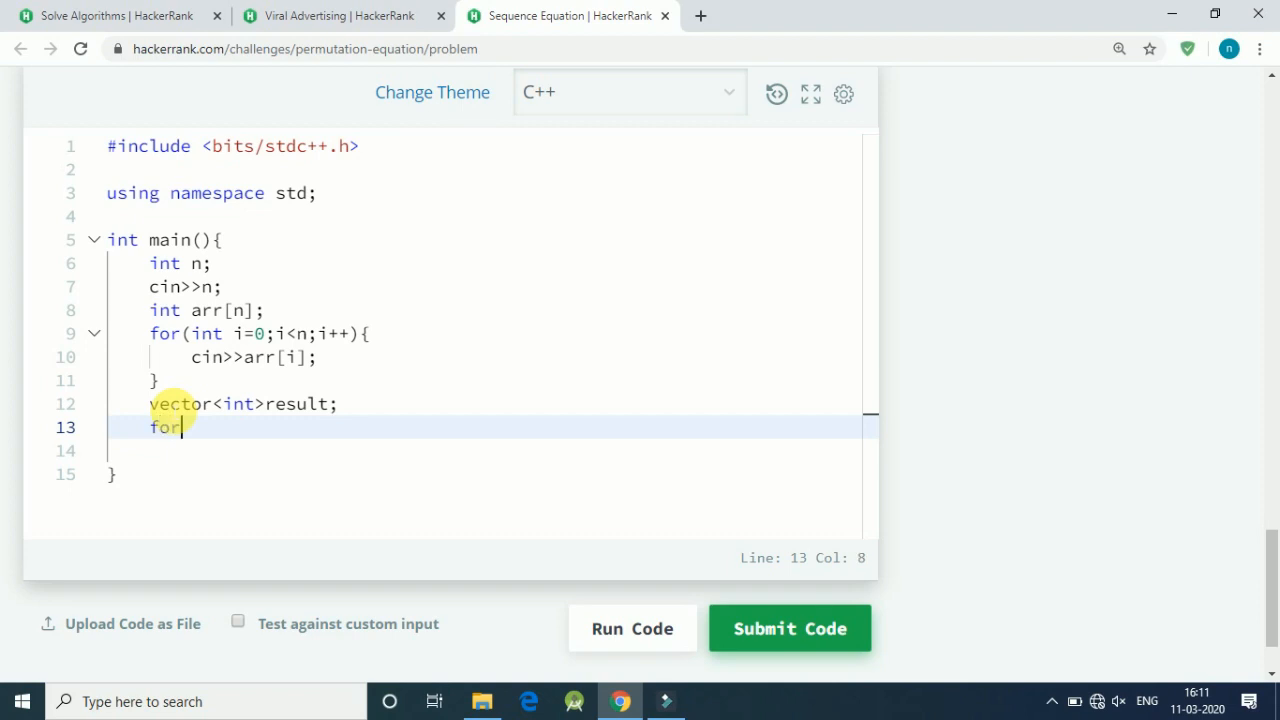
{"action": "type", "text": "(int"}
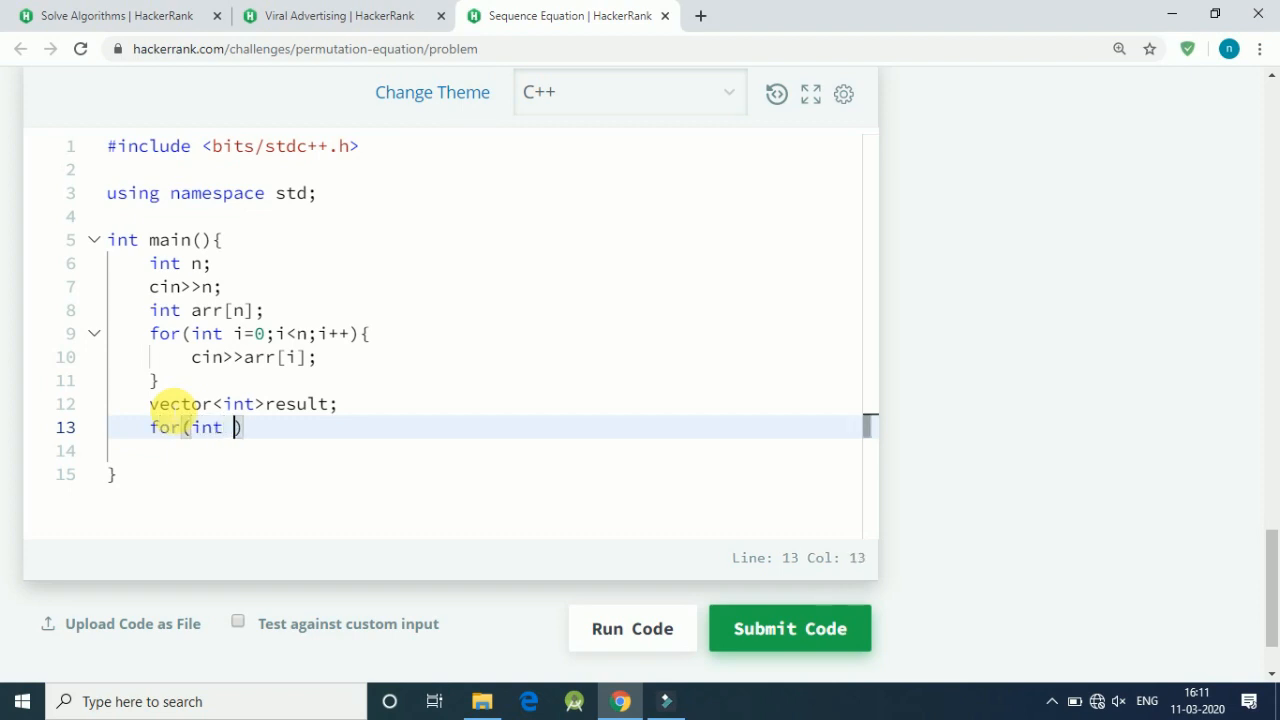
Complete the outer loop over i and nest a for(int j=0;j<n;j++) loop inside it
{"action": "type", "text": "i=0;i<n;i++"}
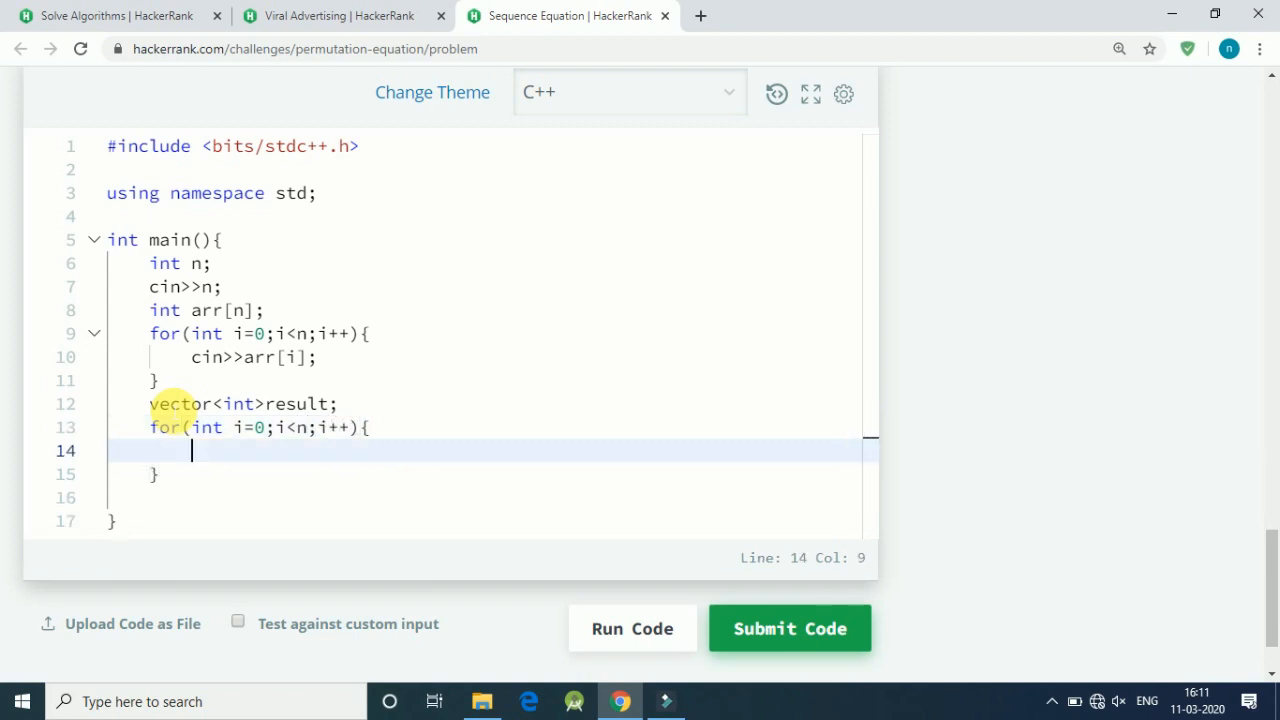
{"action": "type", "text": "for"}
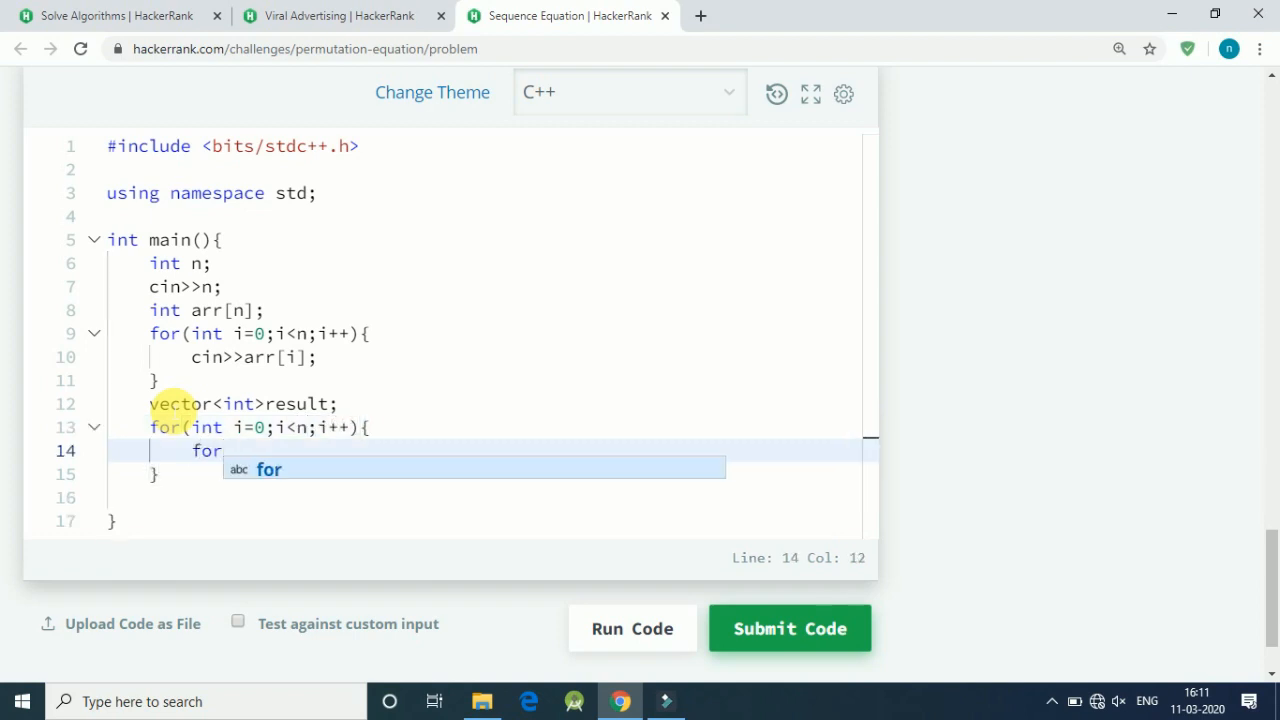
{"action": "type", "text": "(int"}
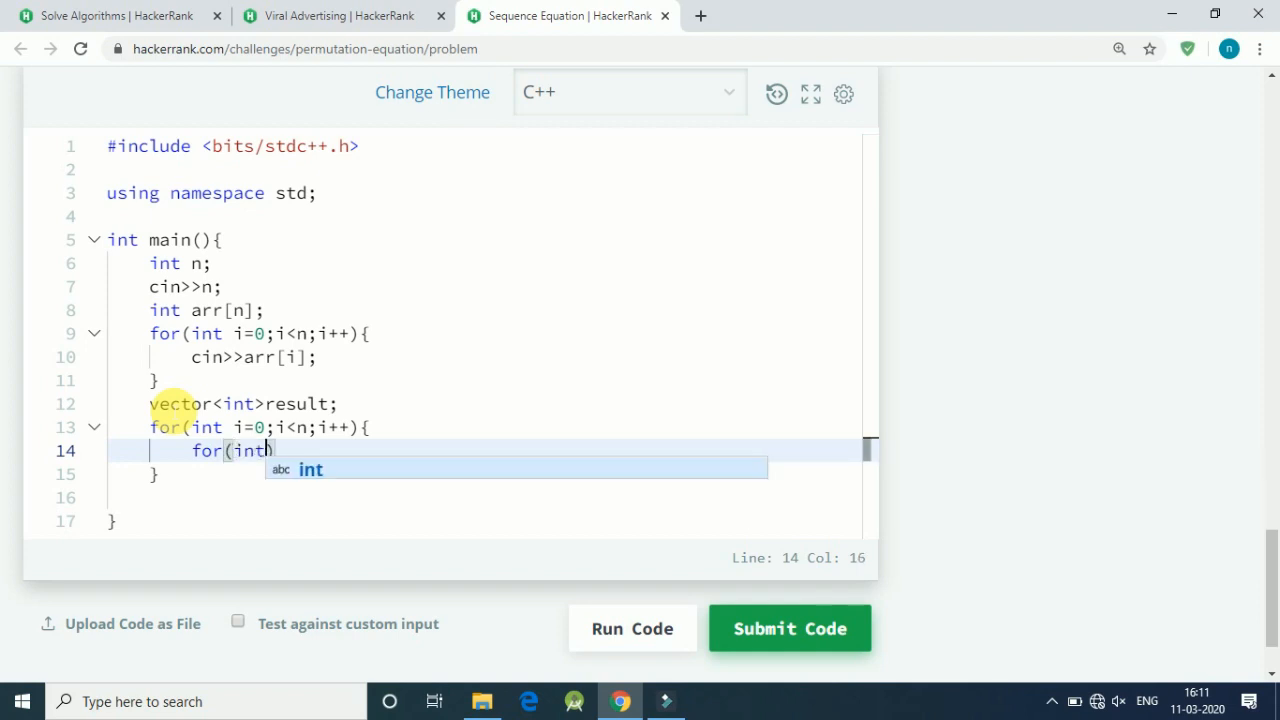
{"action": "type", "text": "j=0"}
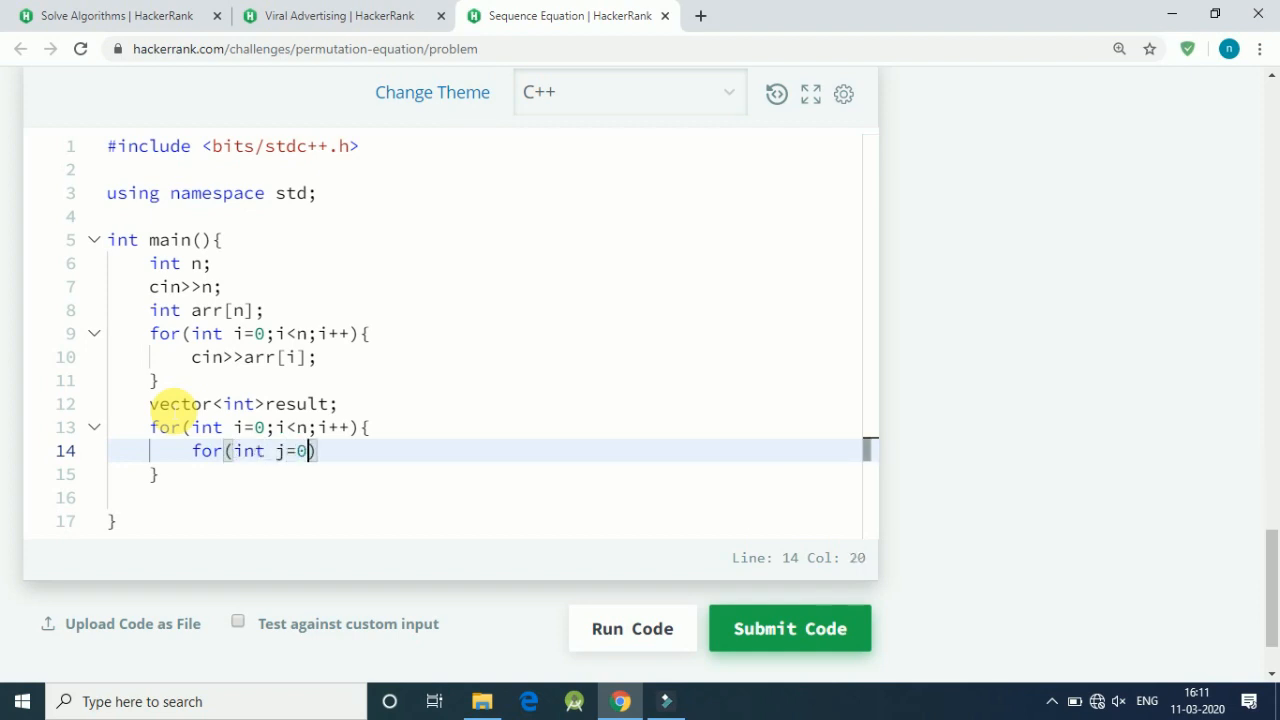
{"action": "type", "text": ";j<"}
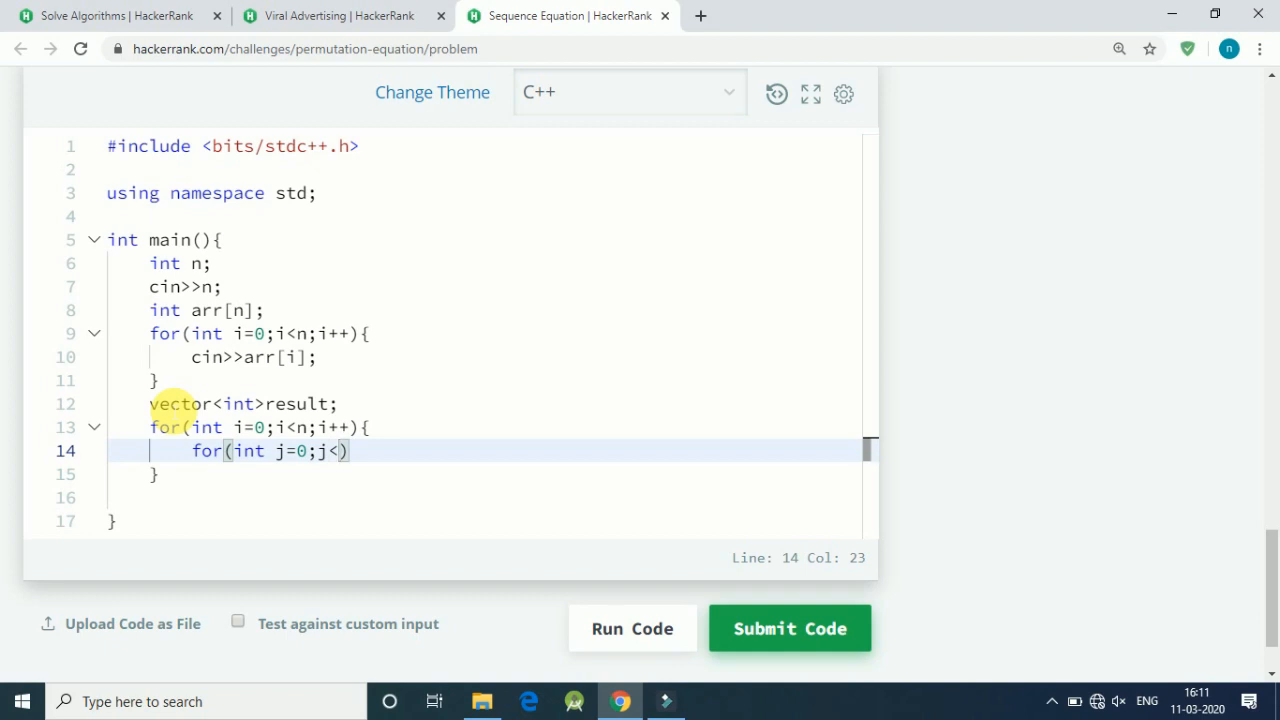
{"action": "type", "text": "n;j++"}
{"action": "type", "text": "if"}
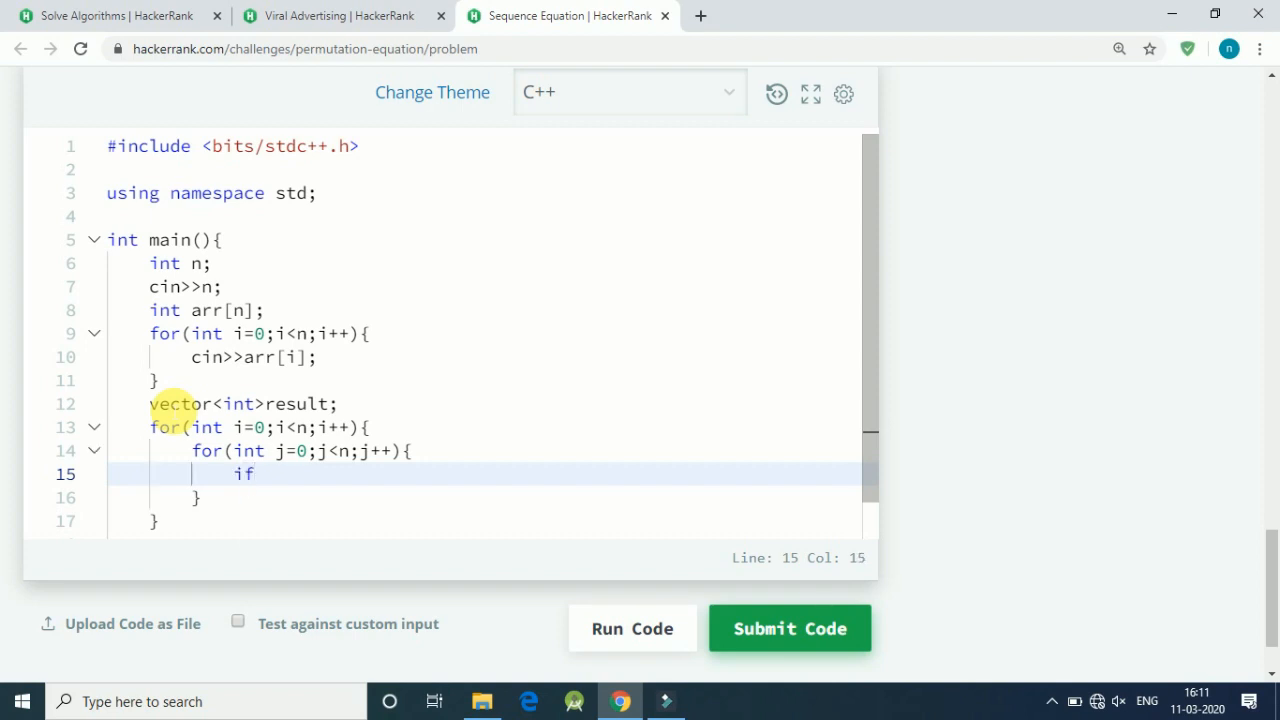
Add the condition if(arr[j]==i+1) inside the inner j loop
{"action": "type", "text": "(arr"}
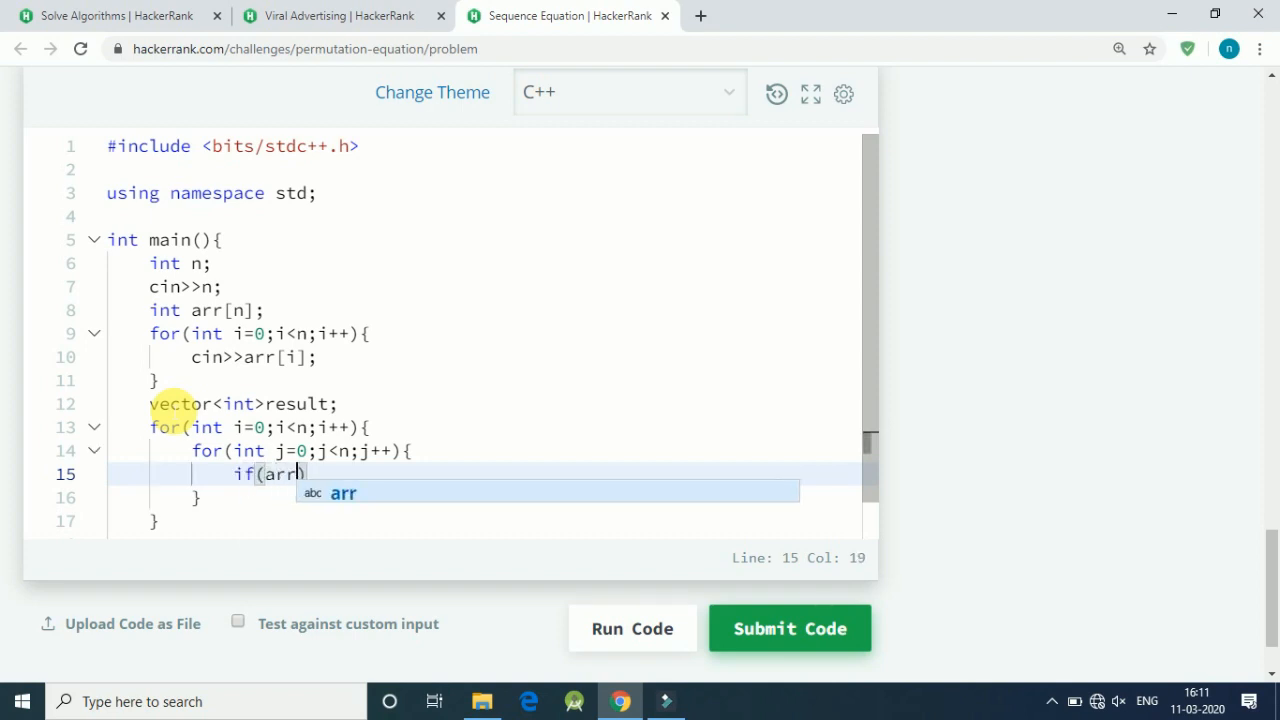
{"action": "type", "text": "["}
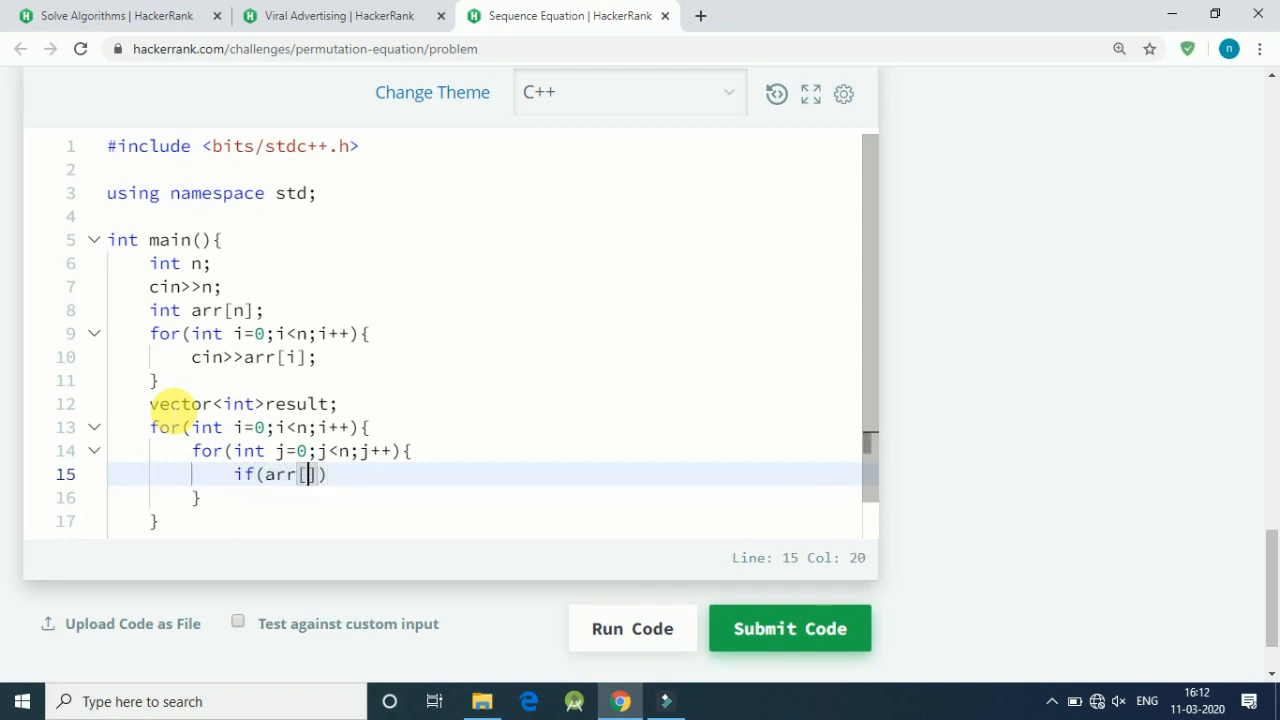
{"action": "type", "text": "i]"}
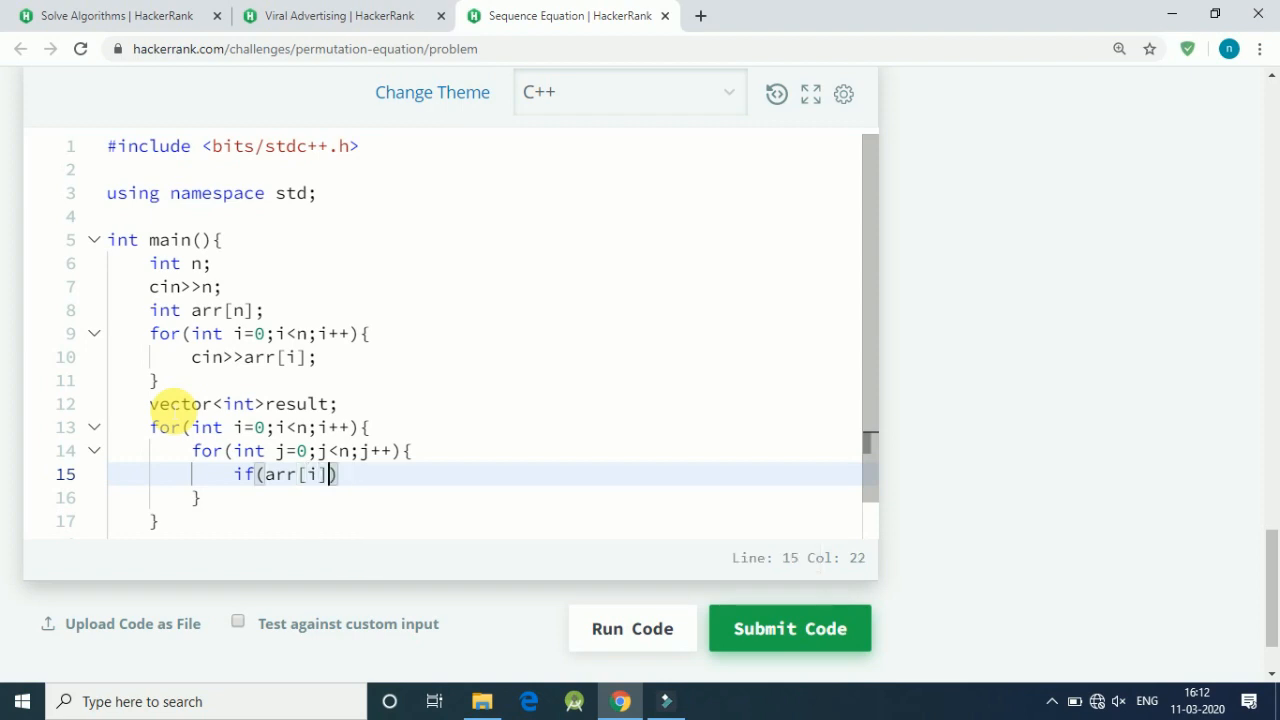
{"action": "type", "text": "=="}
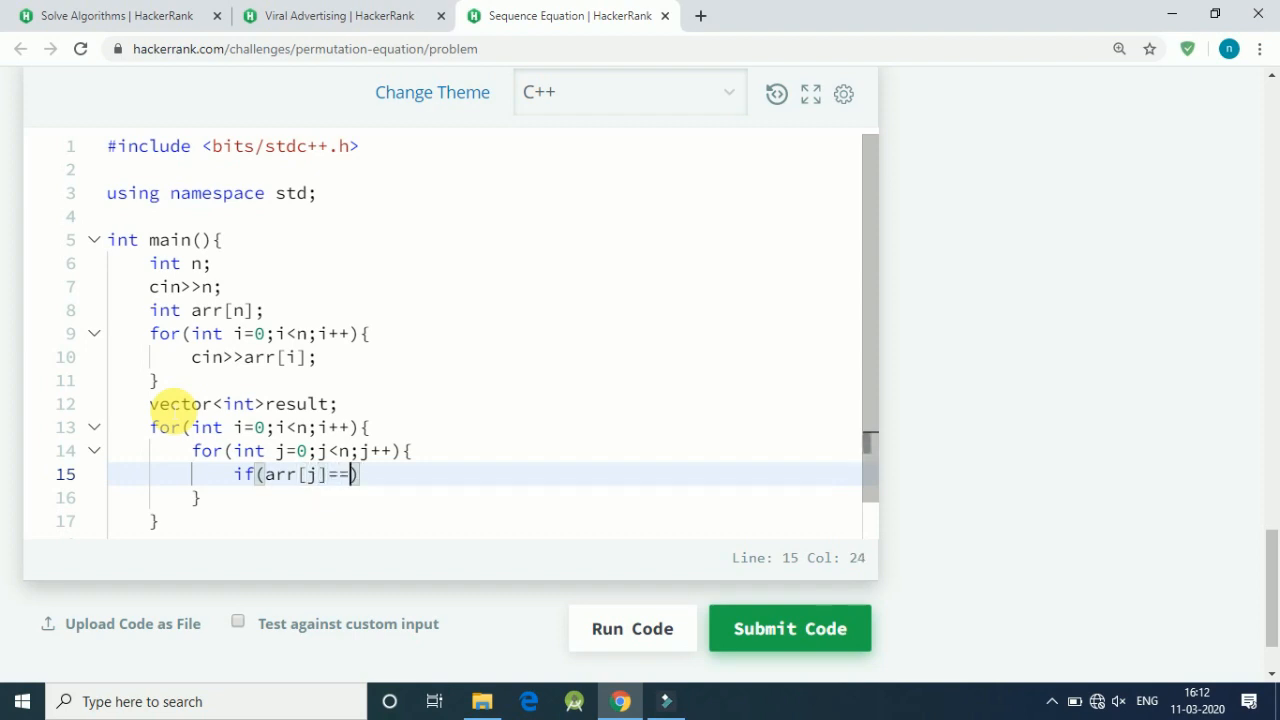
{"action": "type", "text": "i"}
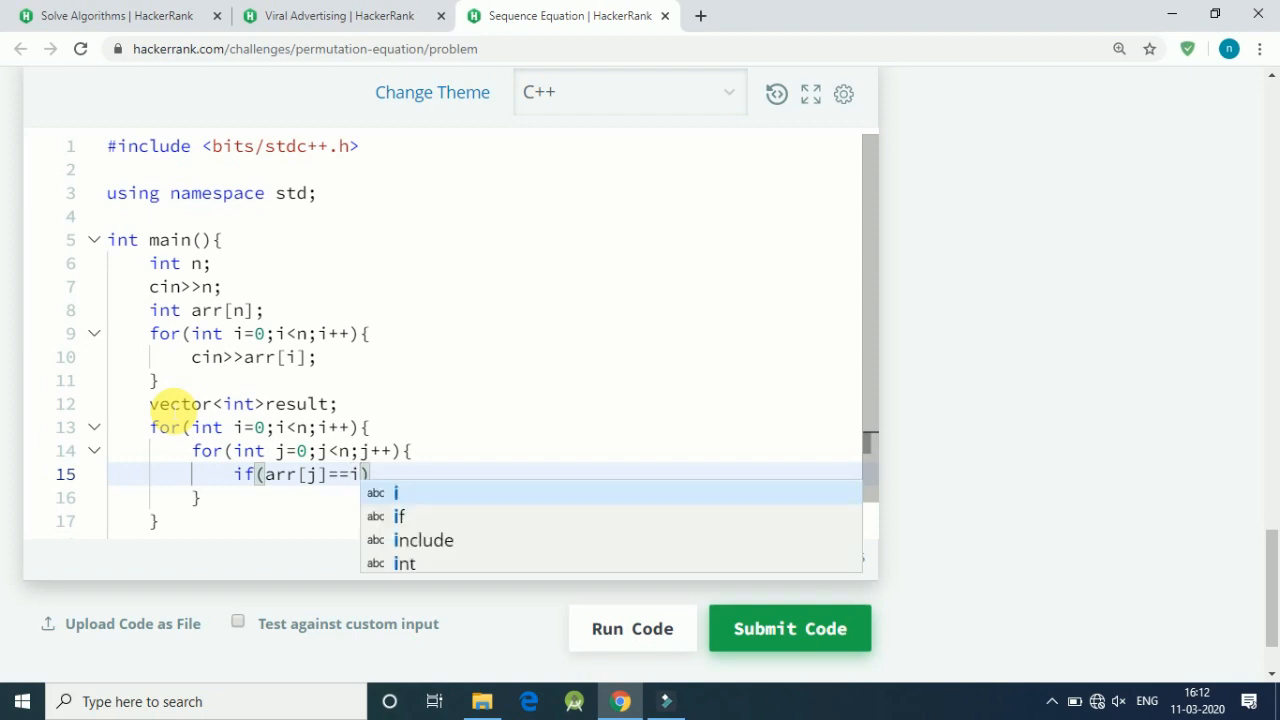
{"action": "type", "text": "+1"}
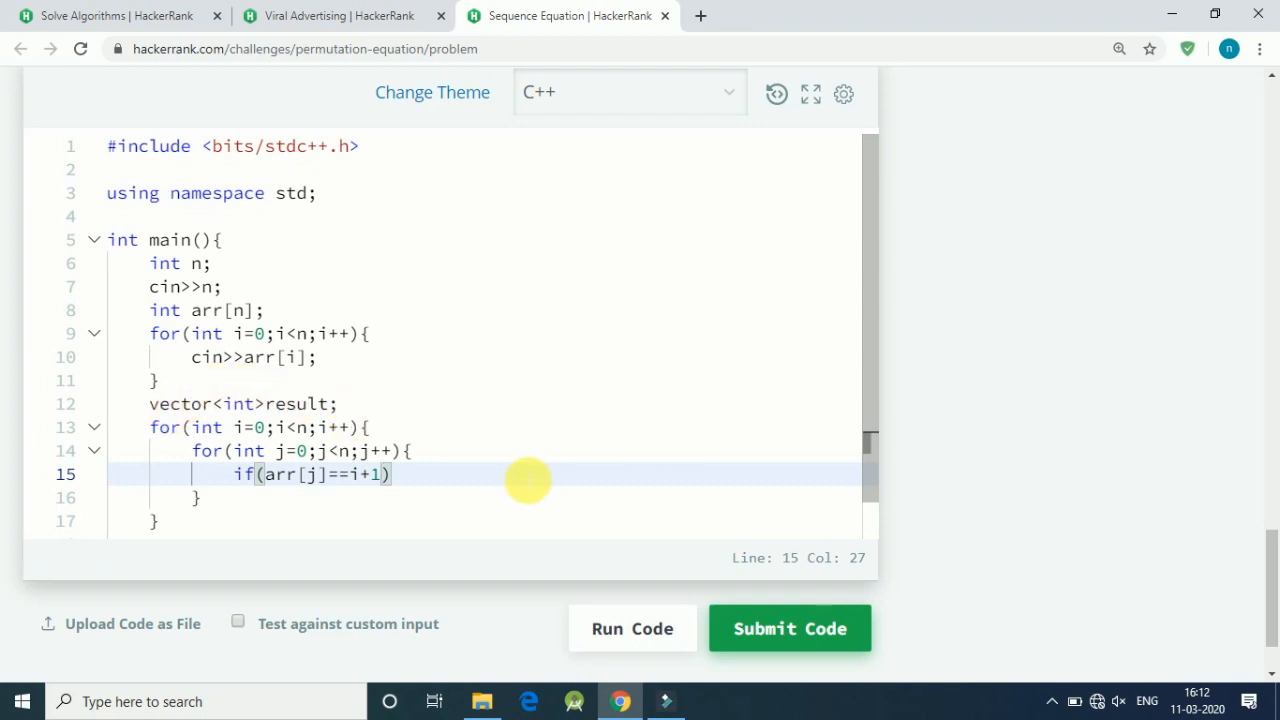
{"action": "mouse_move", "coordinate": [396, 482]}
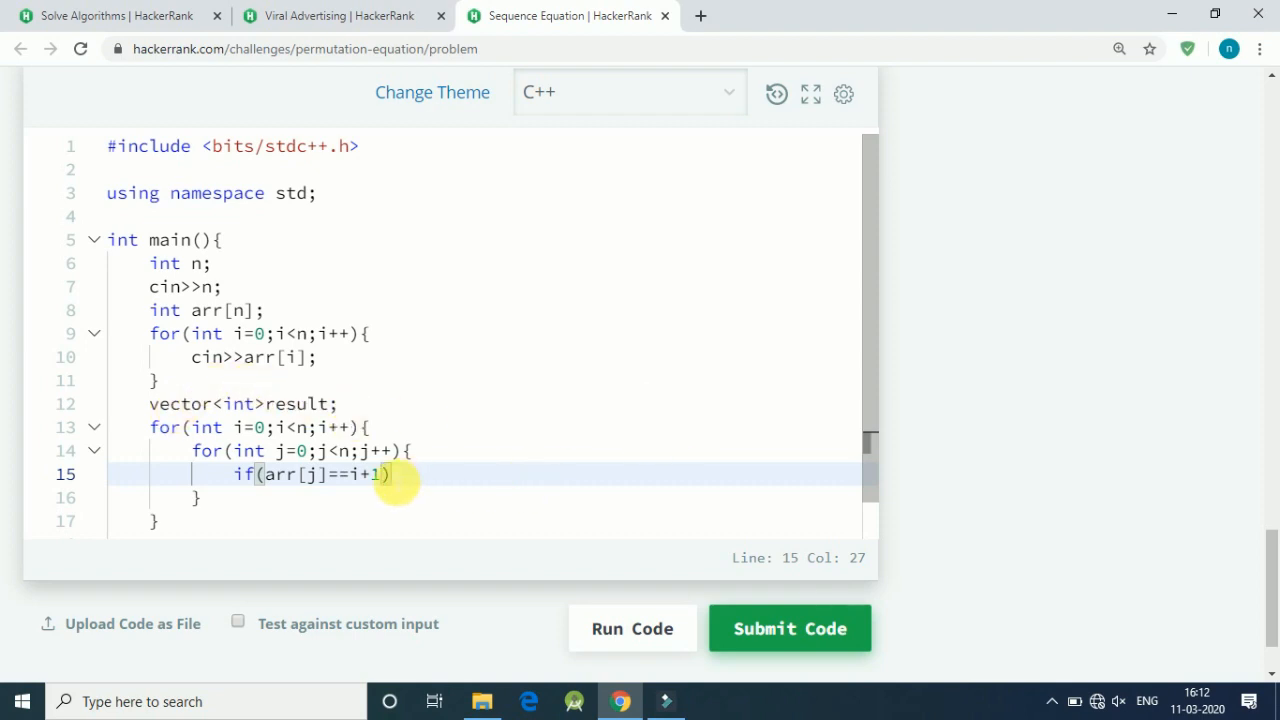
{"action": "mouse_move", "coordinate": [310, 490]}
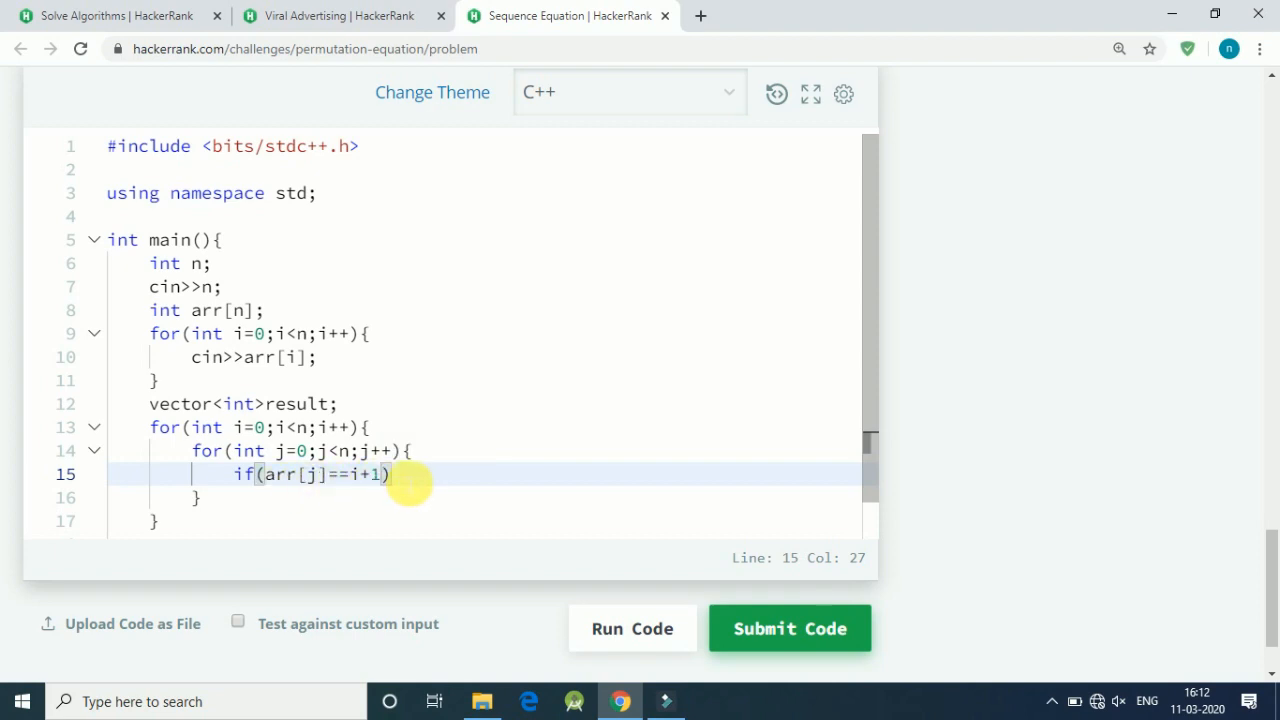
Assign temp=j+1 inside the if, declaring int temp; above the result vector
{"action": "type", "text": "{"}
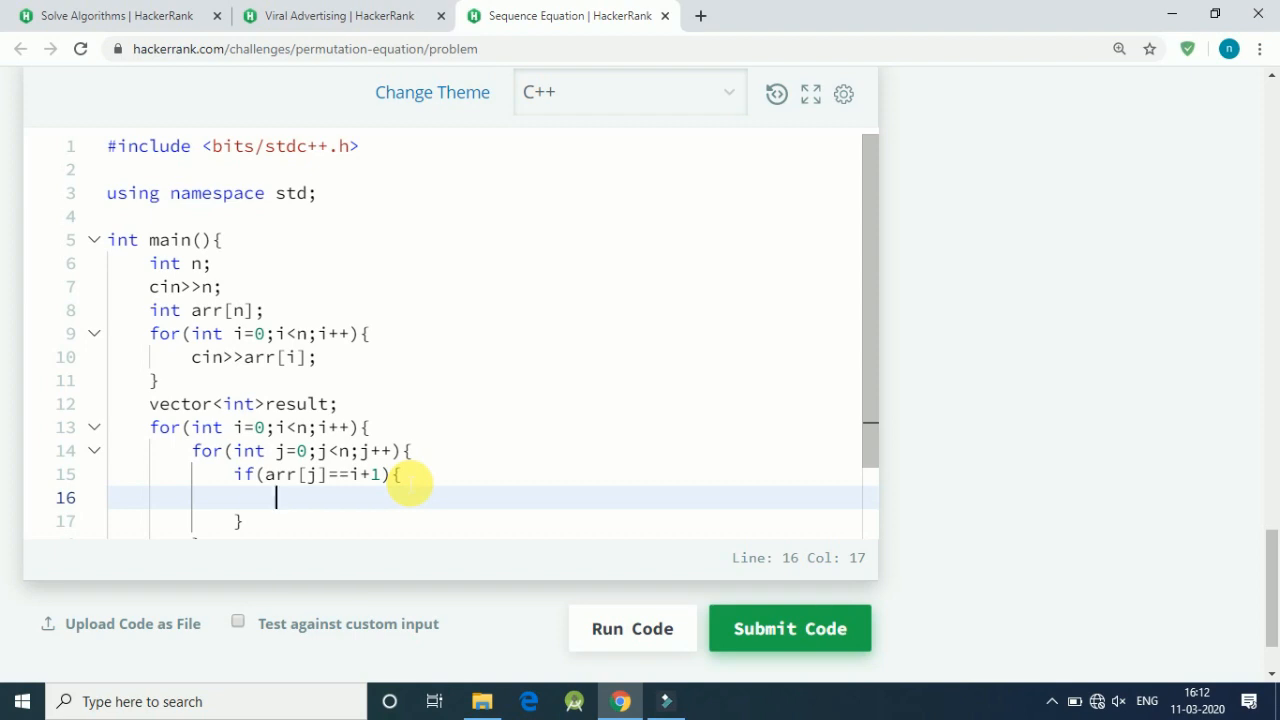
{"action": "type", "text": "temp"}
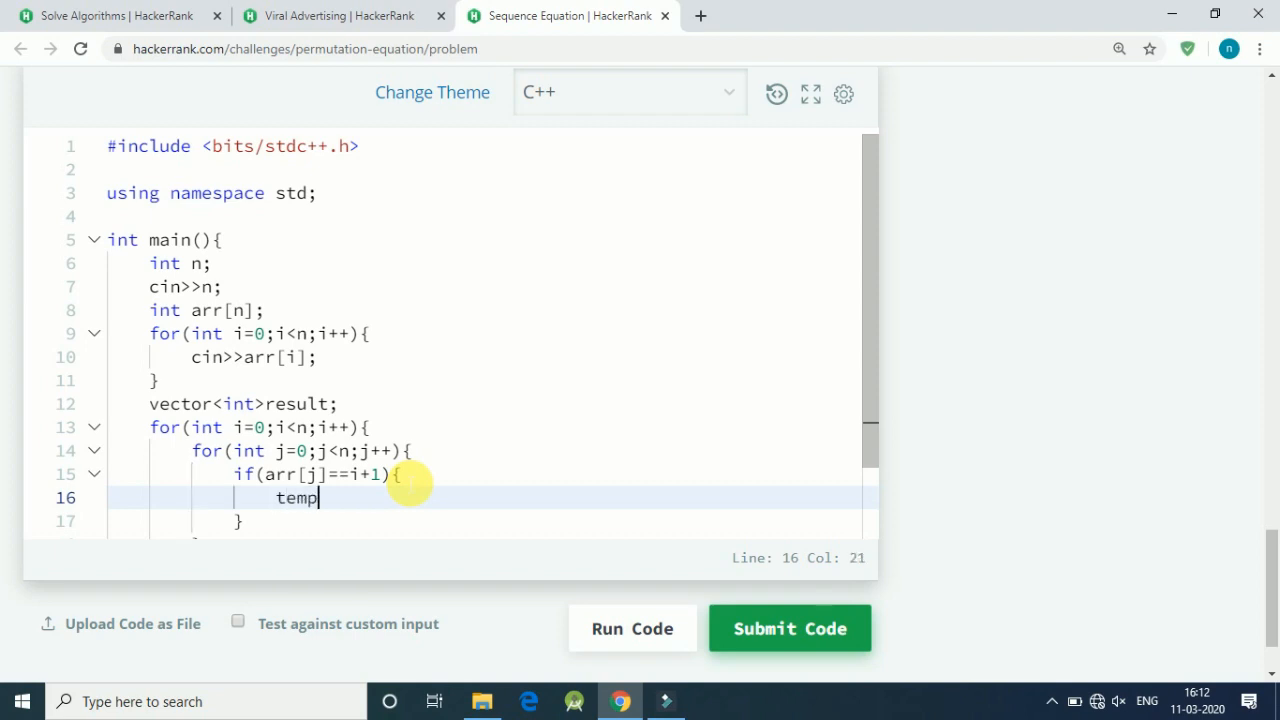
{"action": "type", "text": "="}
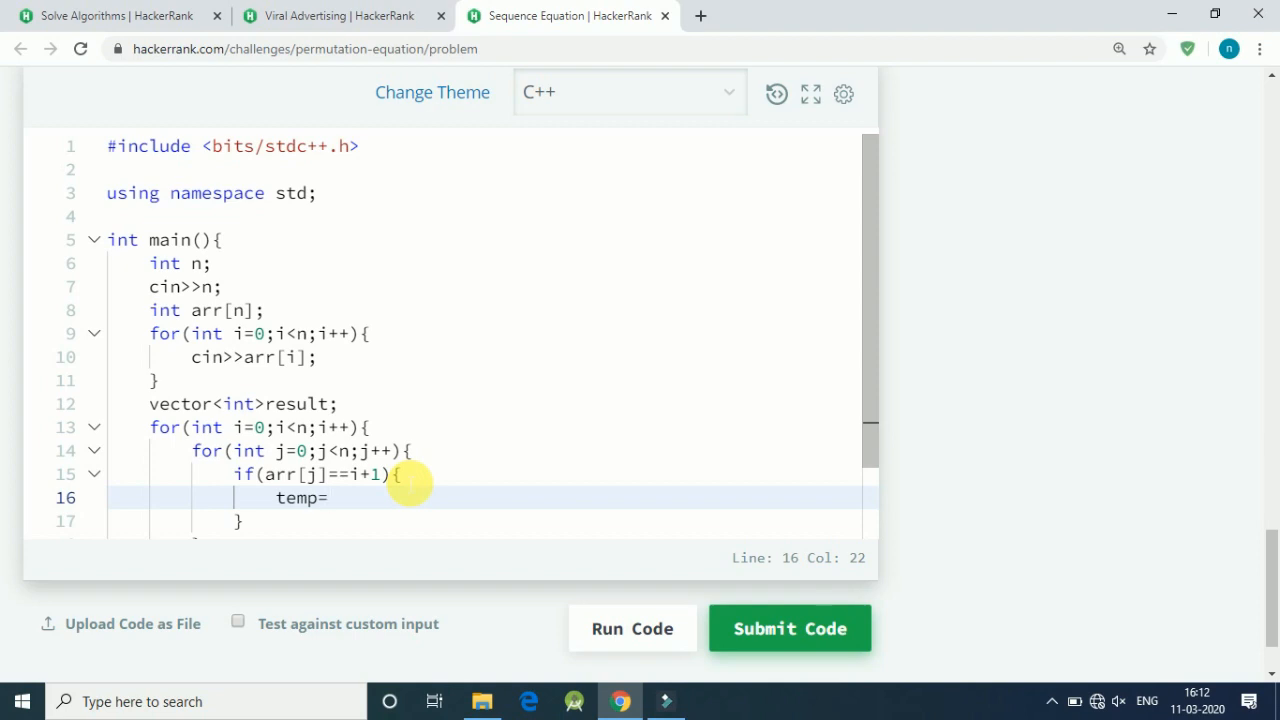
{"action": "type", "text": "j+1;"}
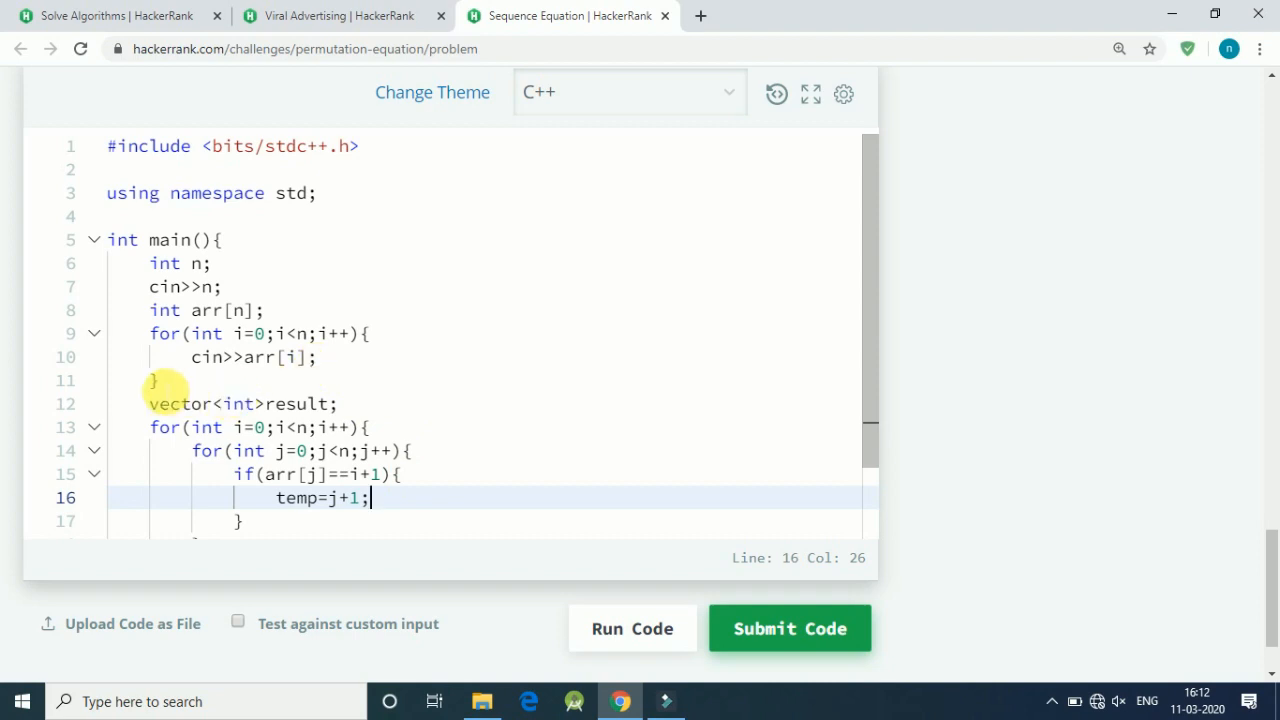
{"action": "type", "text": "int"}
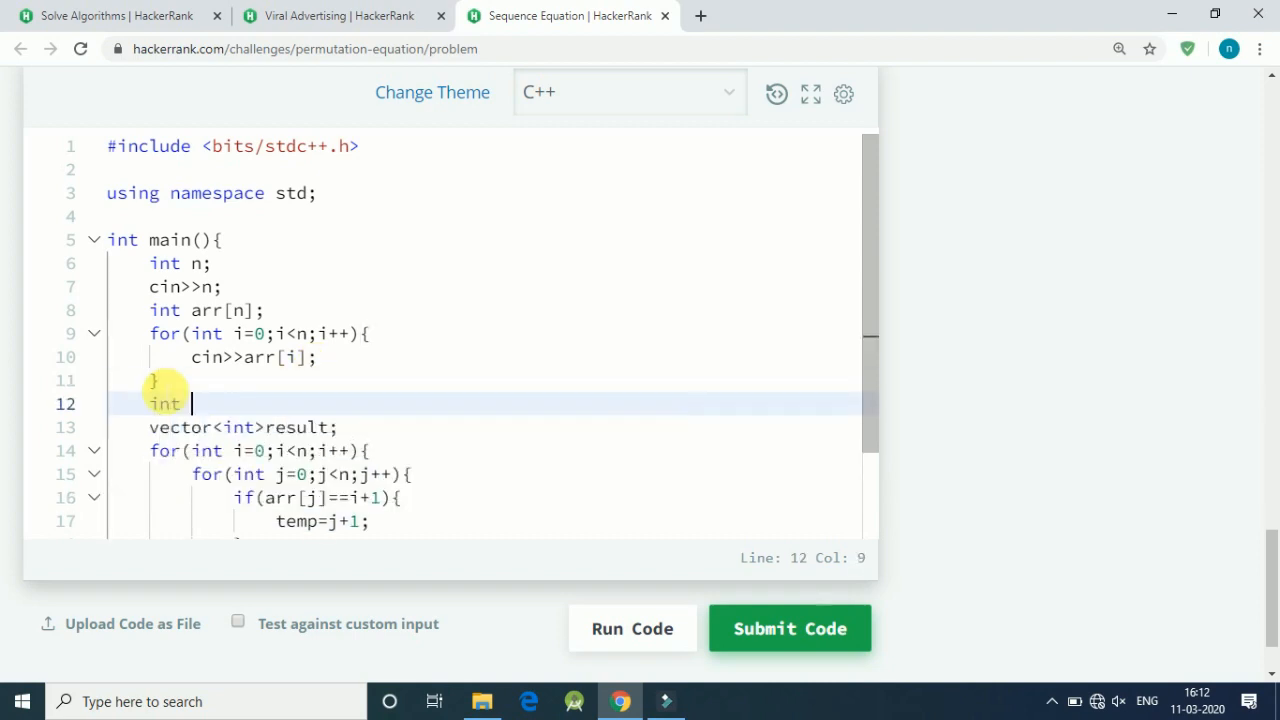
{"action": "type", "text": "temp"}
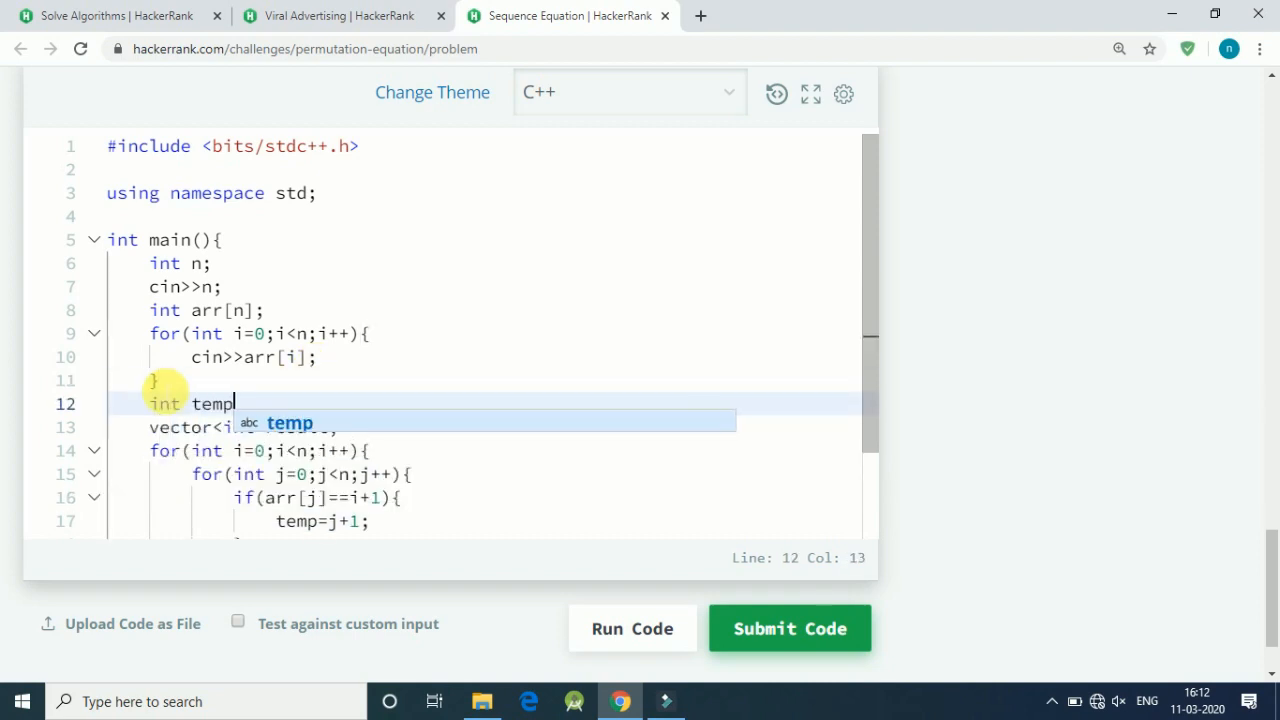
{"action": "type", "text": ";"}
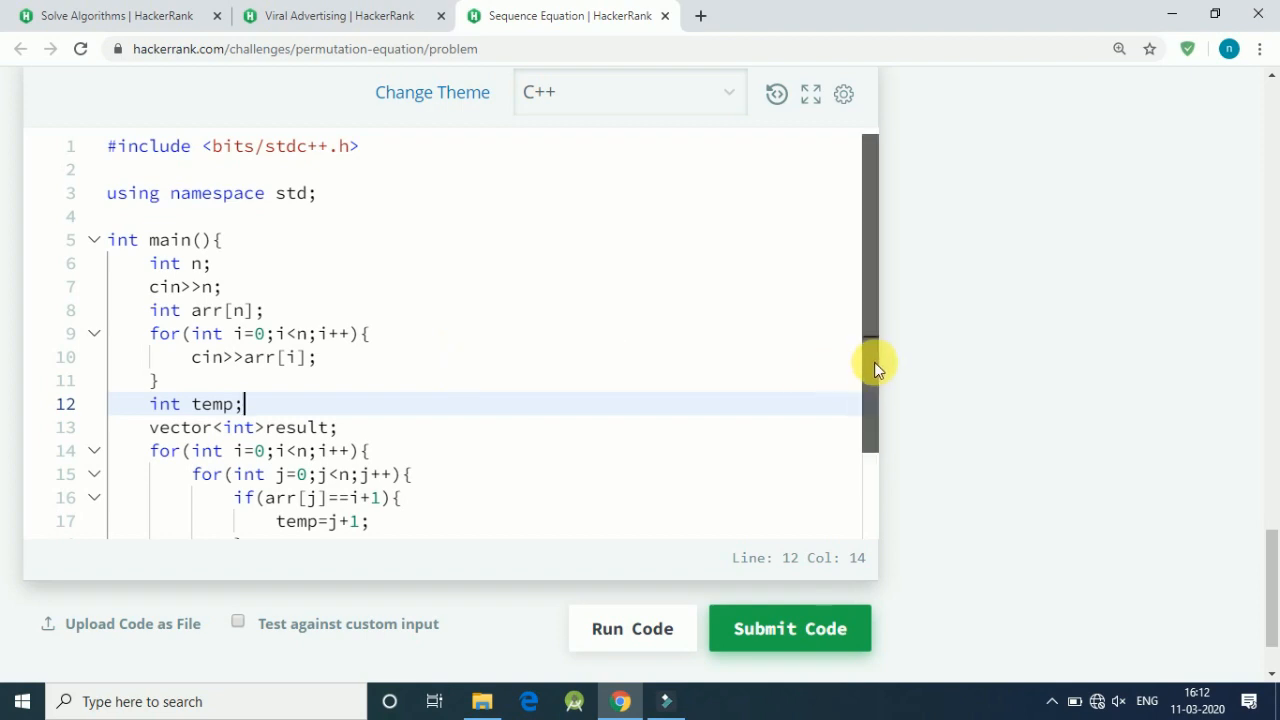
{"action": "scroll", "scroll_direction": "down", "scroll_amount": 3}
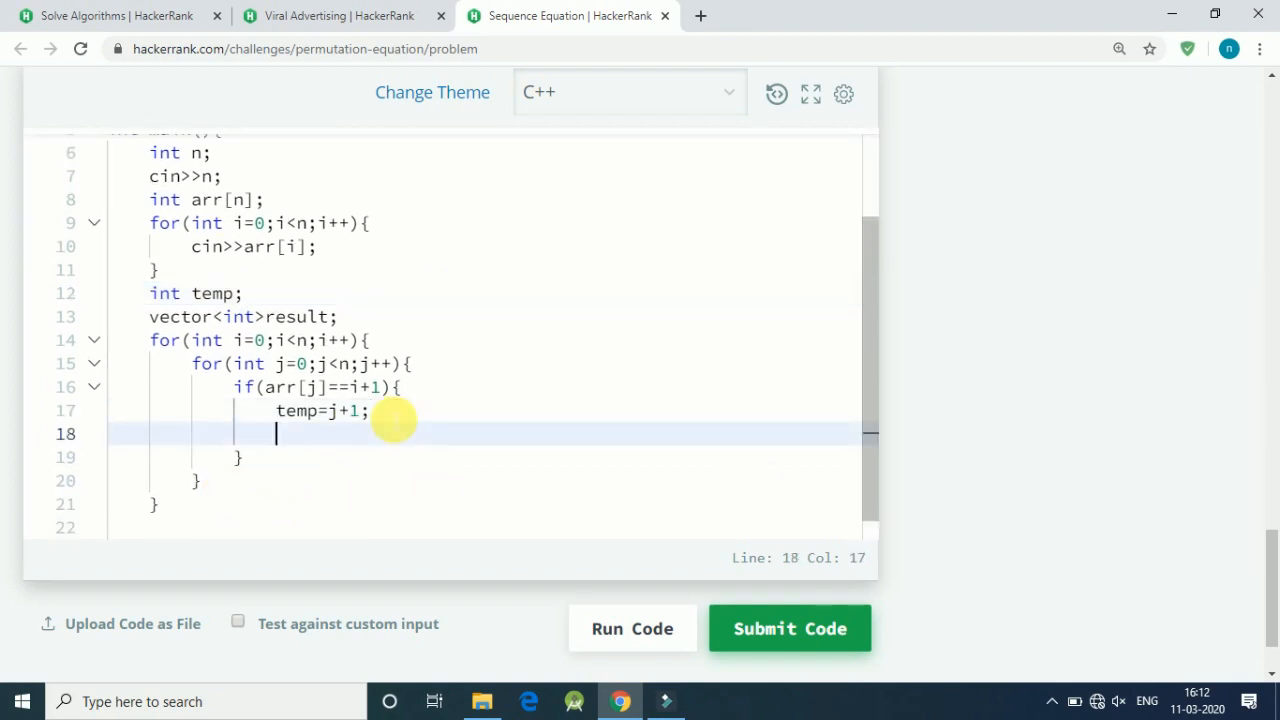
Add break; after temp=j+1 and start a second for(int j=0;j<n;j++) loop
{"action": "type", "text": "break;"}
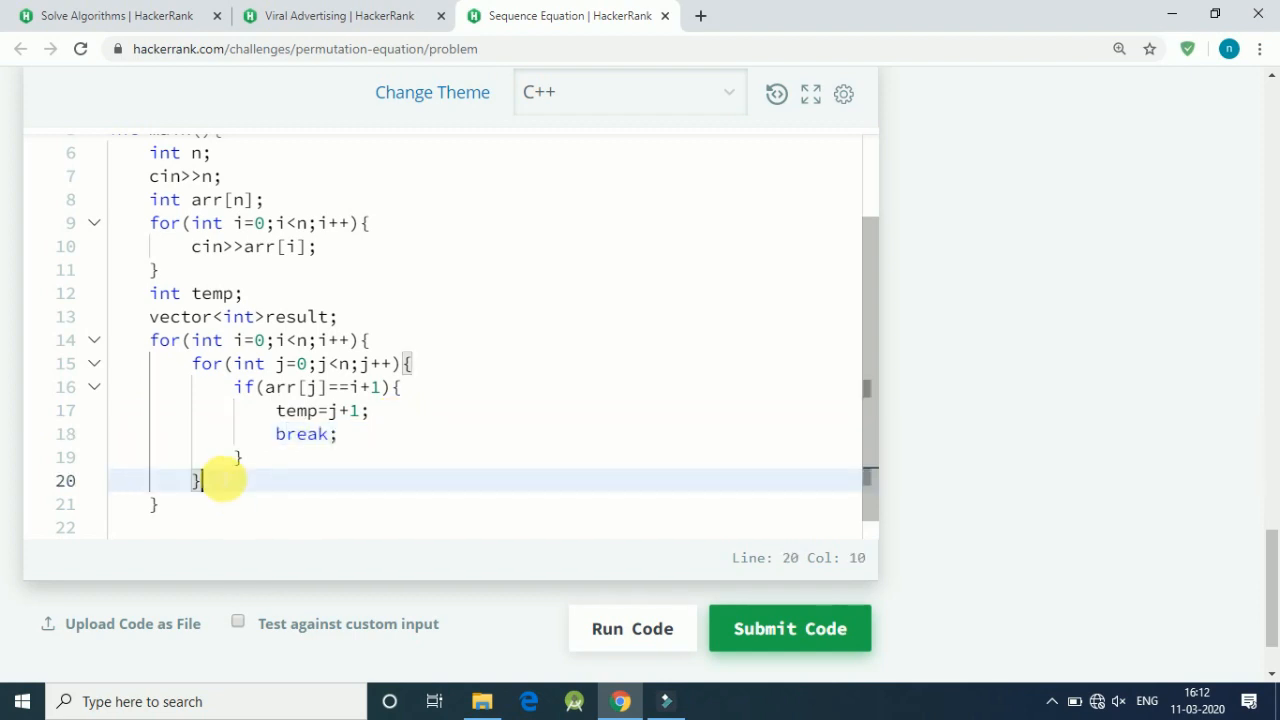
{"action": "key", "text": "Enter"}
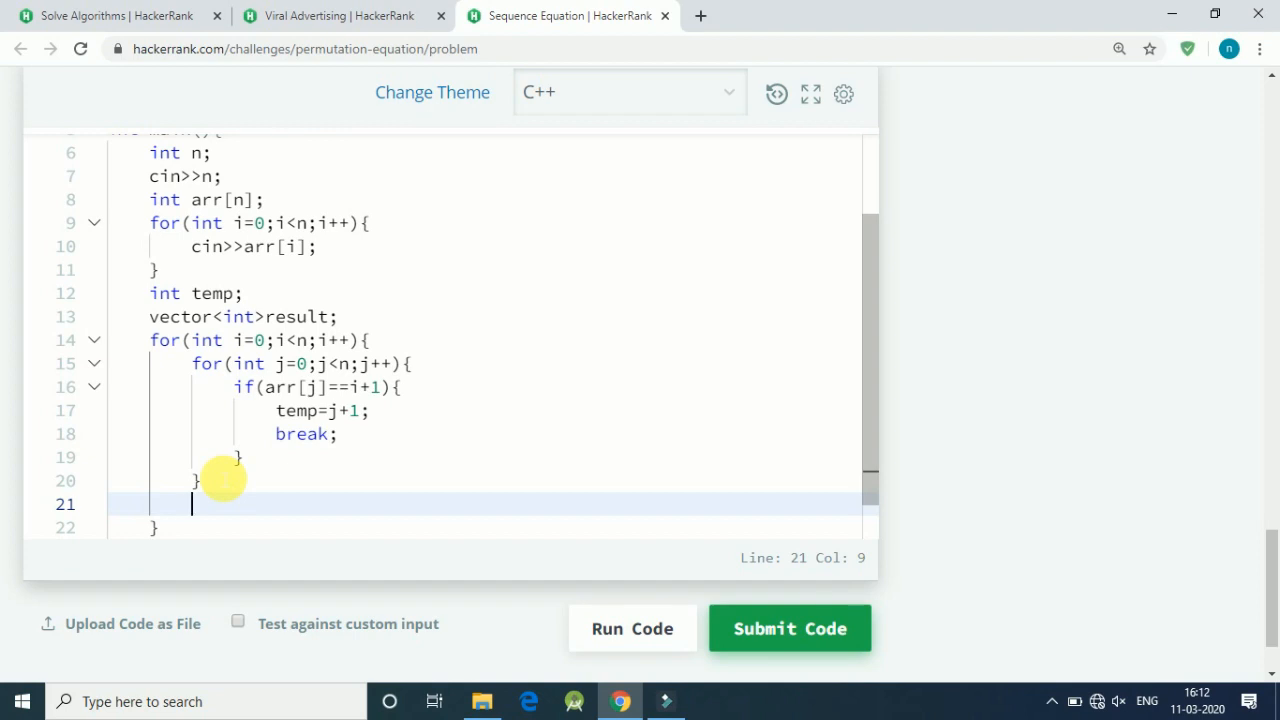
{"action": "type", "text": "for"}
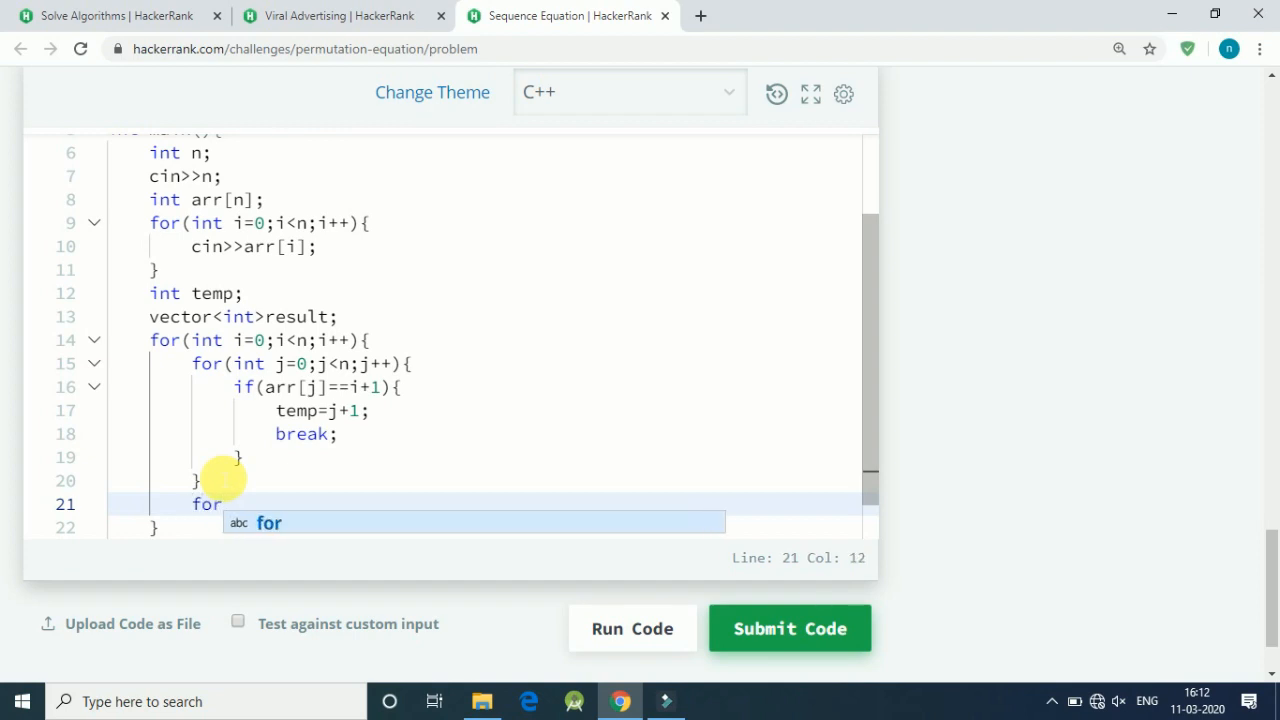
{"action": "type", "text": "(int"}
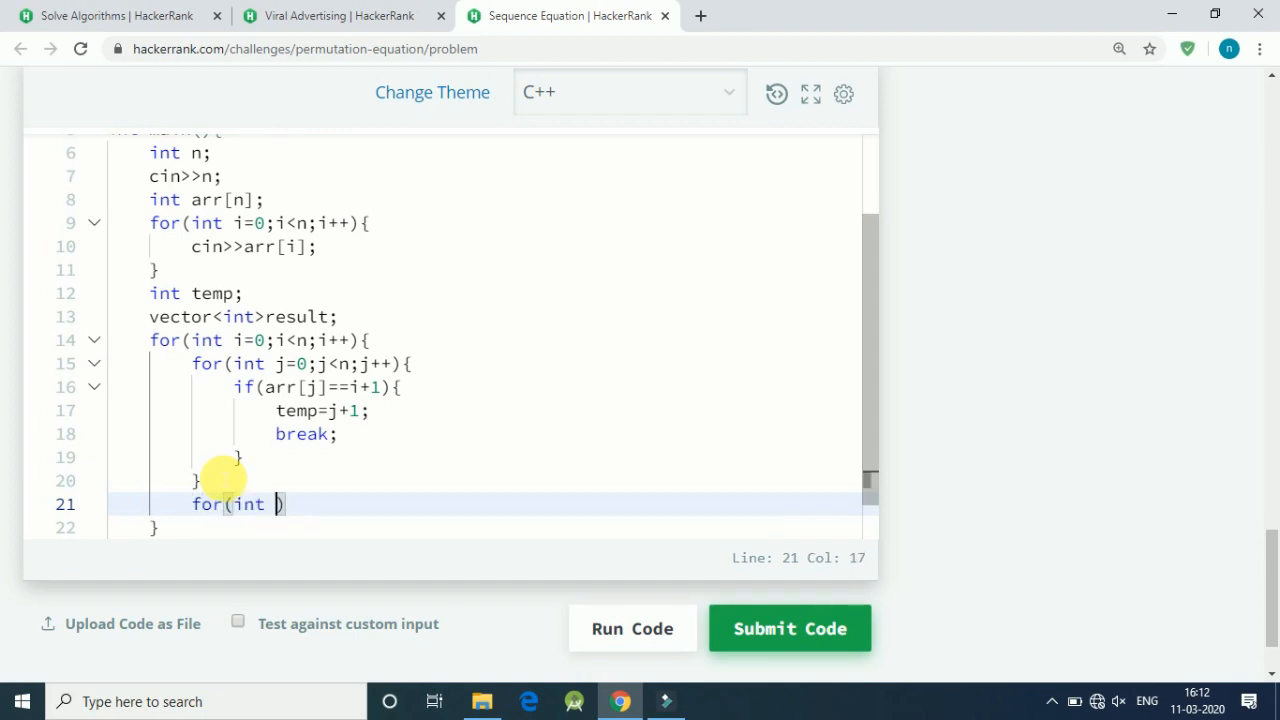
{"action": "type", "text": "j=0;j"}
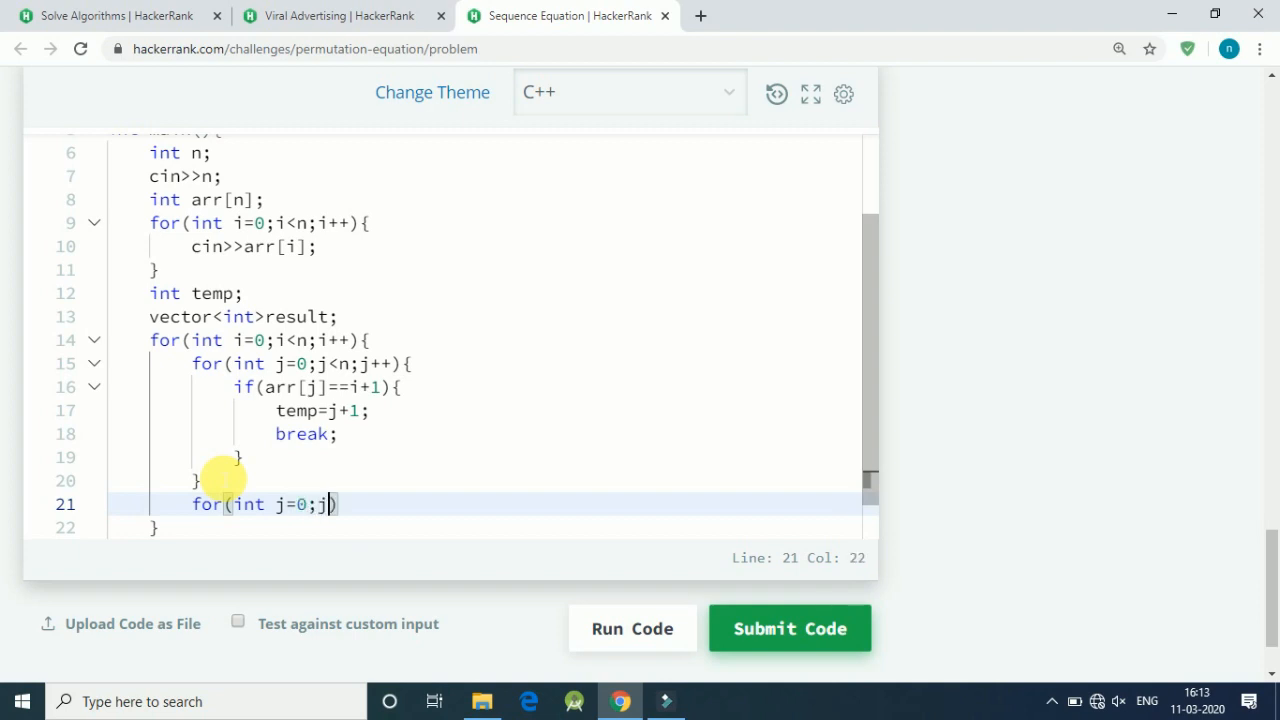
{"action": "type", "text": "<n;j++"}
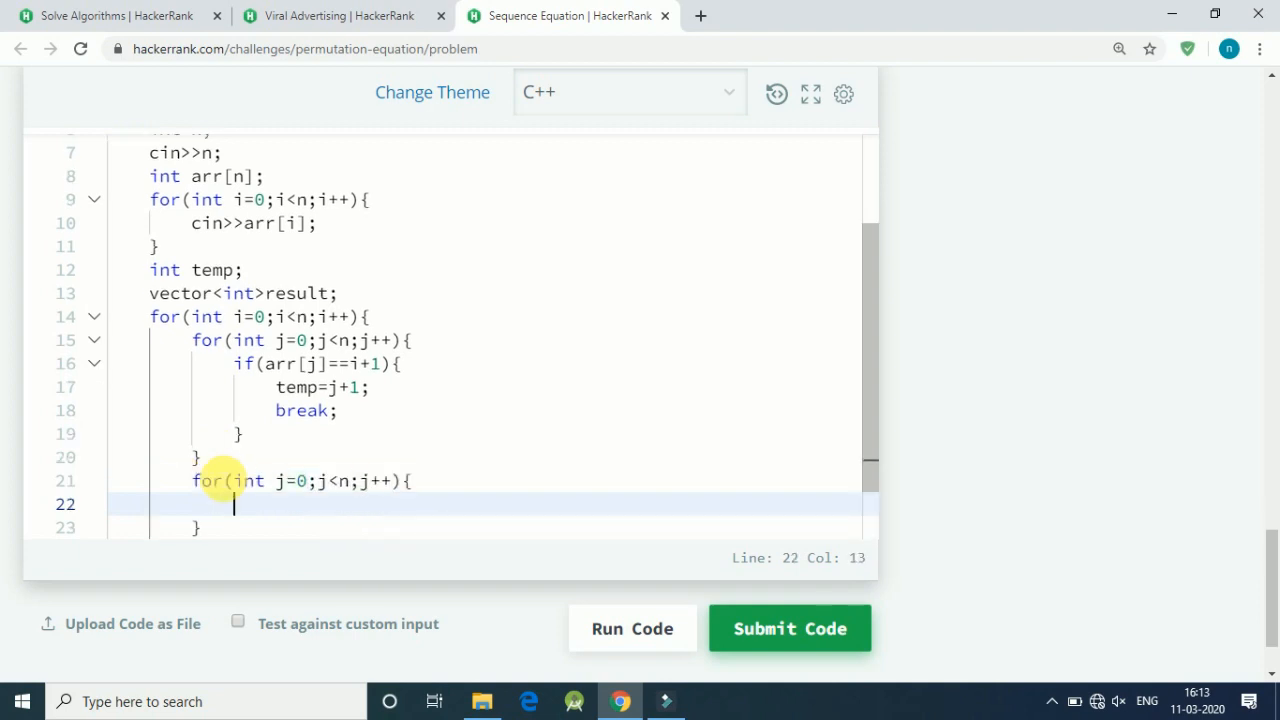
Add the condition if(arr[j]==temp) inside the second j loop
{"action": "type", "text": "if"}
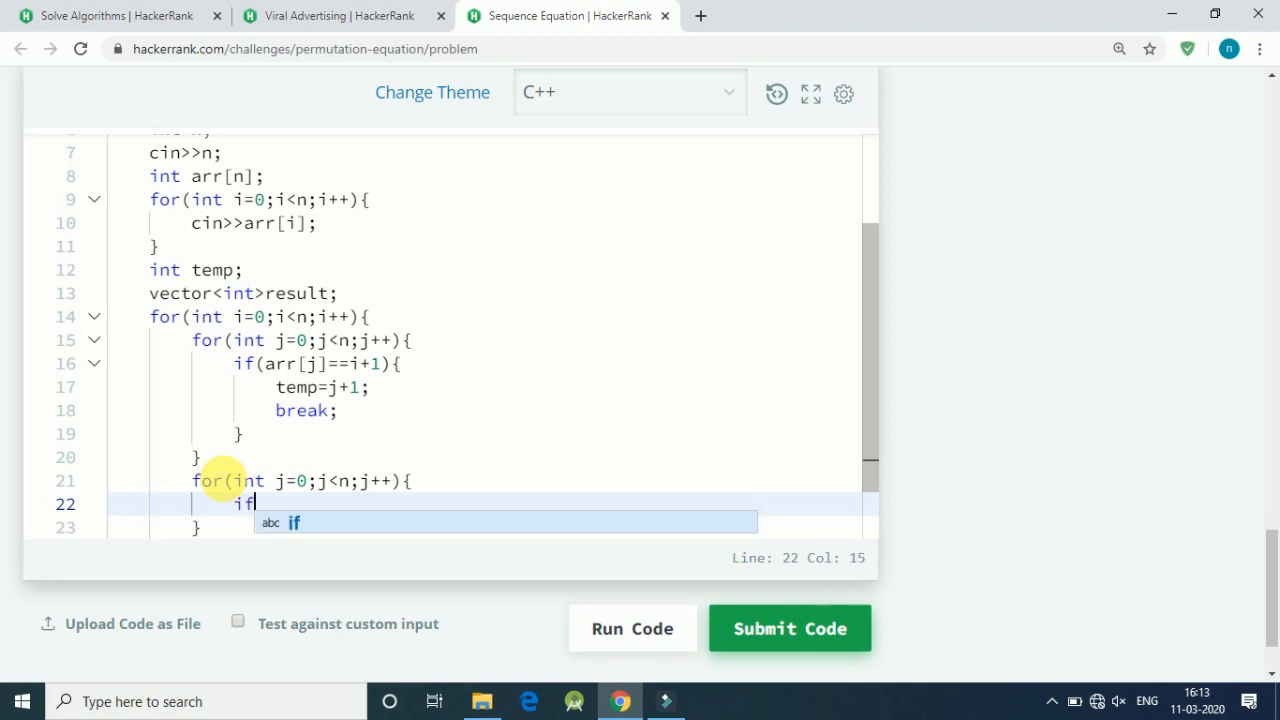
{"action": "type", "text": "(arr"}
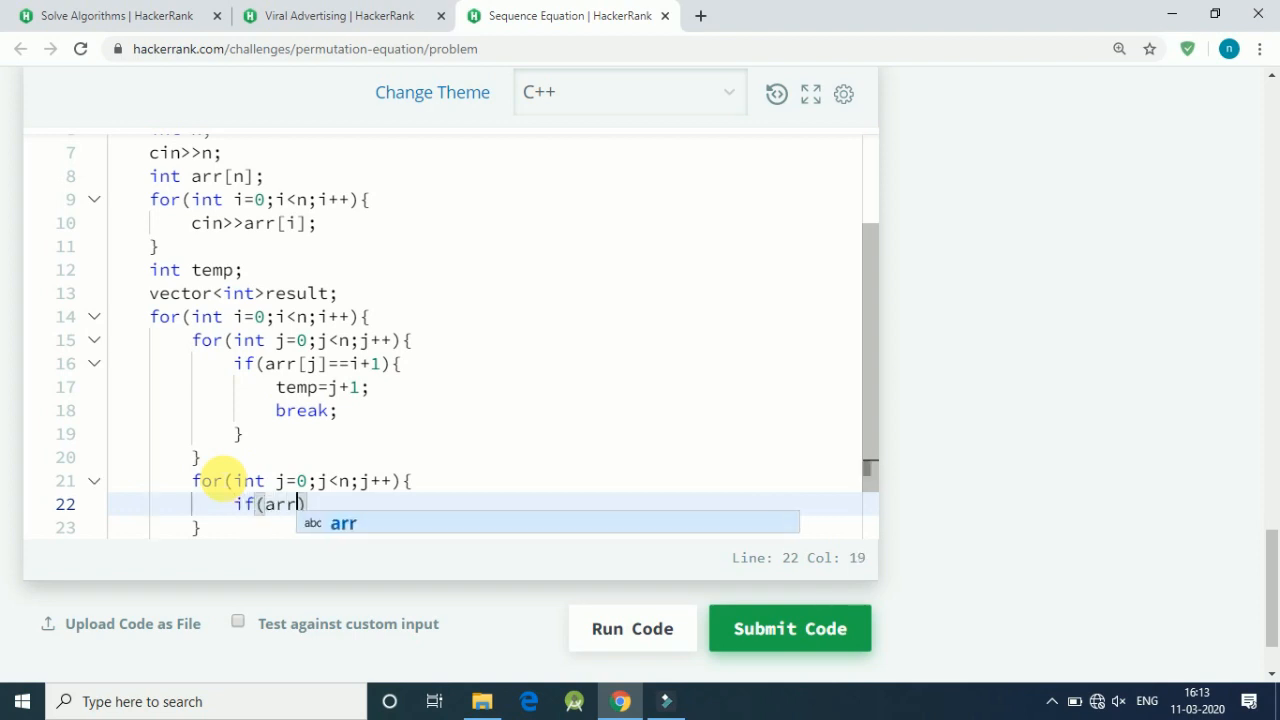
{"action": "type", "text": "["}
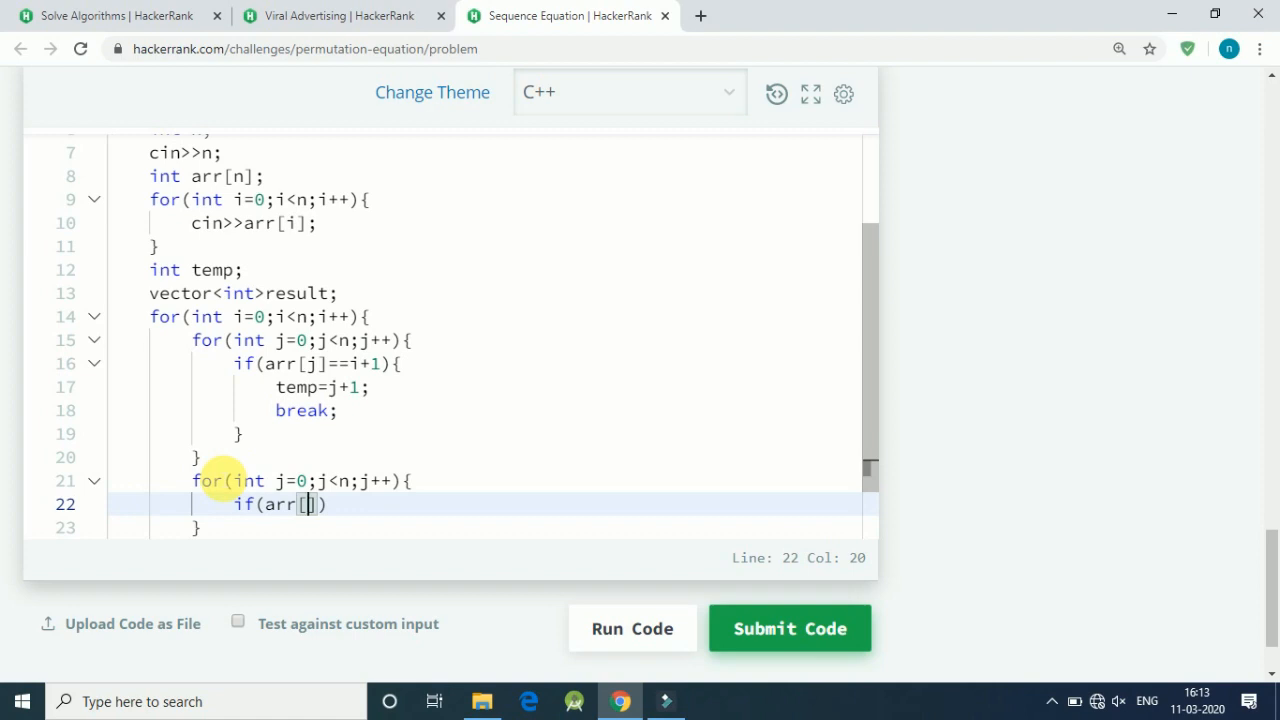
{"action": "type", "text": "j"}
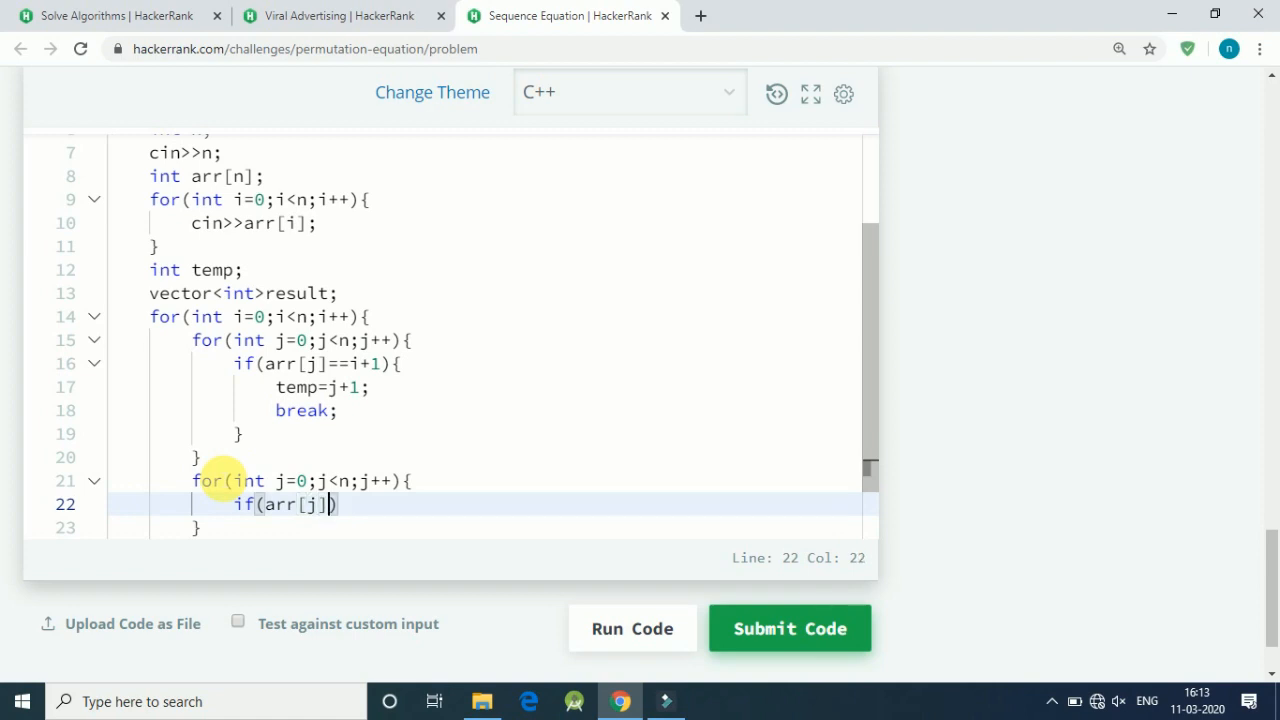
{"action": "type", "text": "==temp"}
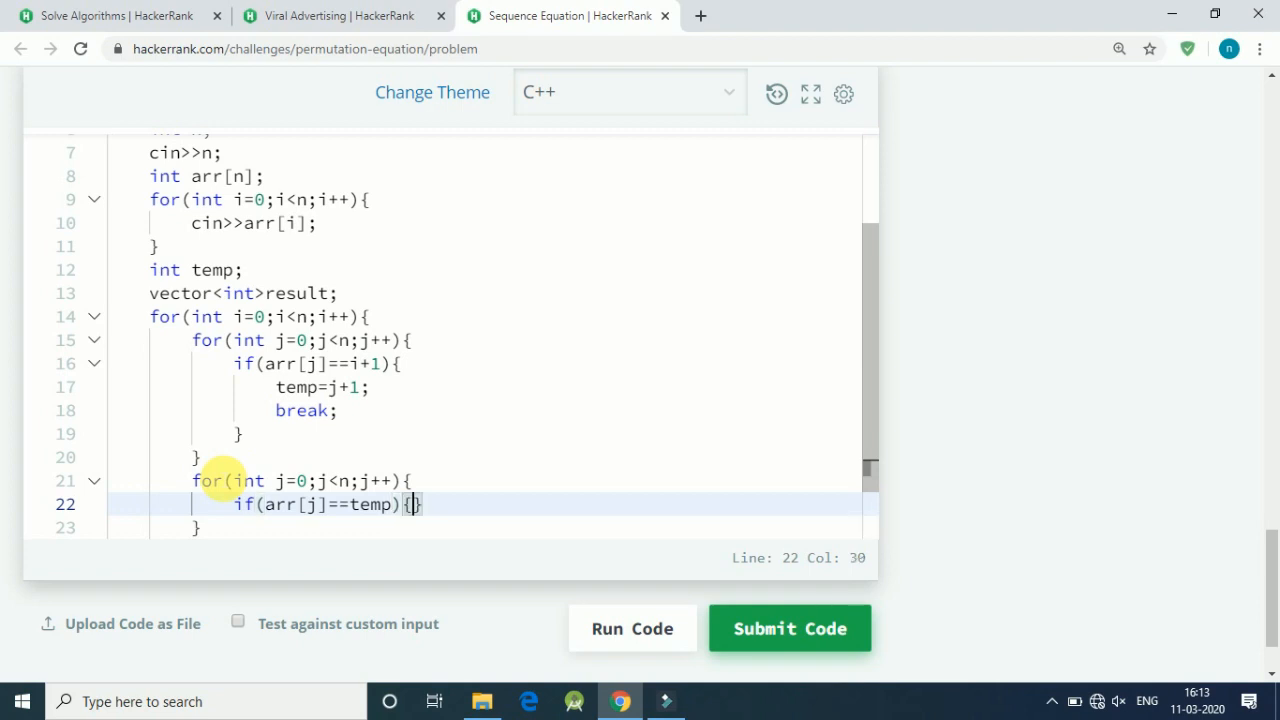
{"action": "key", "text": "Enter"}
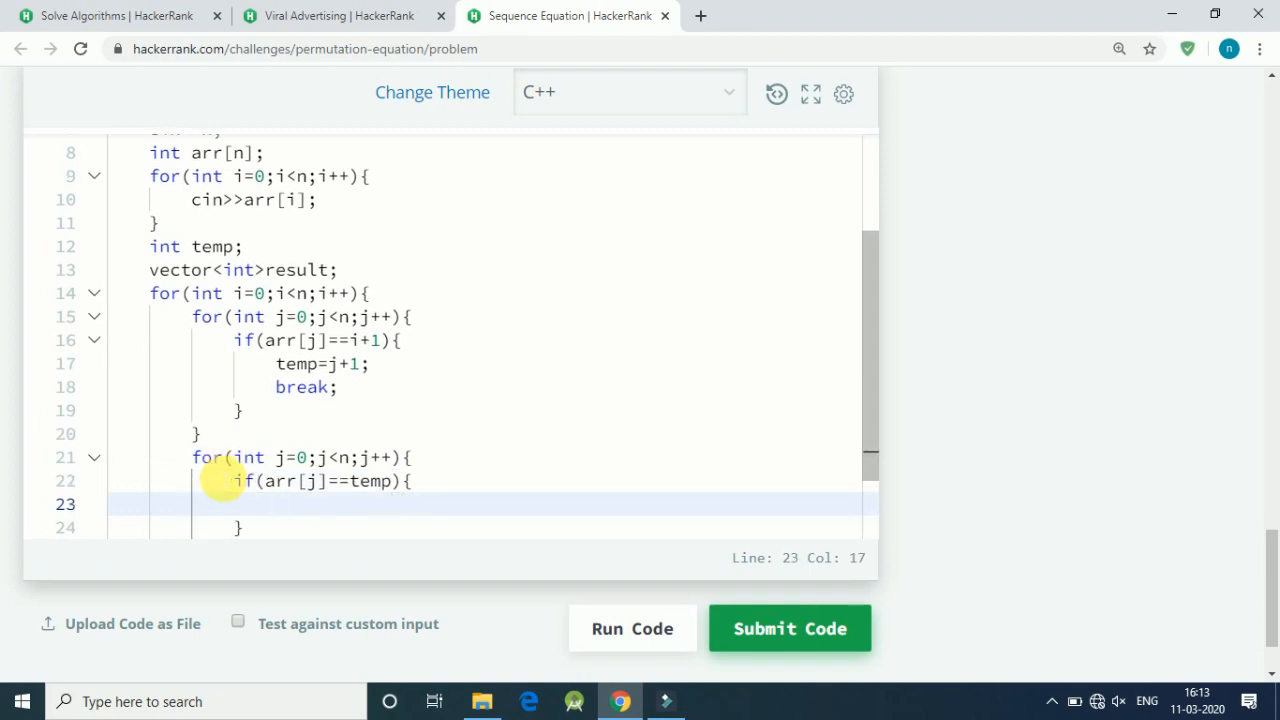
Store j+1 in the vector with result.push_back(j+1); inside that condition
{"action": "type", "text": "reul"}
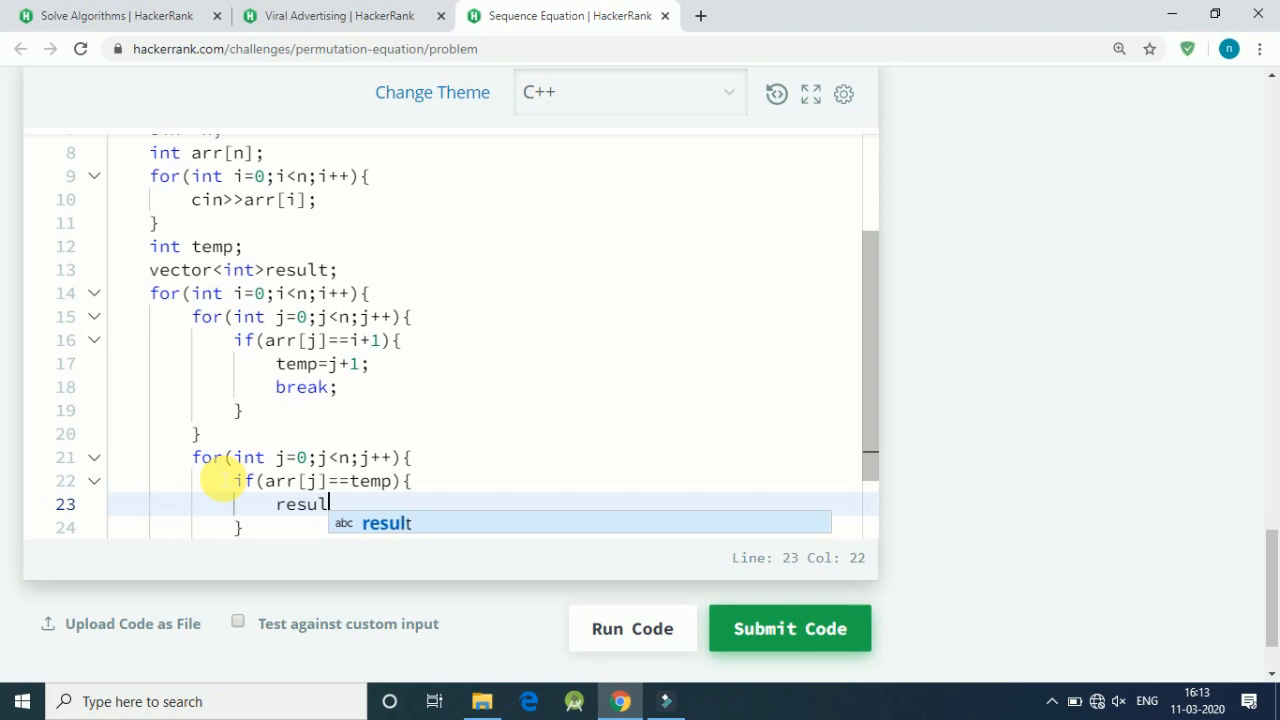
{"action": "type", "text": ".pus"}
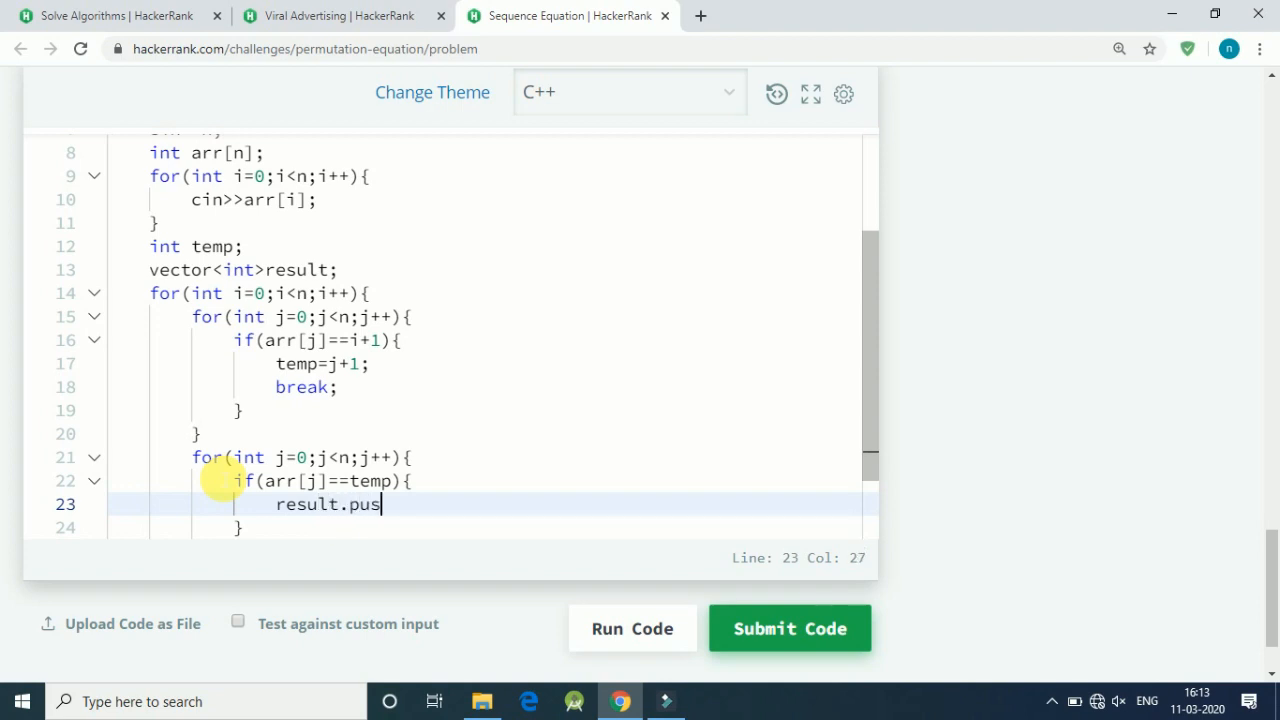
{"action": "type", "text": "h_"}
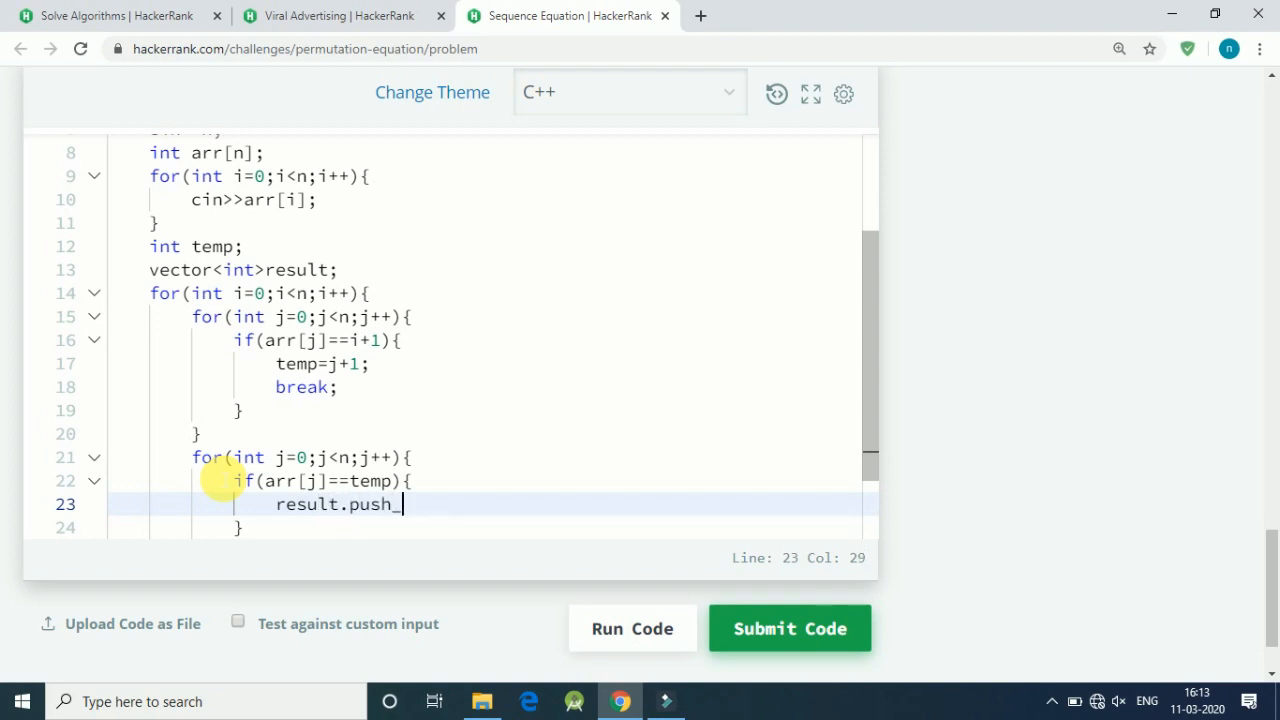
{"action": "type", "text": "back"}
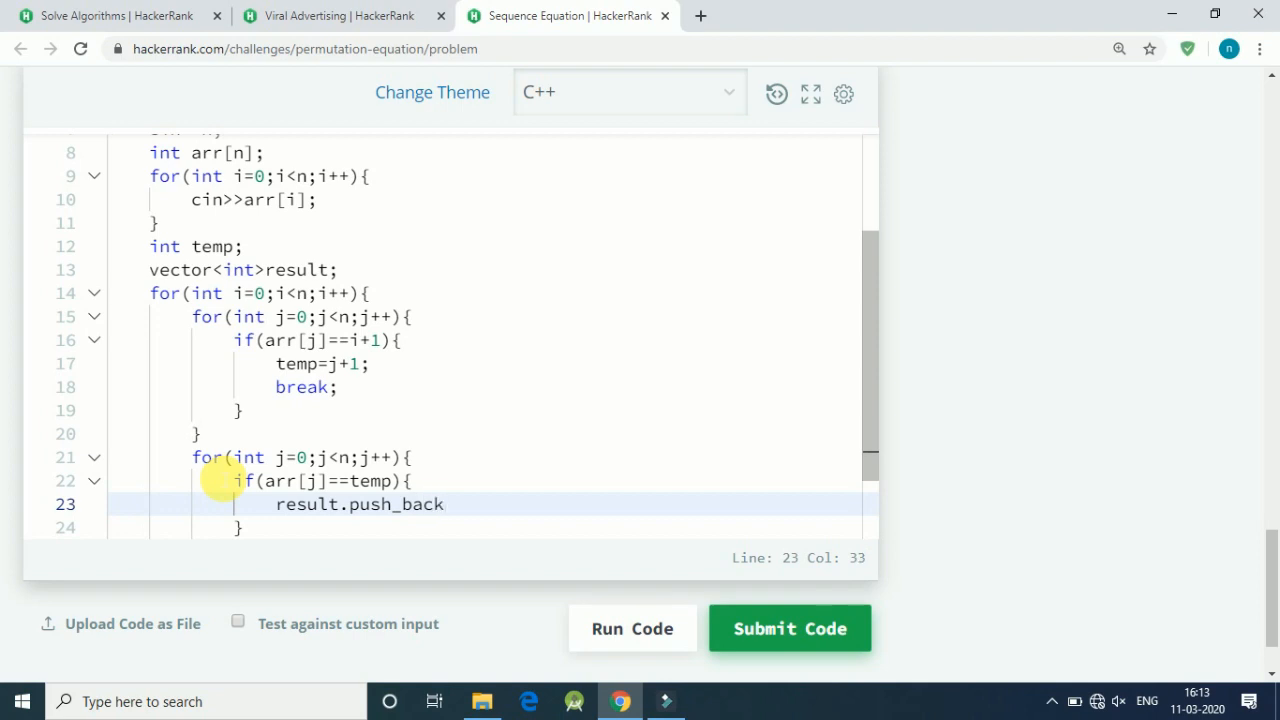
{"action": "type", "text": "("}
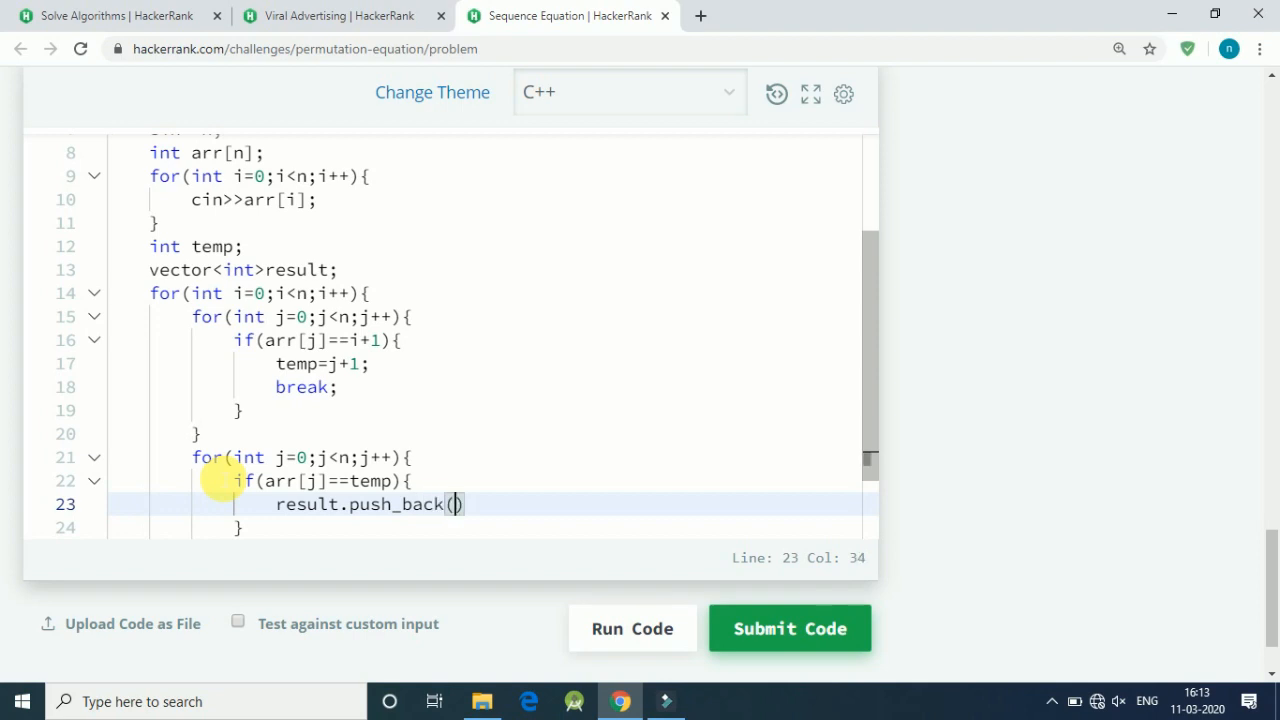
{"action": "type", "text": "j"}
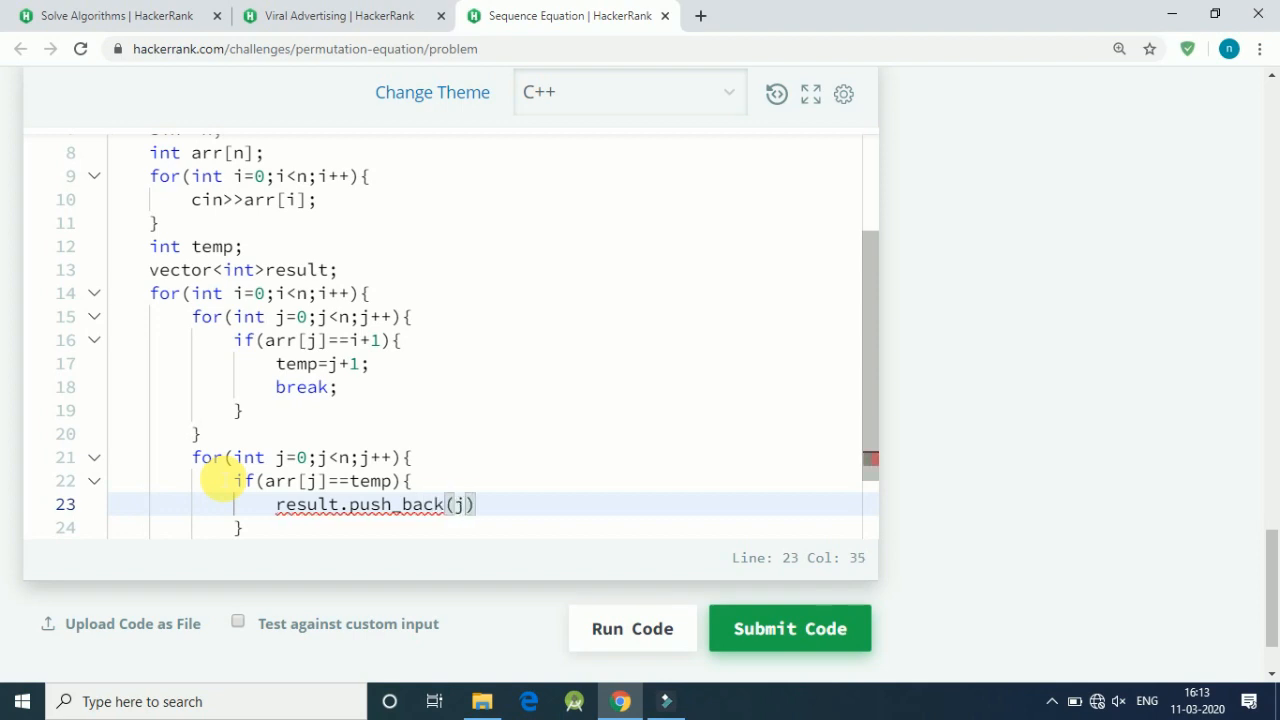
{"action": "type", "text": "+1);"}
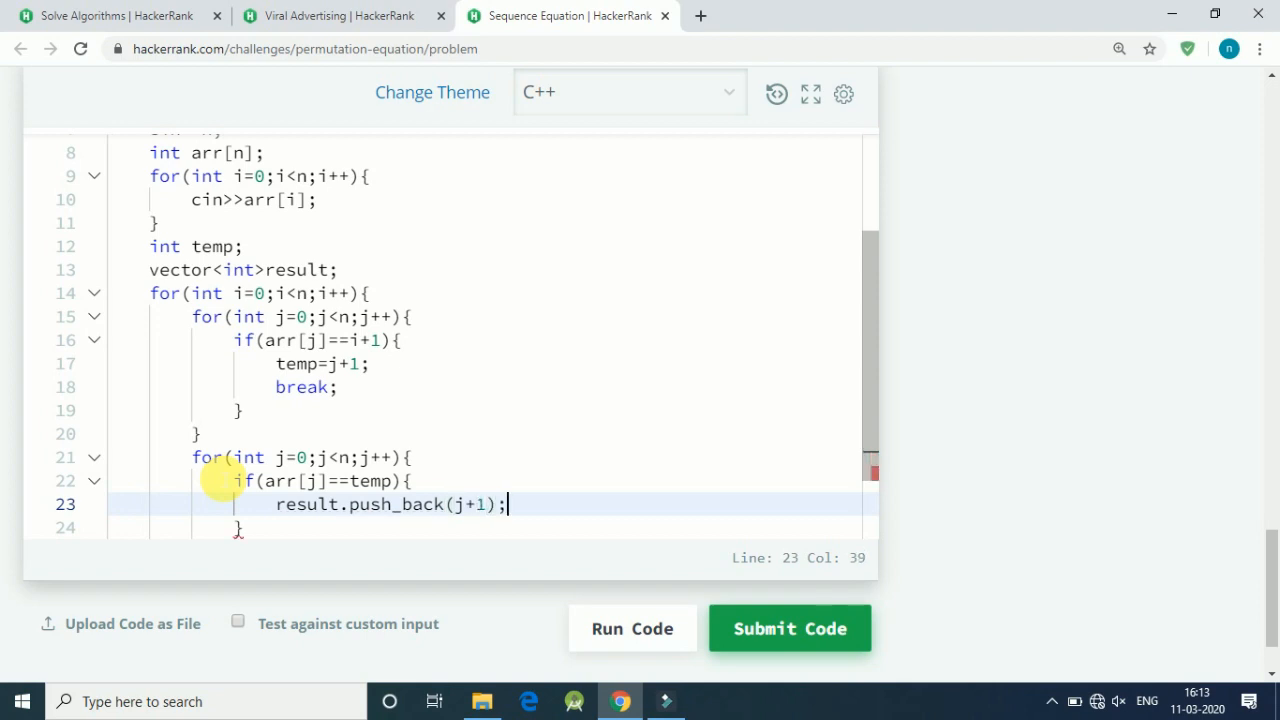
{"action": "mouse_move", "coordinate": [872, 448]}
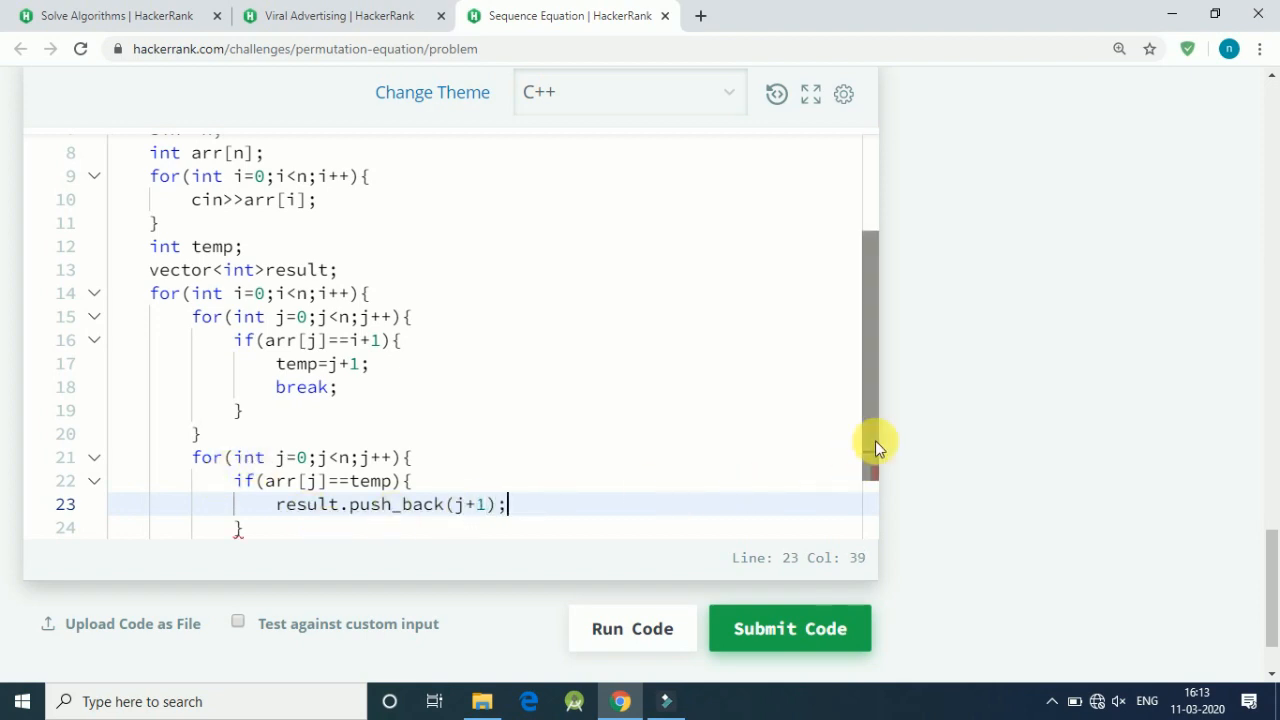
Add break; right after result.push_back(j+1) in the second j loop
{"action": "scroll", "scroll_direction": "down", "scroll_amount": 3}
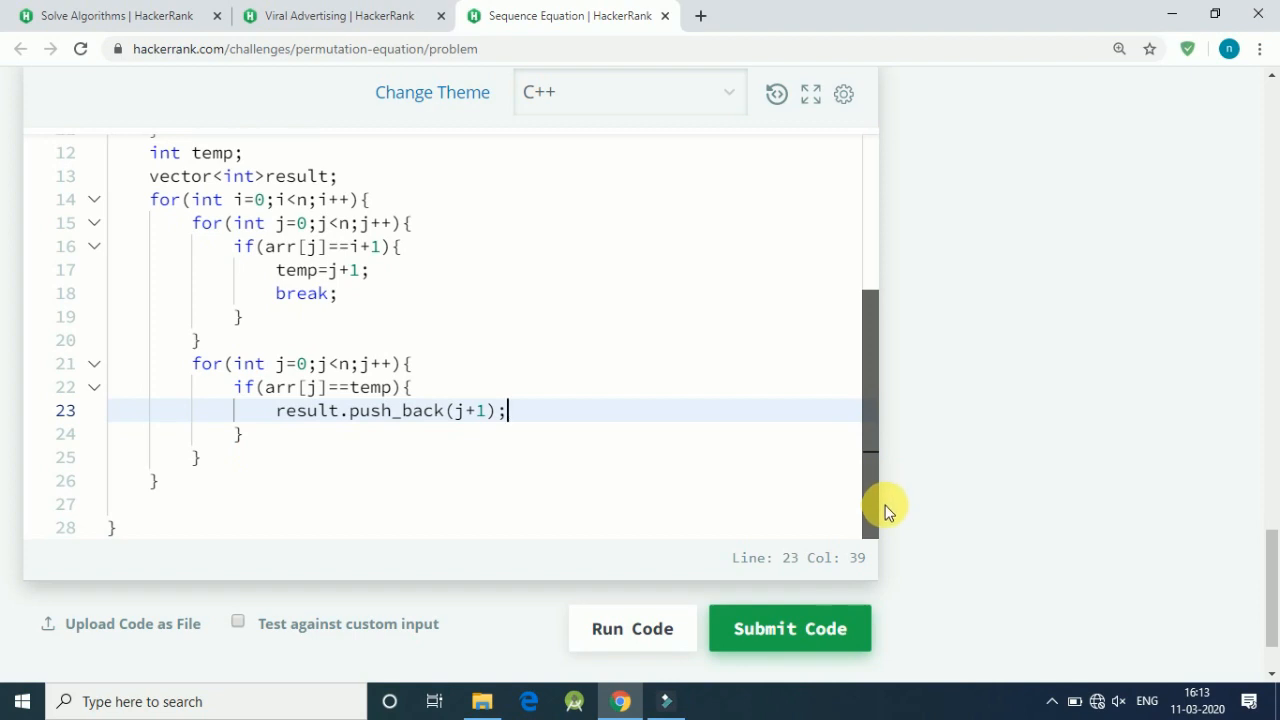
{"action": "key", "text": "Enter"}
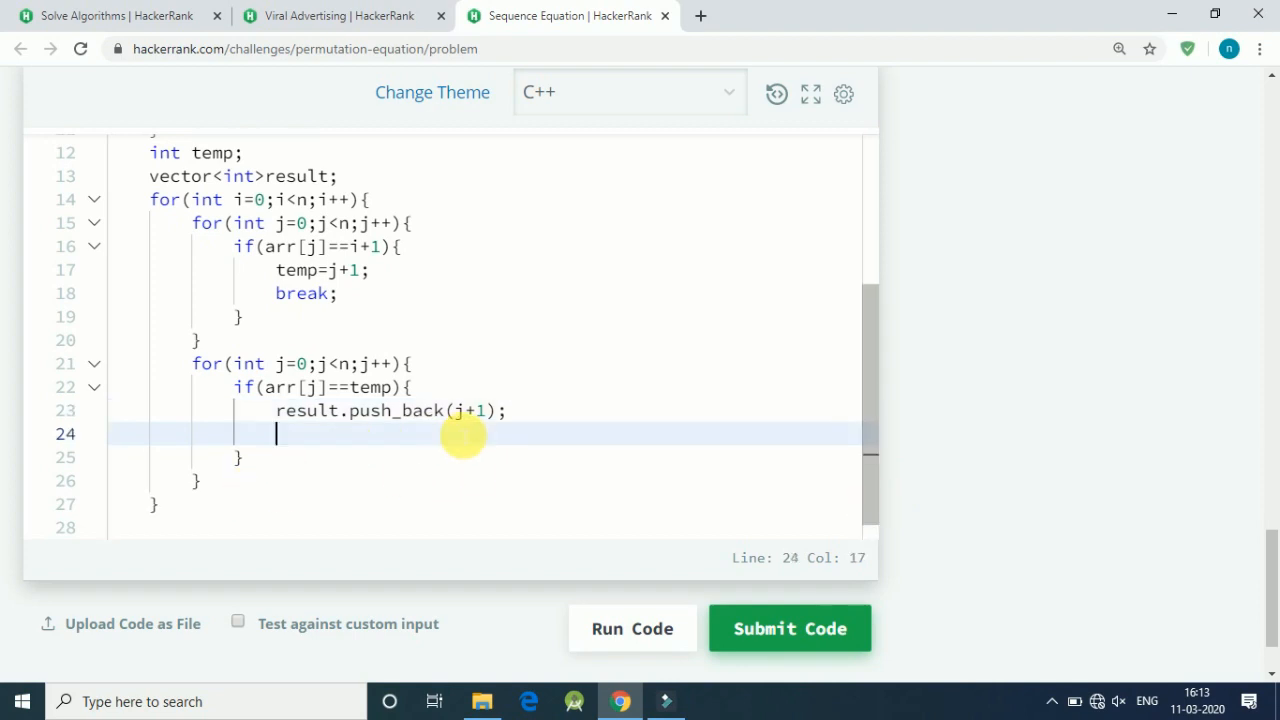
{"action": "type", "text": "break;"}
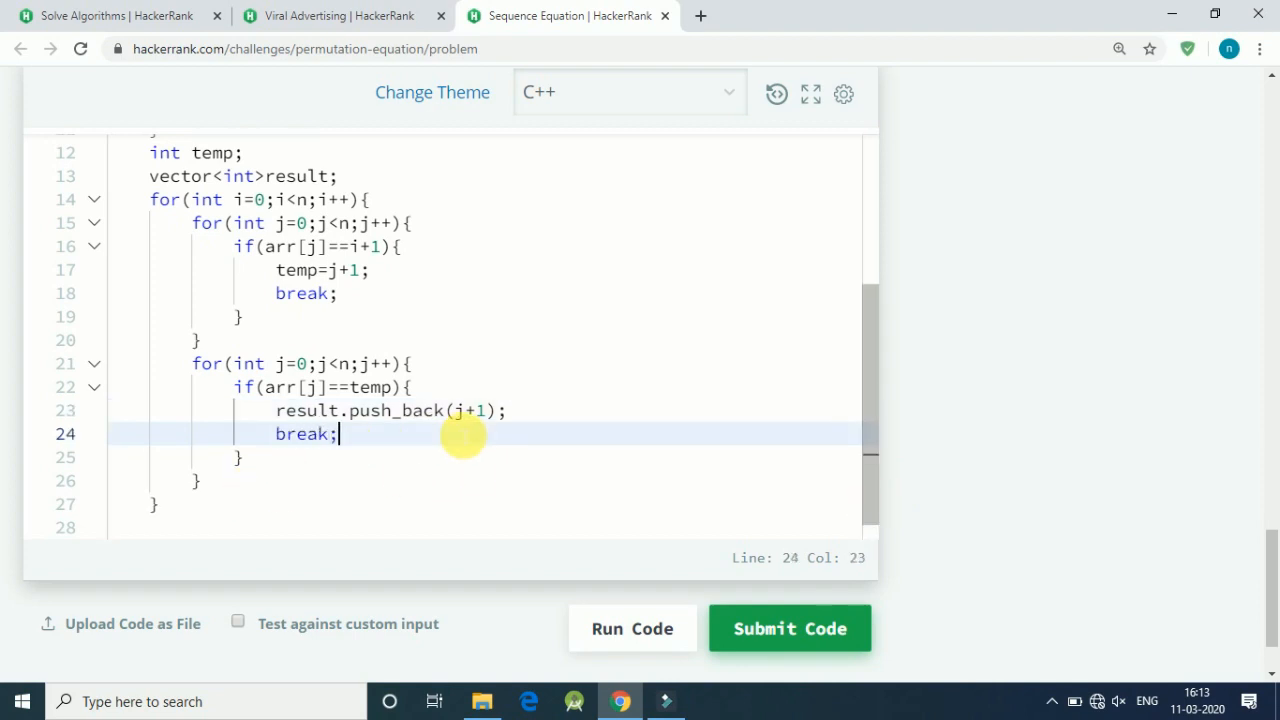
{"action": "mouse_move", "coordinate": [176, 512]}
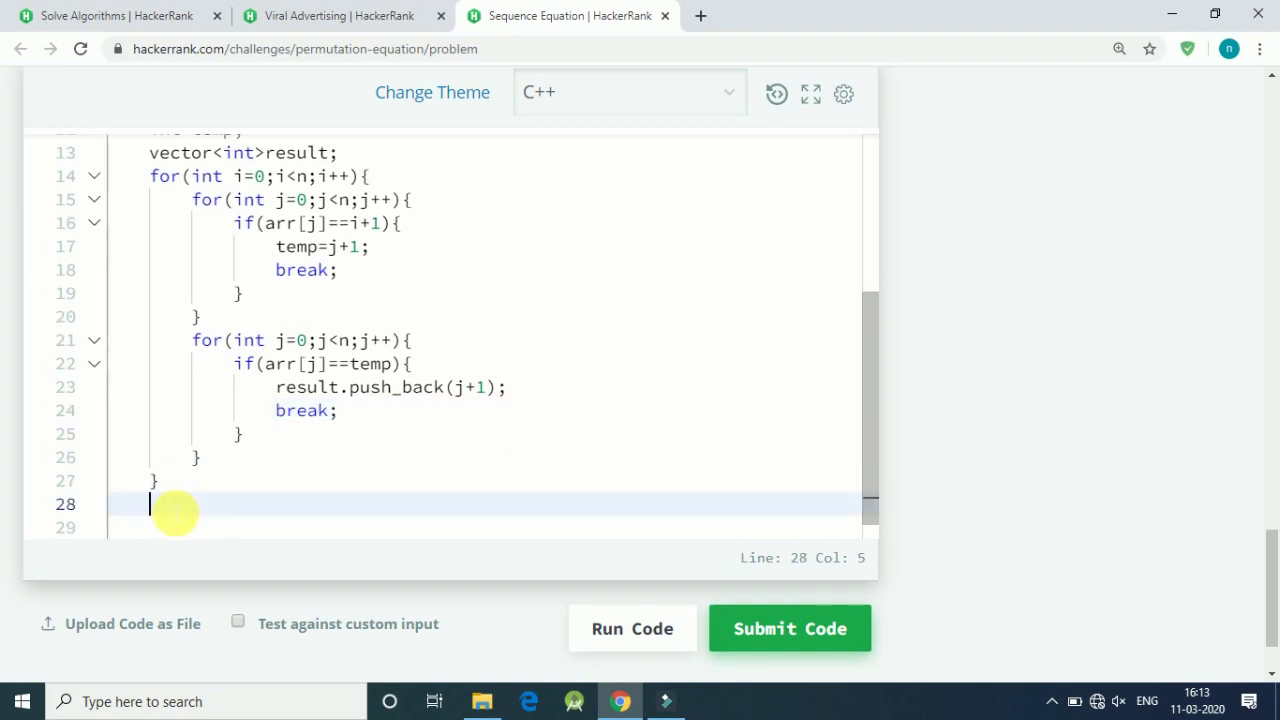
Write an output loop for(int i=0;i<n;i++) with an empty body after the nested loops
{"action": "type", "text": "fo"}
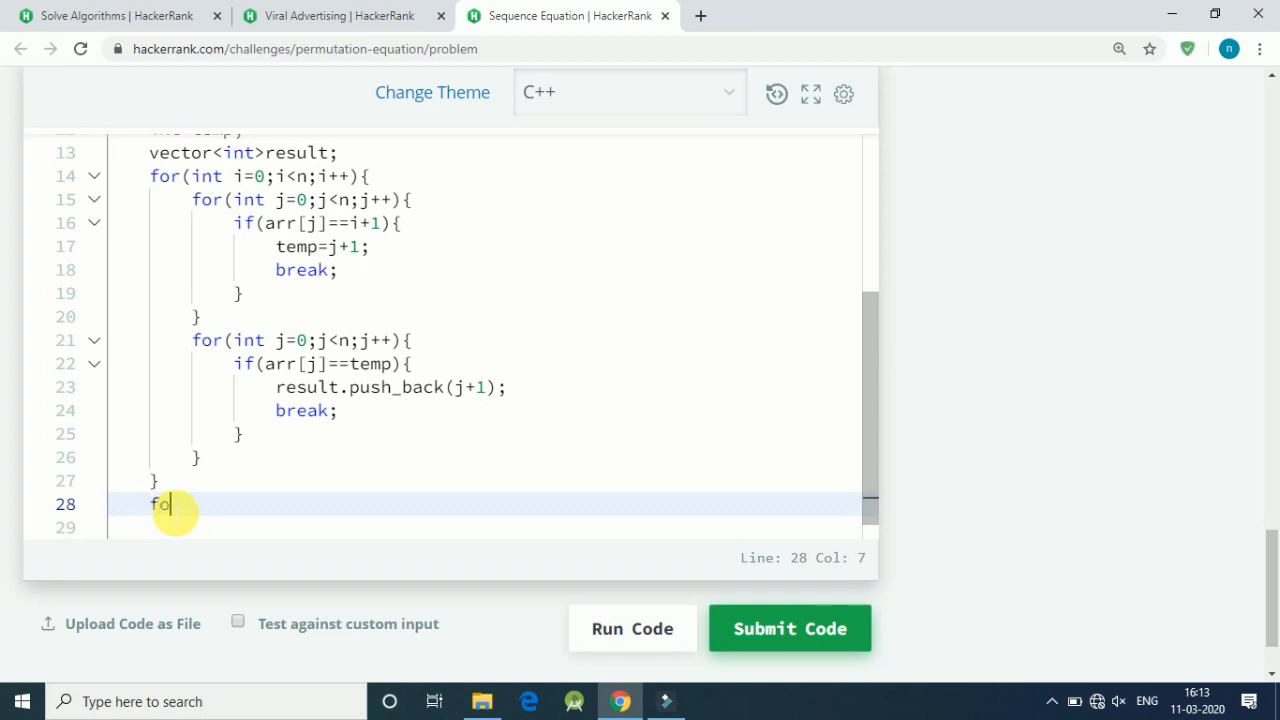
{"action": "type", "text": "r()"}
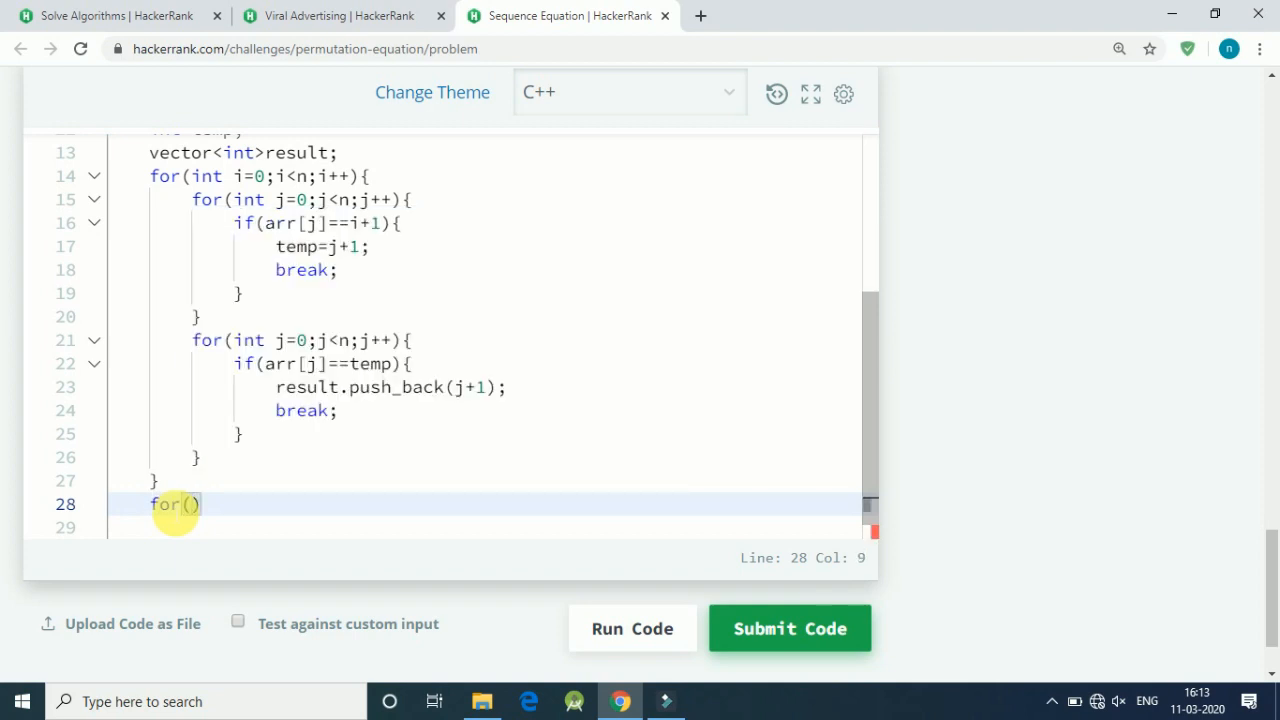
{"action": "type", "text": "int"}
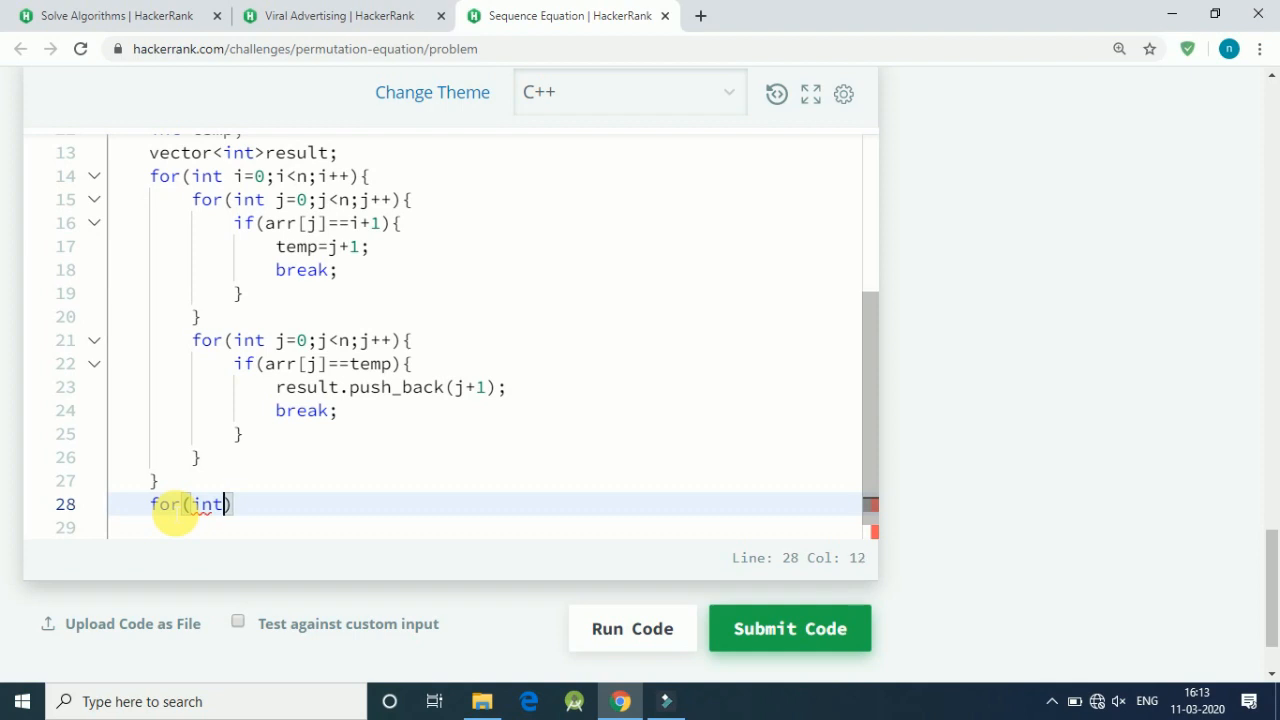
{"action": "type", "text": "i="}
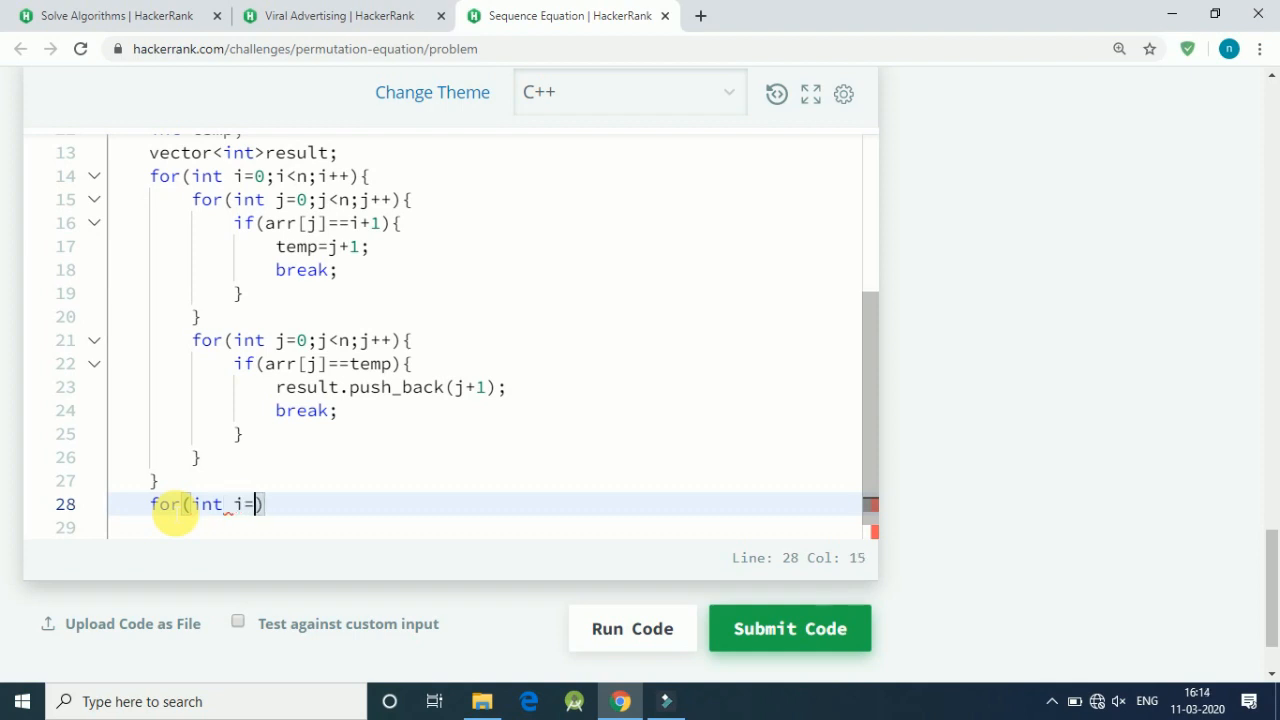
{"action": "type", "text": "0;i<"}
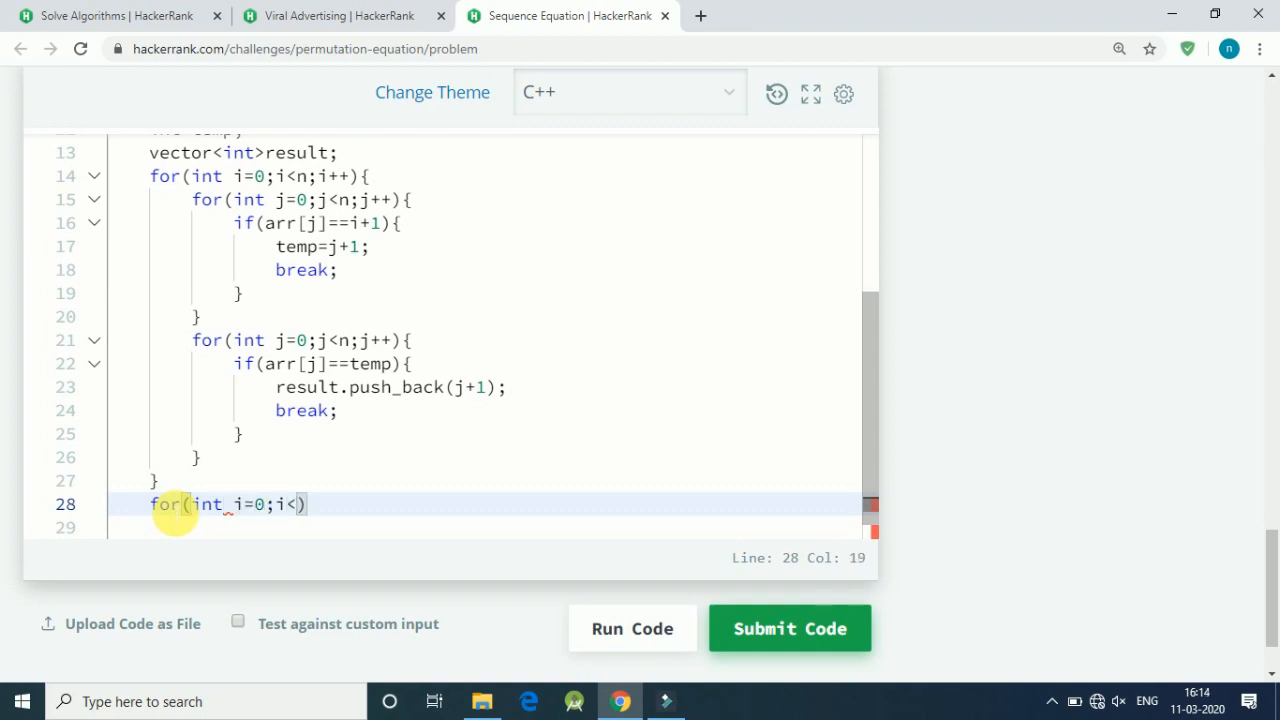
{"action": "type", "text": "n;i++"}
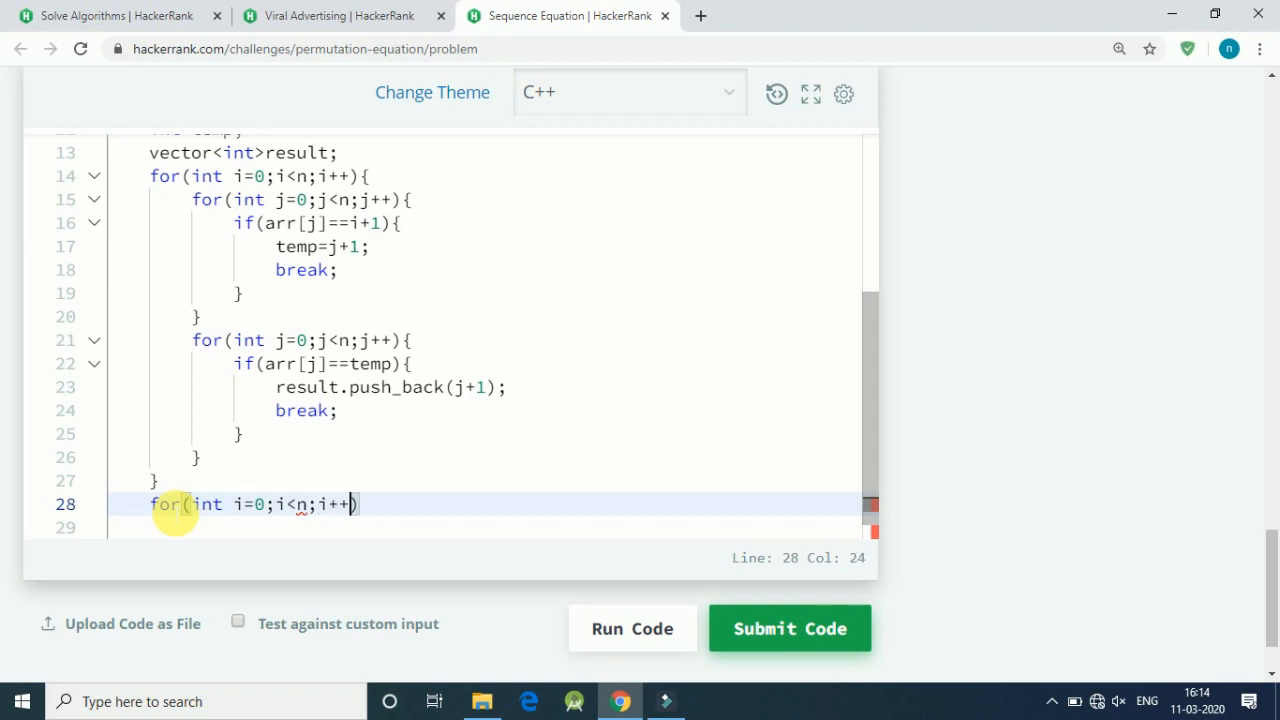
{"action": "key", "text": "Enter"}
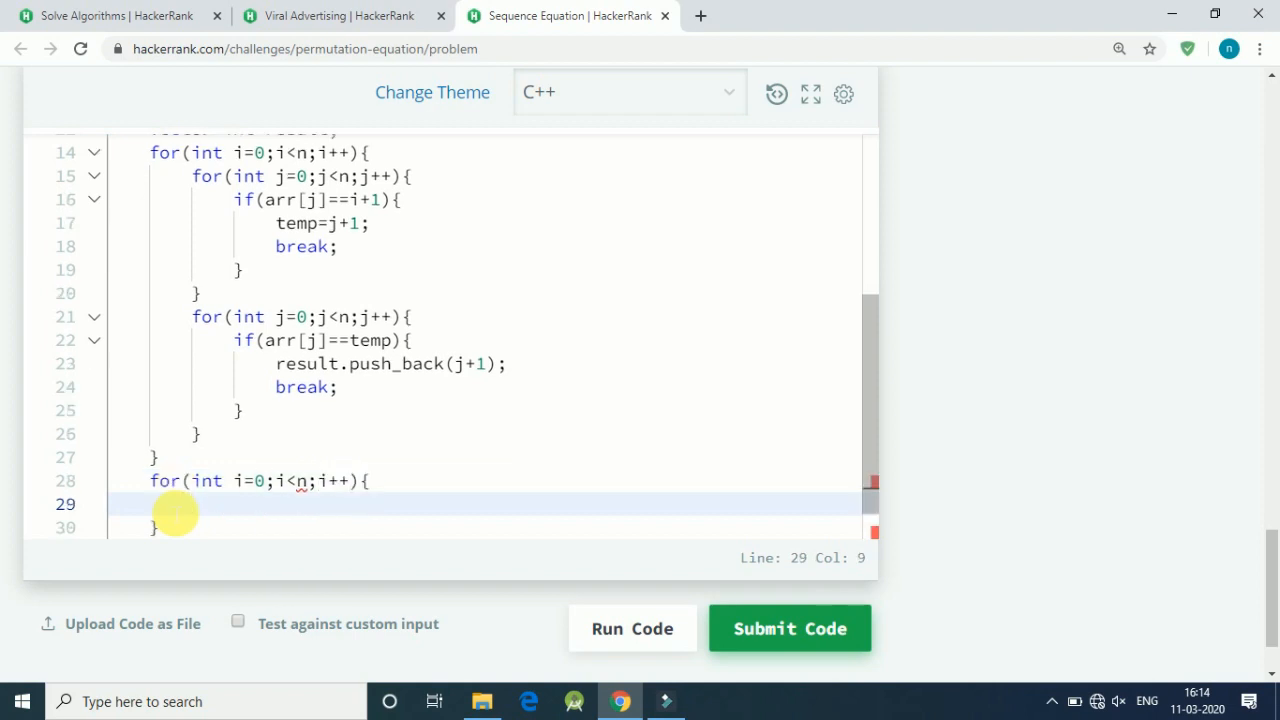
{"action": "mouse_move", "coordinate": [656, 434]}
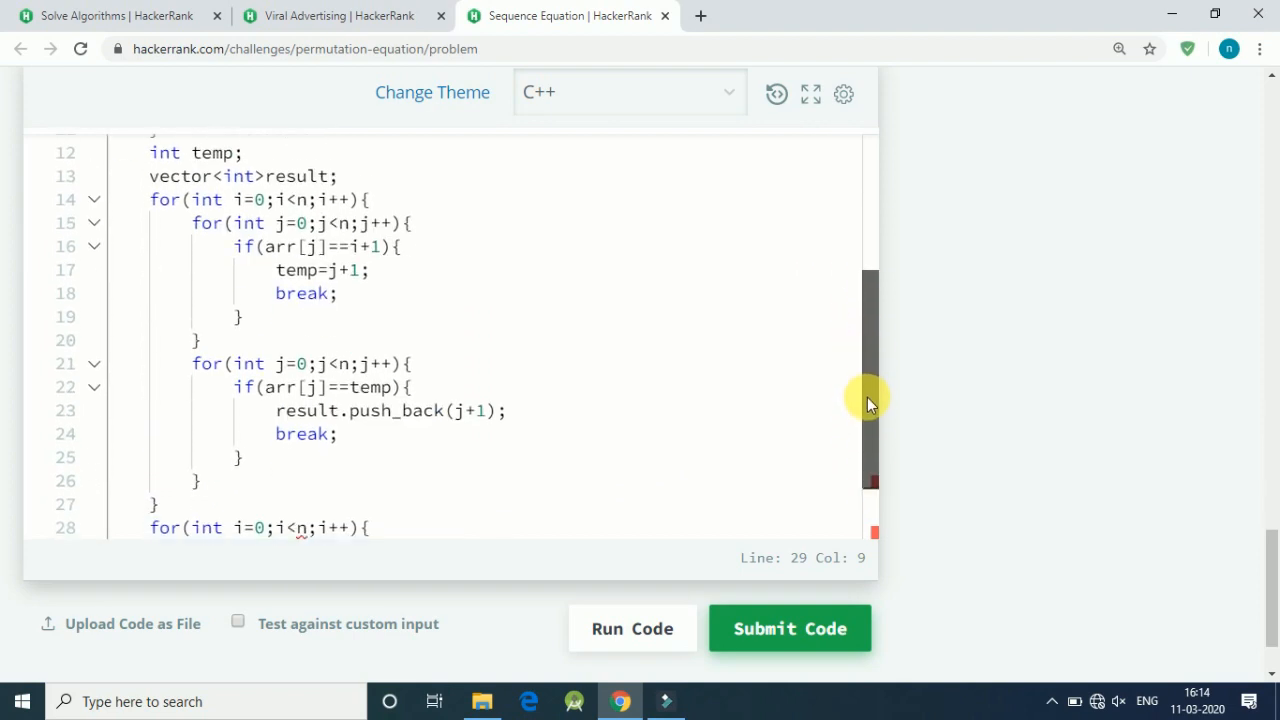
Print each element with cout<<result[i]<<endl; inside the output loop
{"action": "scroll", "scroll_direction": "down", "scroll_amount": 3}
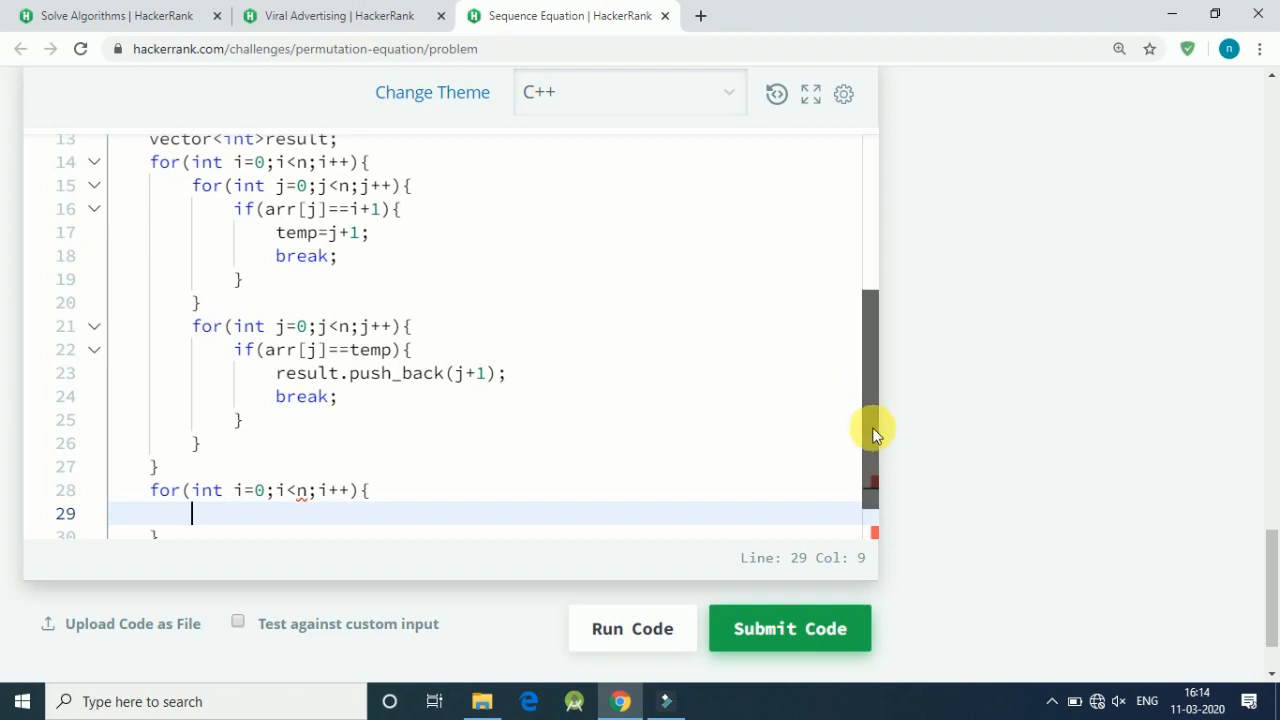
{"action": "scroll", "scroll_direction": "down", "scroll_amount": 3}
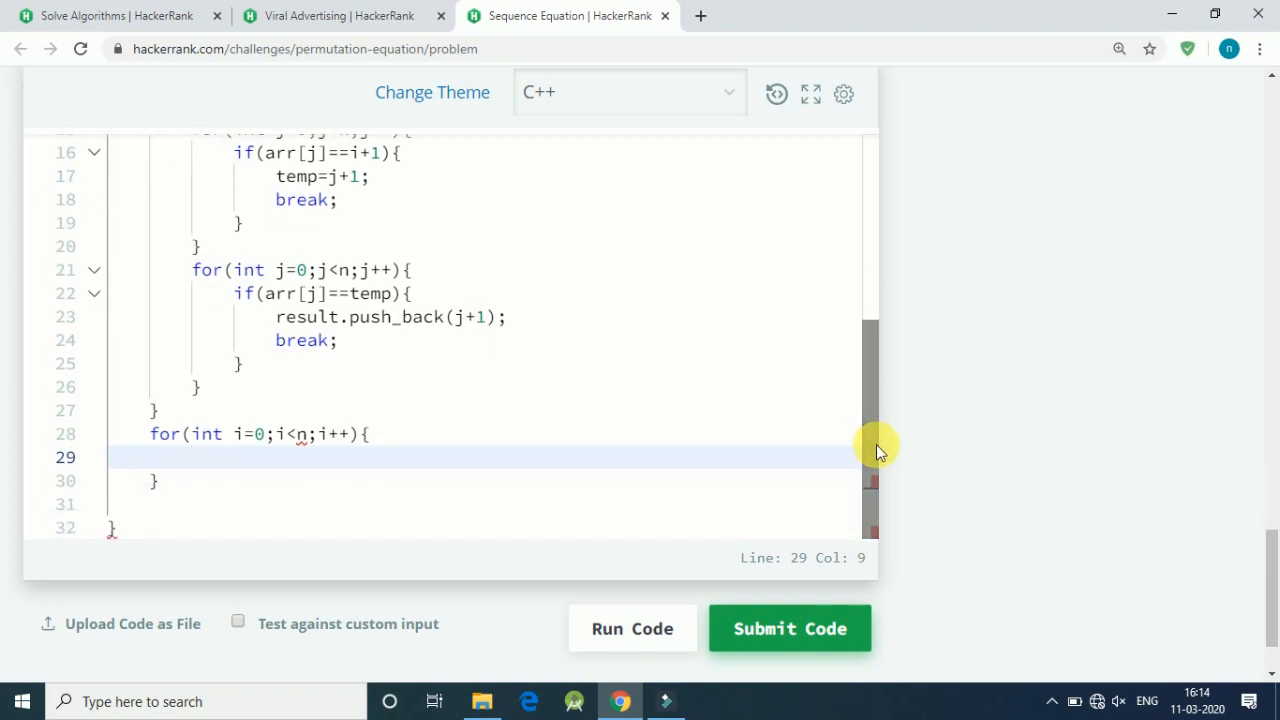
{"action": "type", "text": "cout"}
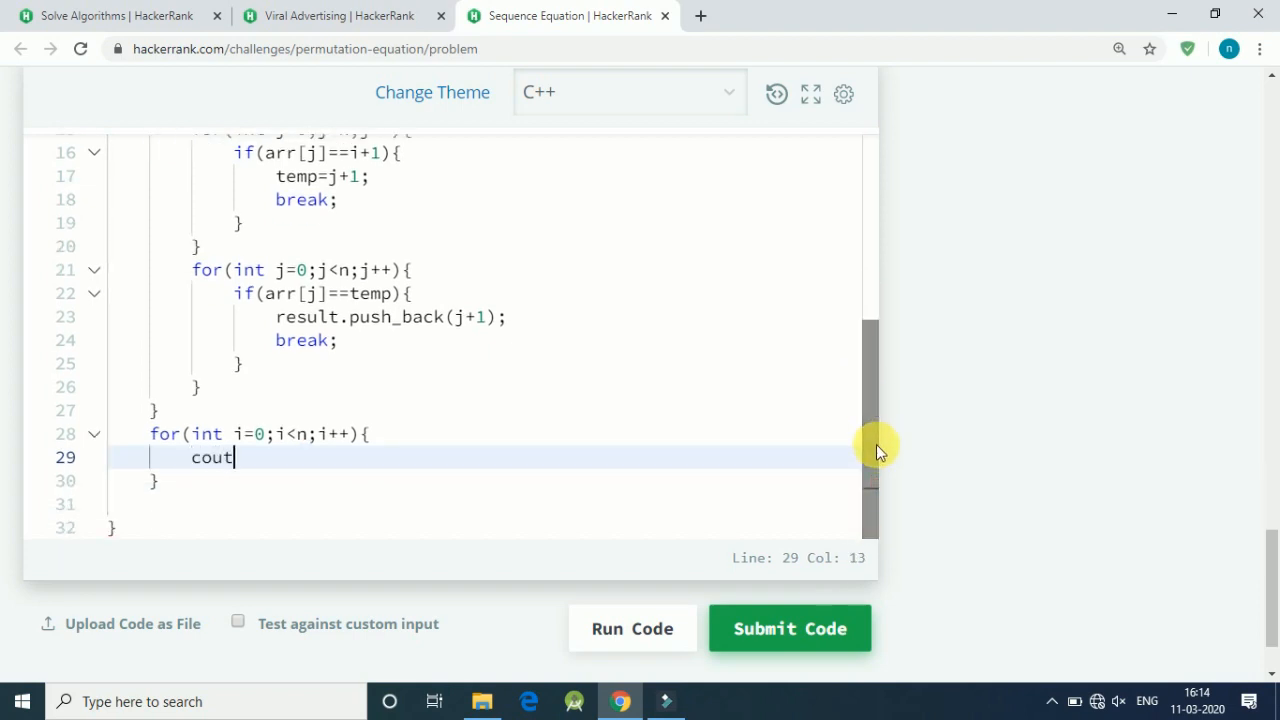
{"action": "type", "text": "<<"}
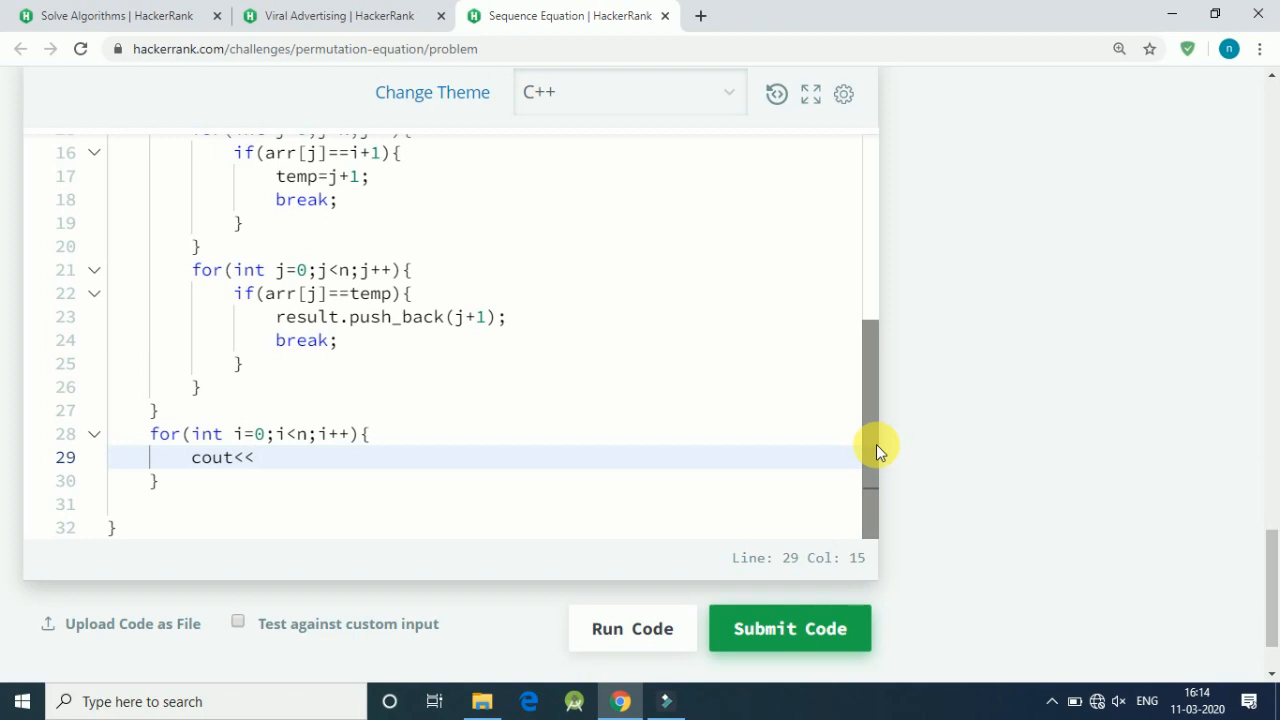
{"action": "type", "text": "resul"}
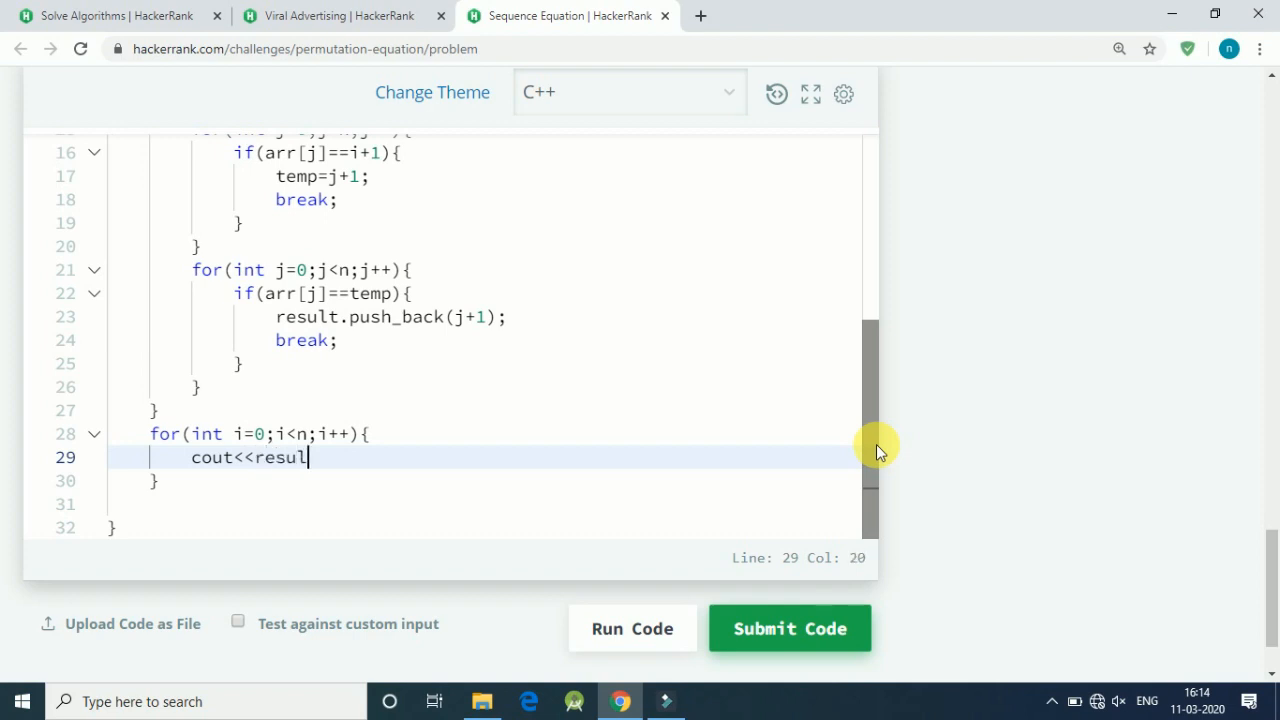
{"action": "type", "text": "t[i]"}
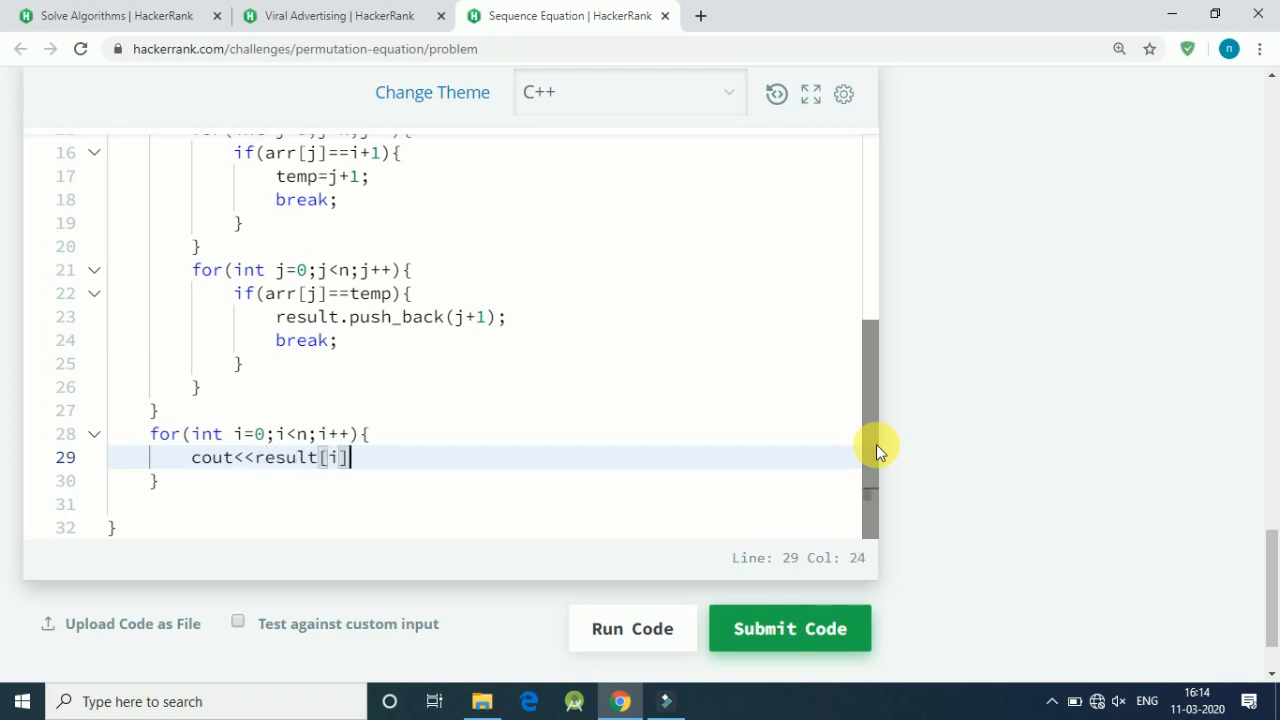
{"action": "type", "text": ";"}
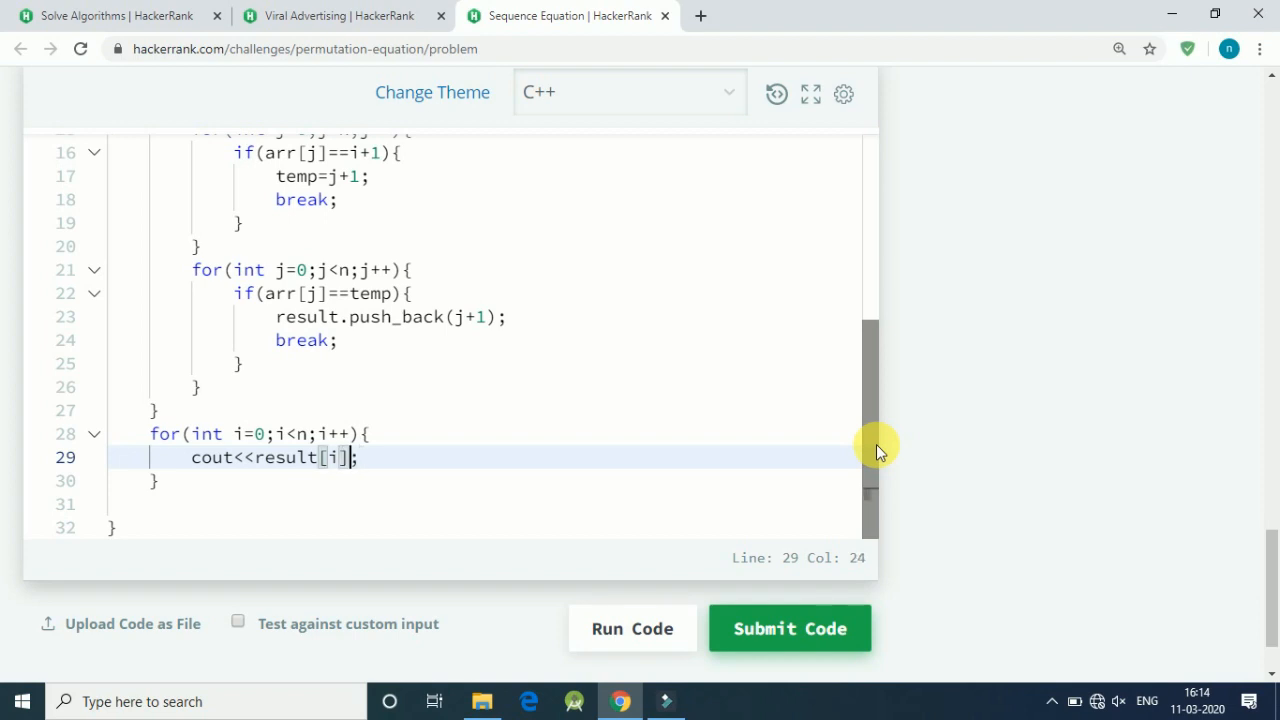
{"action": "type", "text": "<<endl"}
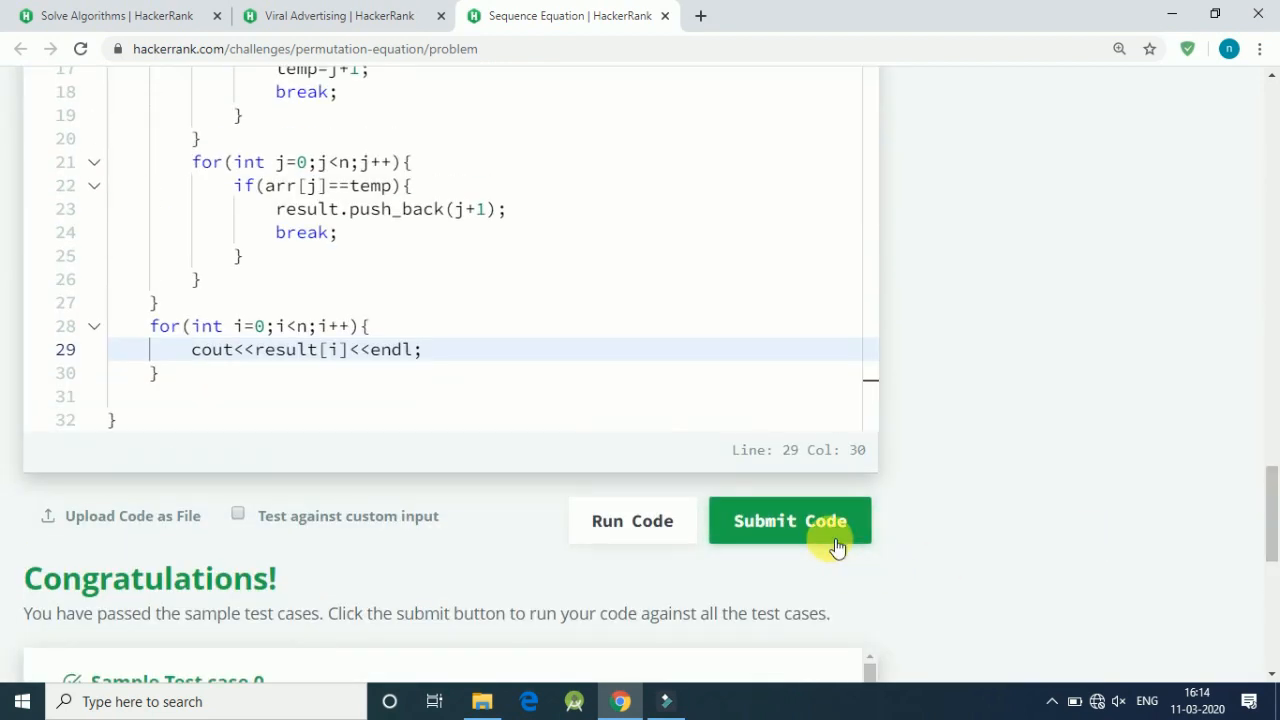
Submit the solution, solving Sequence Equation for 20.00 points
{"action": "left_click", "coordinate": [790, 520]}
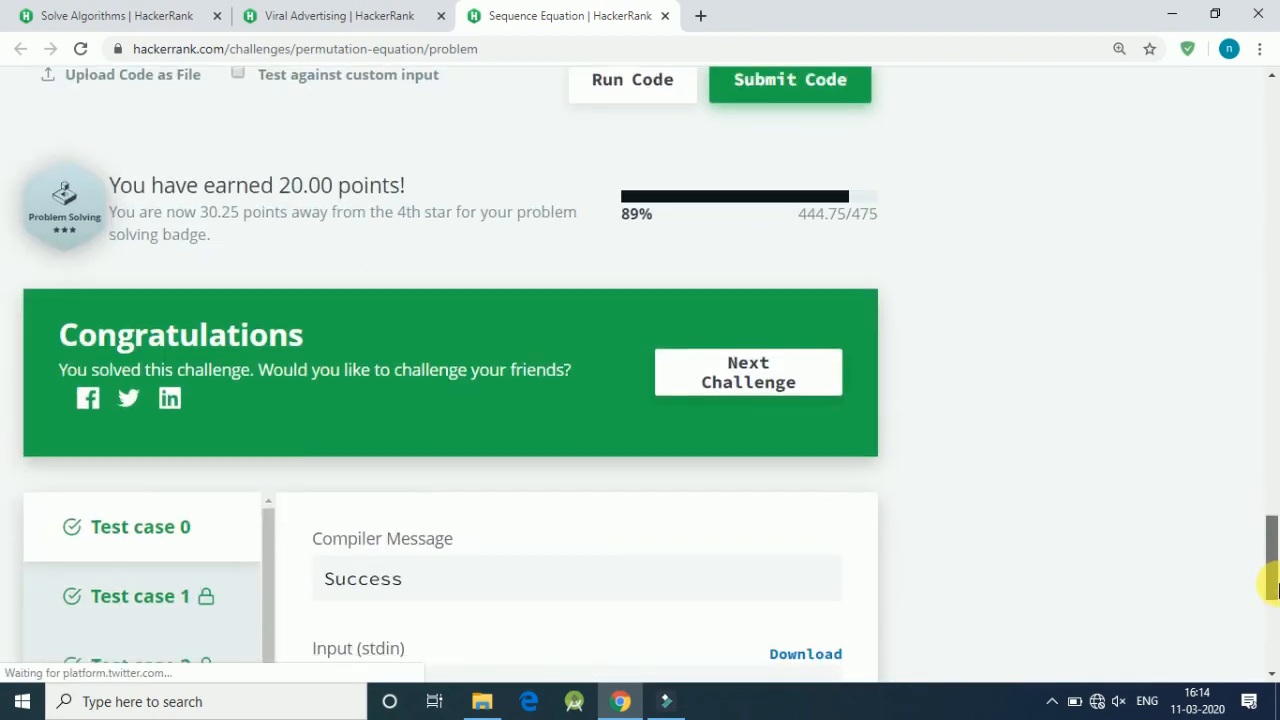
Scroll back up to the problem's input format and constraints
{"action": "scroll", "scroll_direction": "down", "scroll_amount": 3}
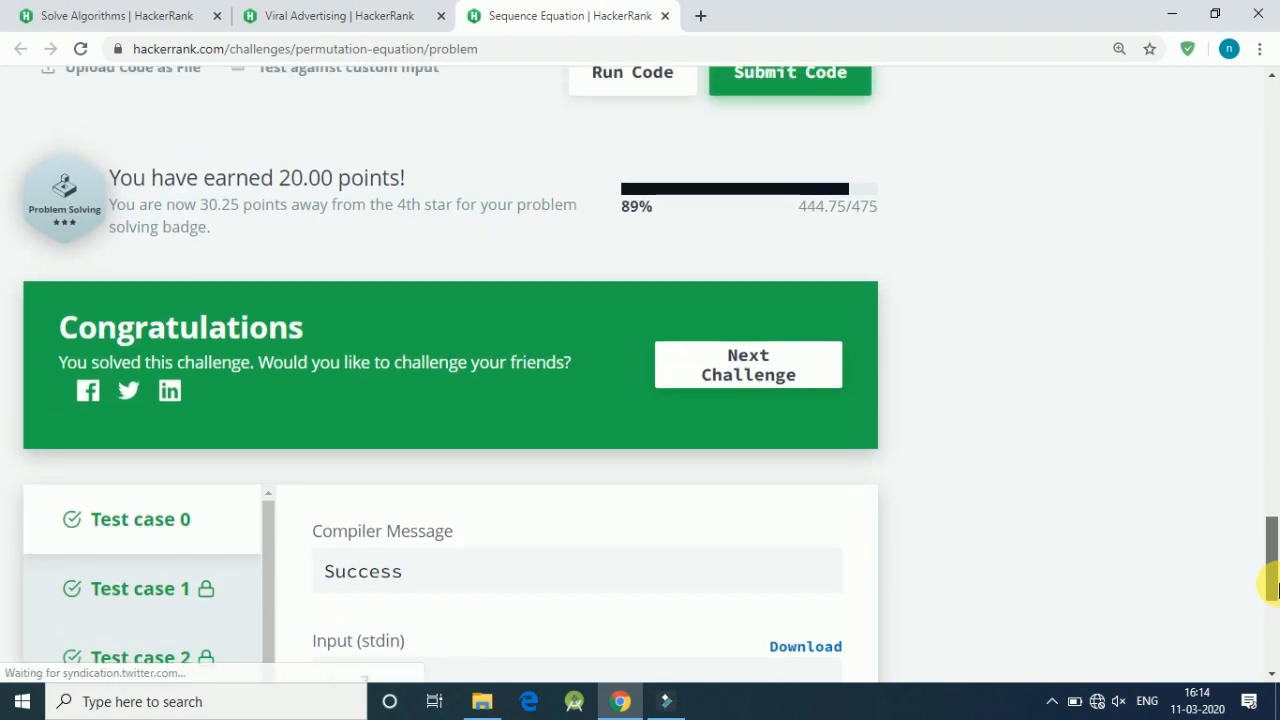
{"action": "scroll", "scroll_direction": "up", "scroll_amount": 3}
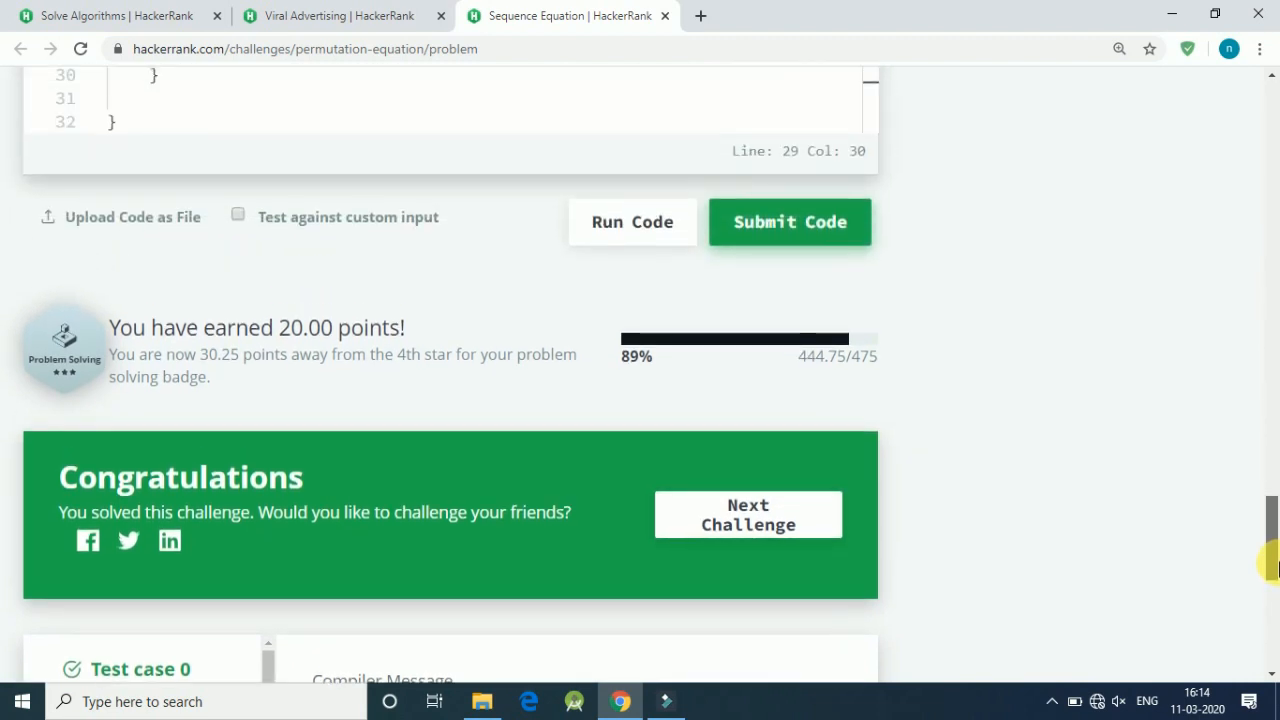
{"action": "scroll", "scroll_direction": "up", "scroll_amount": 3}
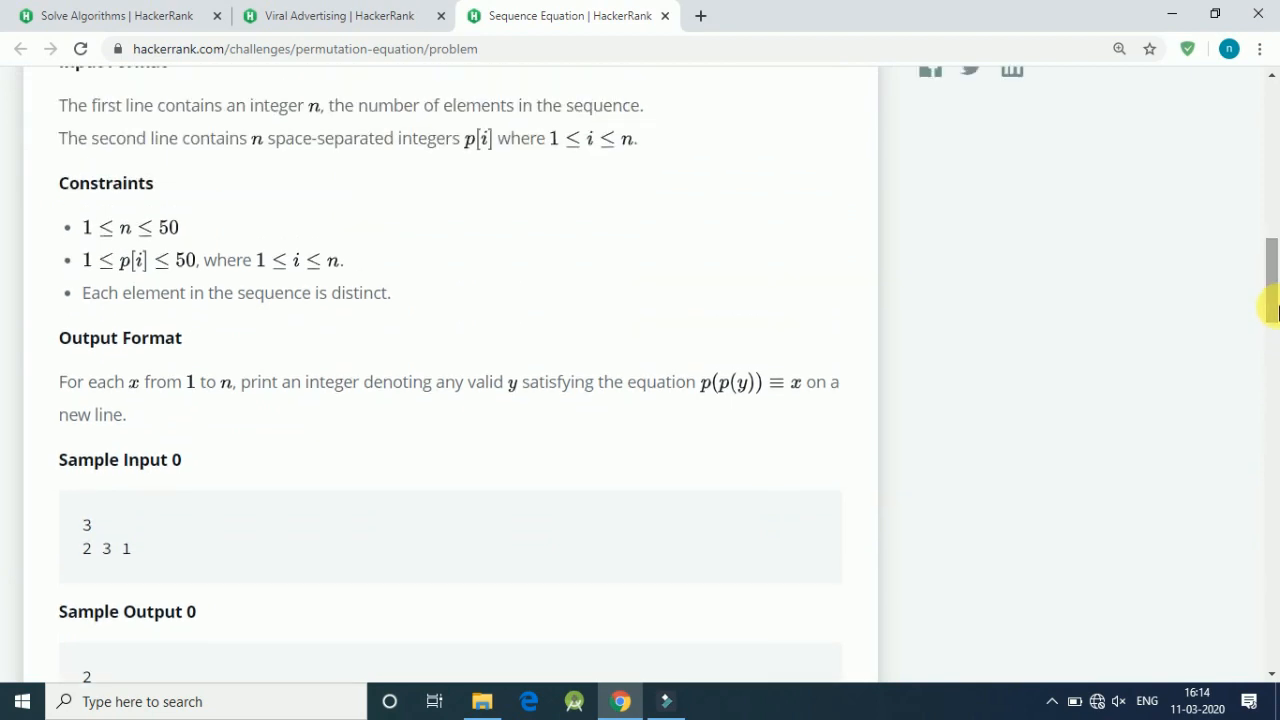
{"action": "scroll", "scroll_direction": "up", "scroll_amount": 3}
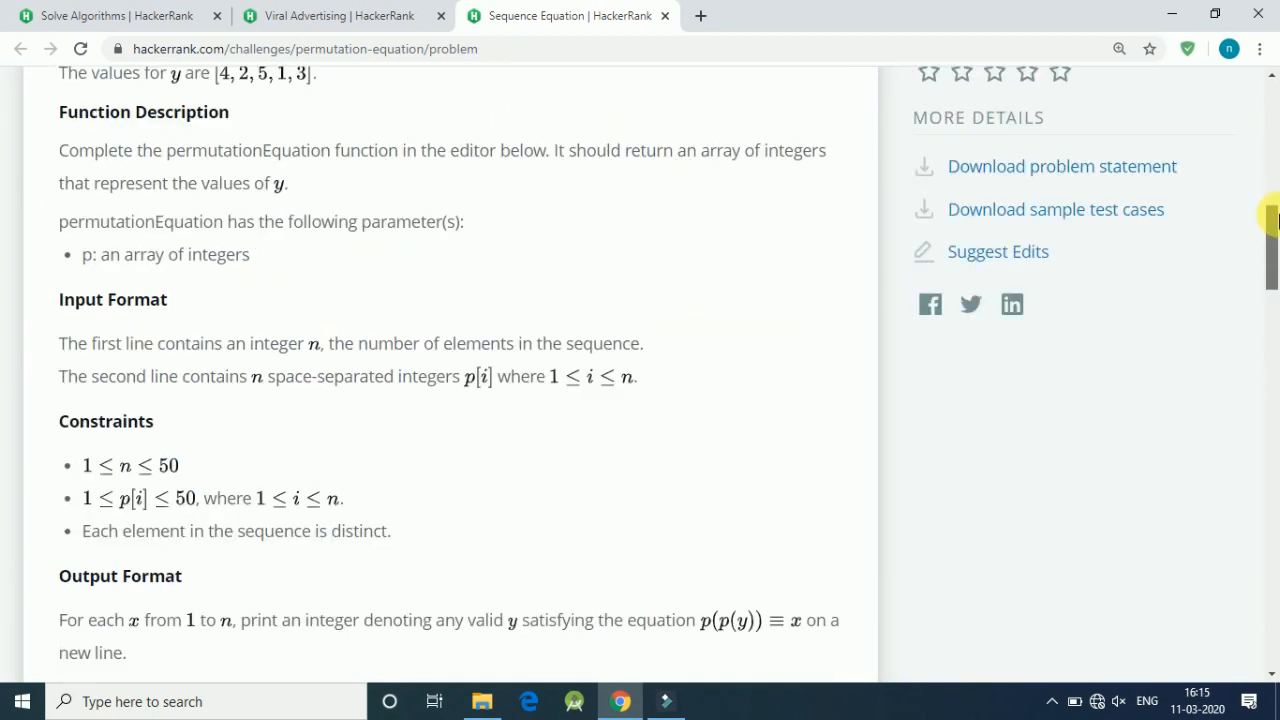